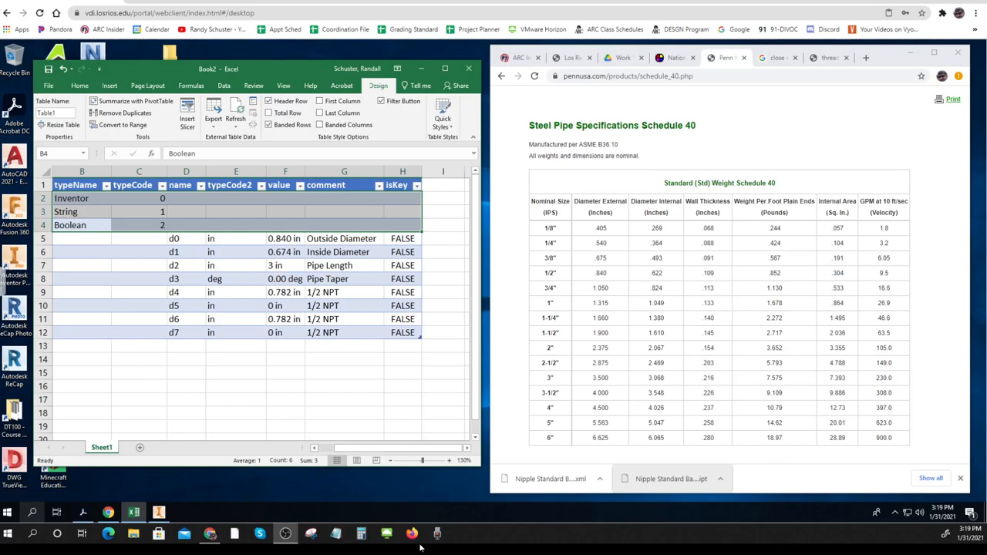
mouse_move(346, 500)
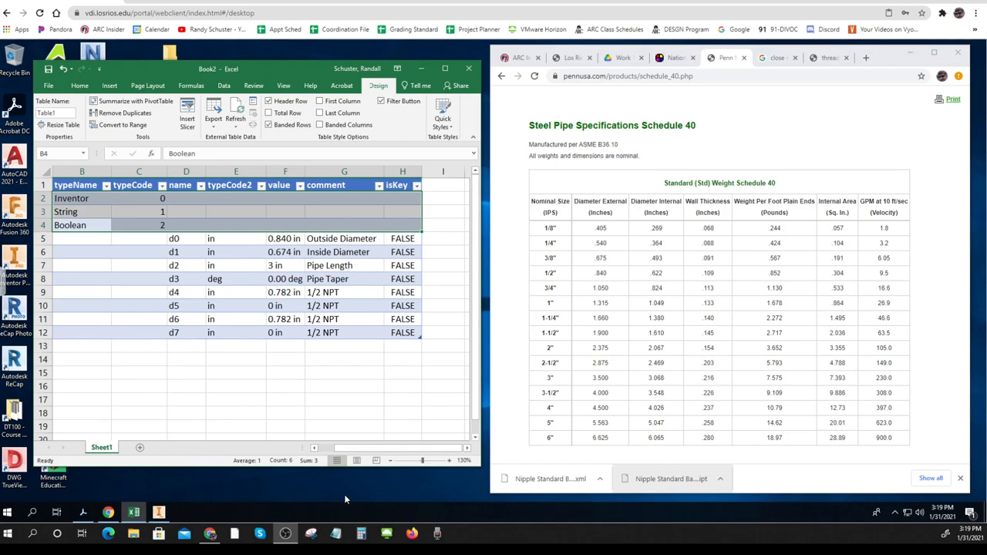
mouse_move(309, 500)
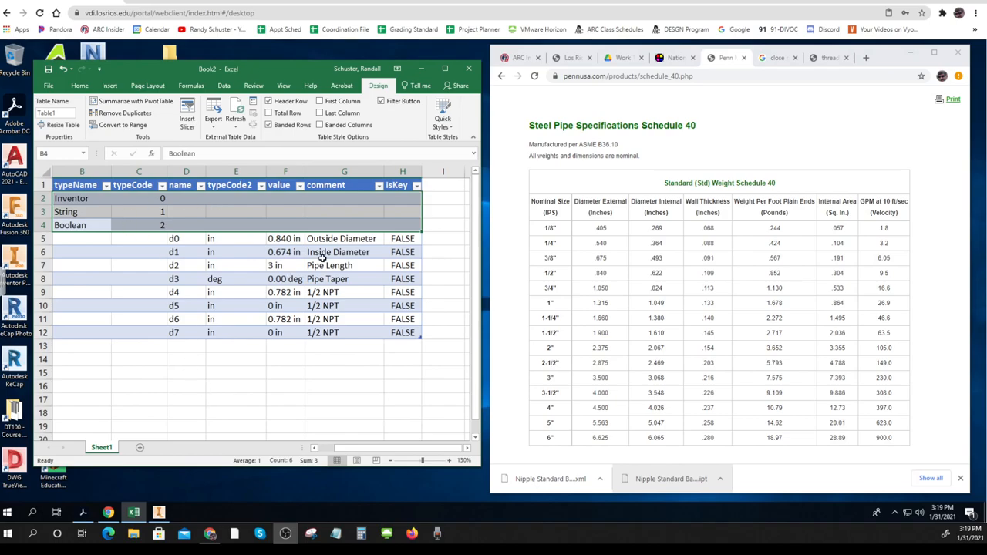
mouse_move(236, 381)
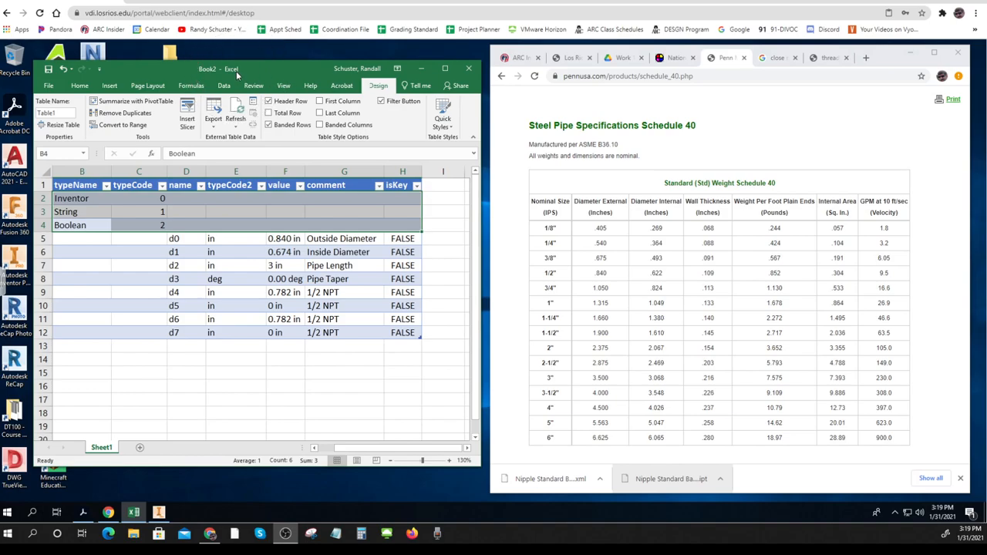
mouse_move(207, 416)
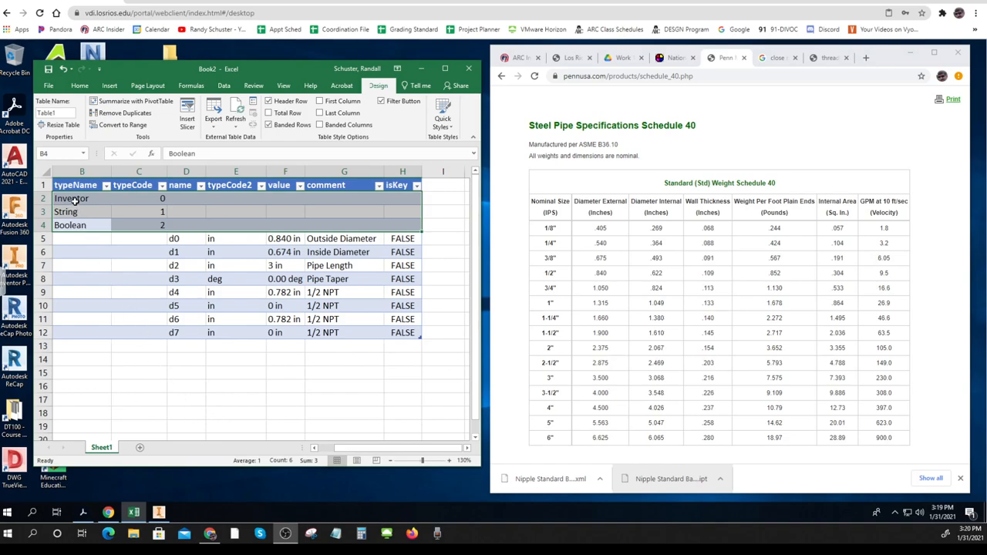
Clear the Inventor, String and Boolean entries from A2:C4 and select A4 for the part title.
left_click_drag(81, 197, 411, 226)
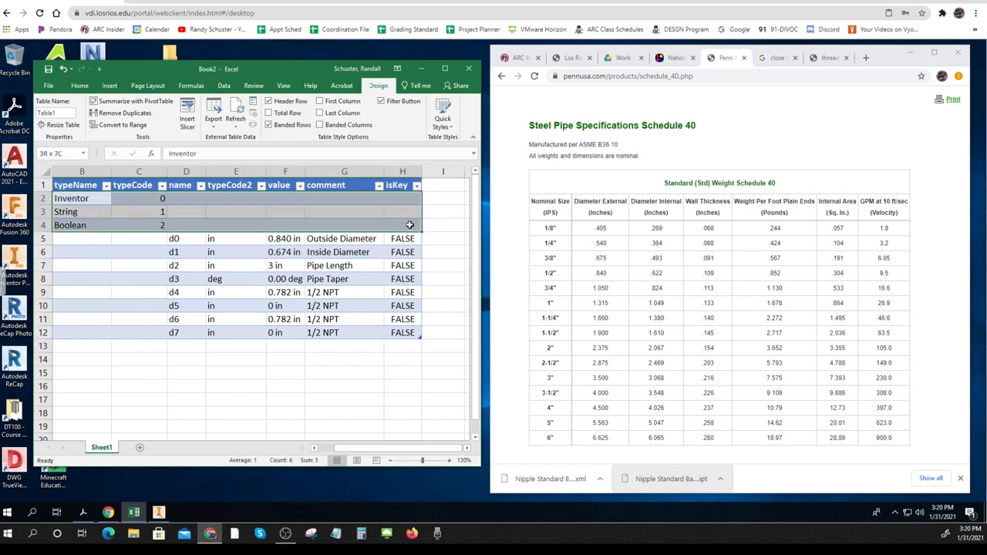
left_click(81, 198)
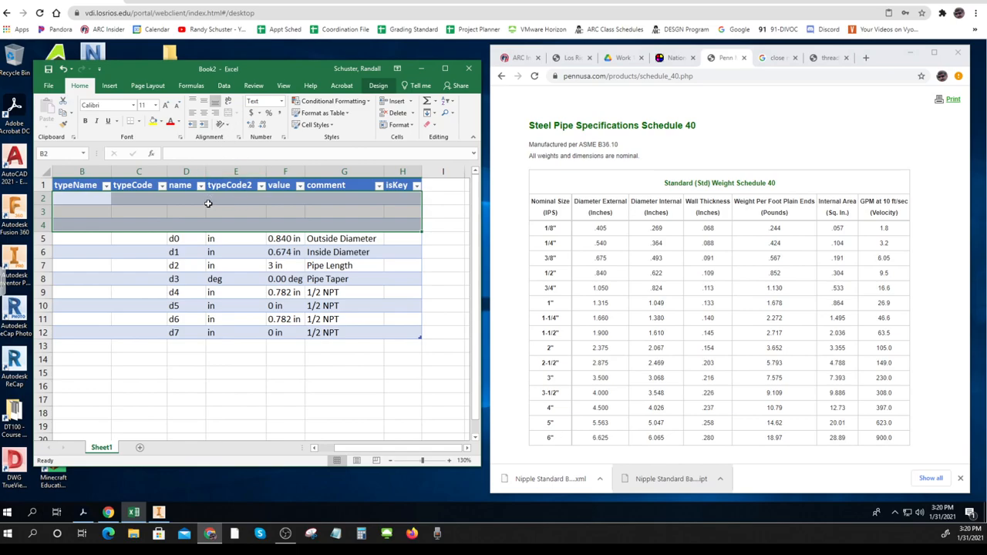
right_click(208, 204)
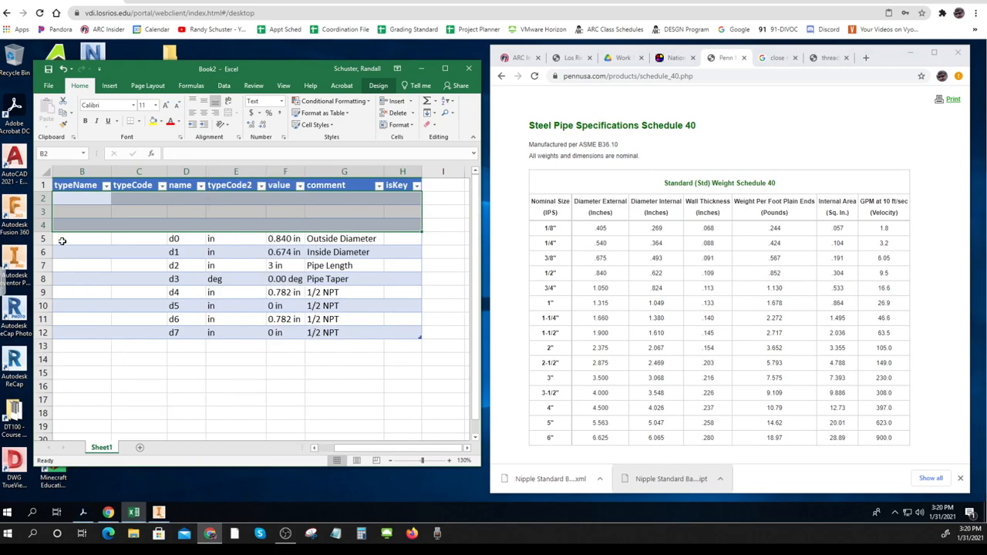
left_click(82, 225)
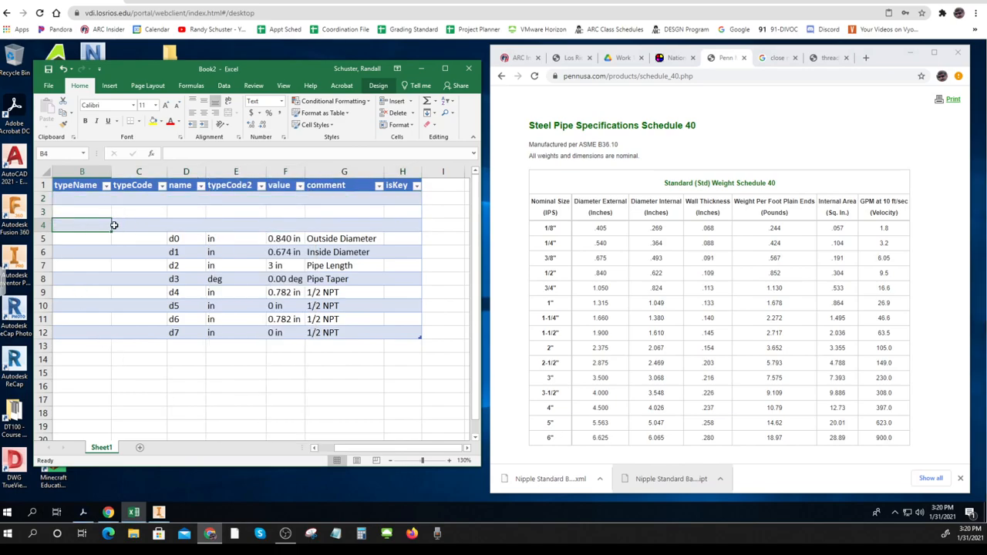
left_click(145, 225)
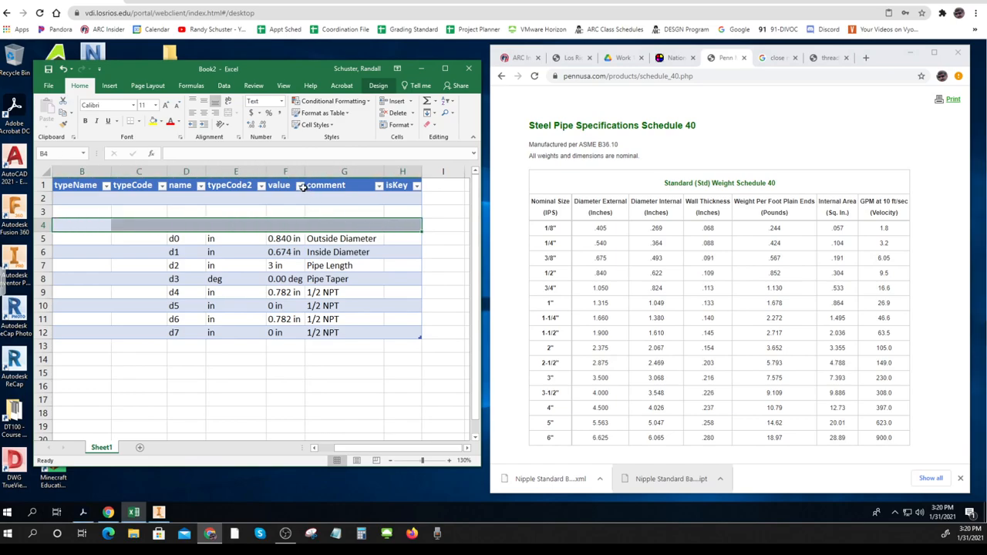
mouse_move(238, 247)
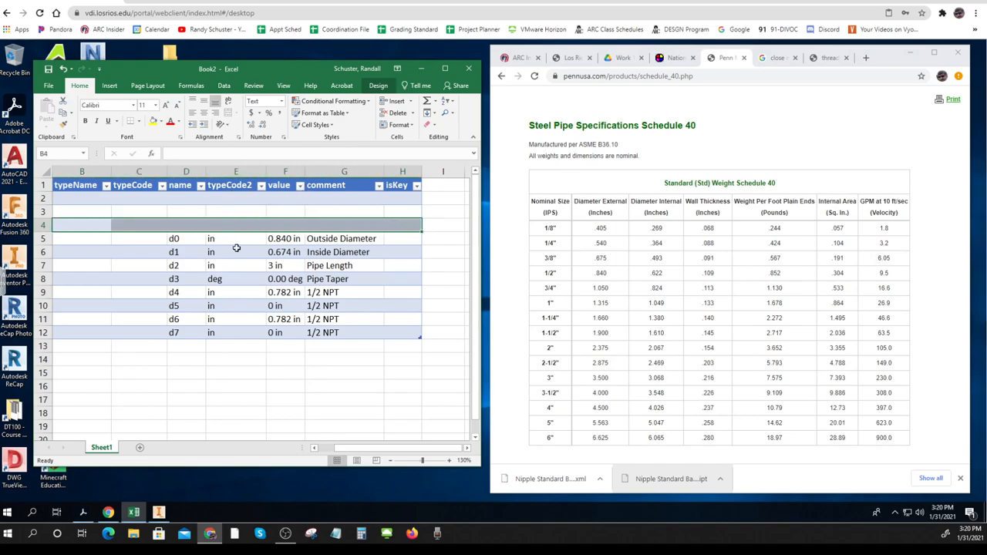
mouse_move(130, 192)
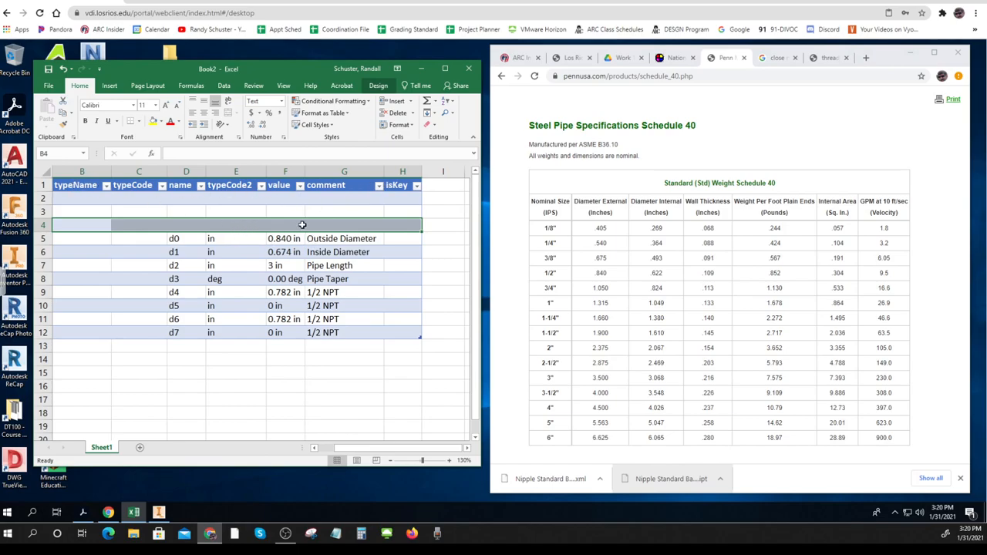
mouse_move(83, 222)
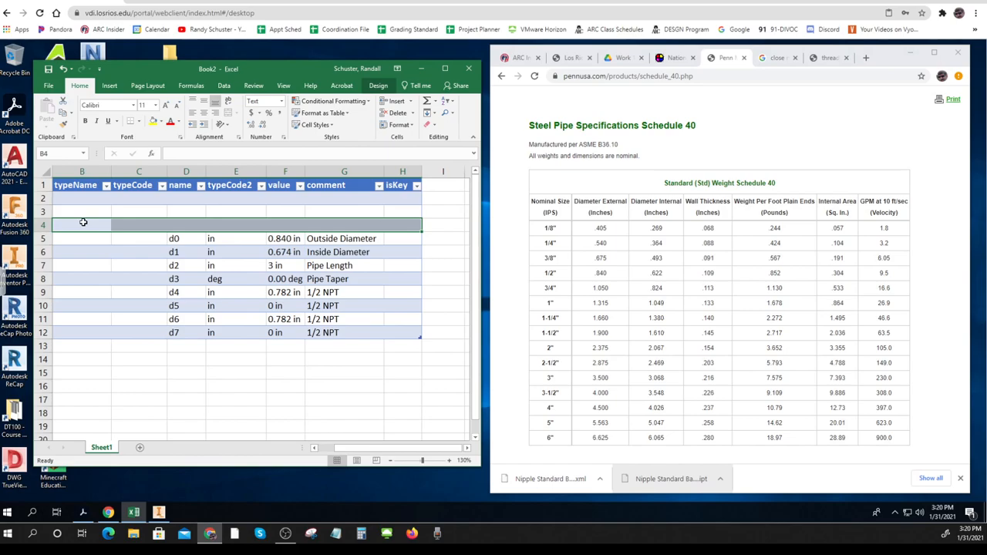
mouse_move(183, 228)
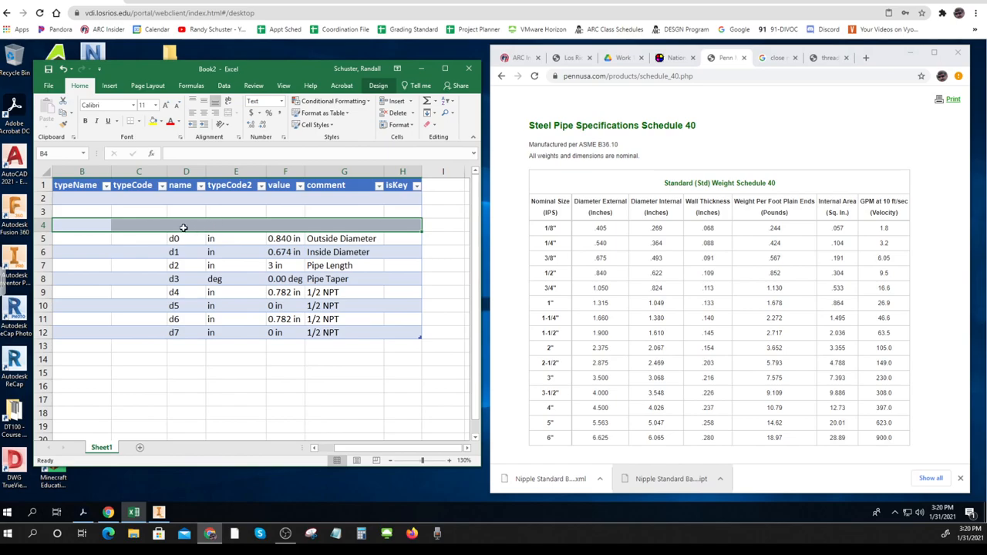
Enter the title 1/4" NPT Short Nipple in A4, then check the nipple length chart.
type("1/4")
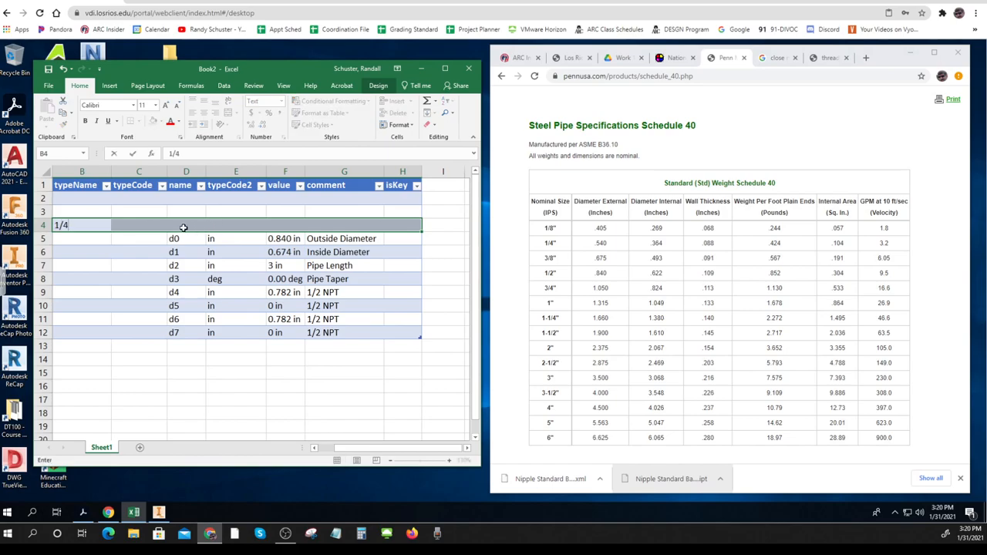
type("\" NP")
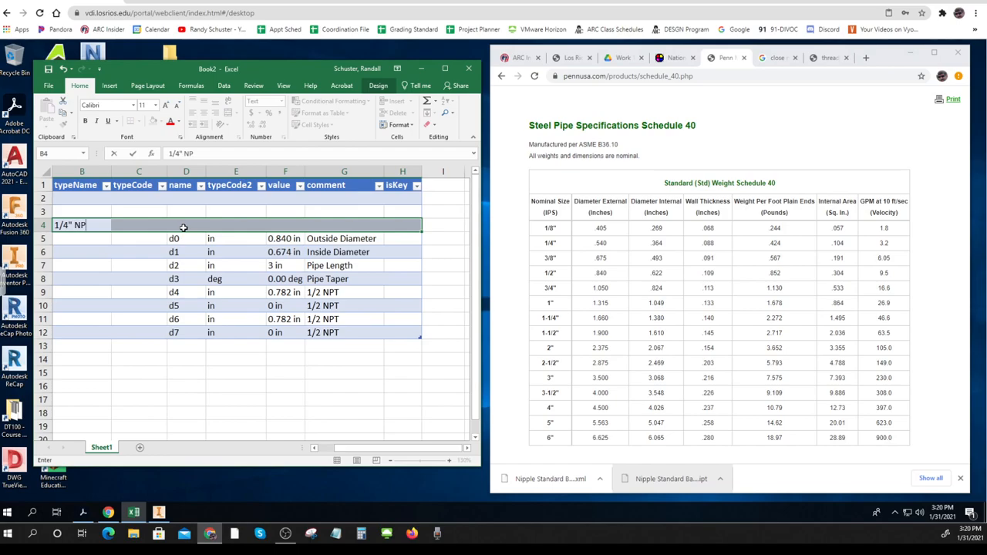
type("T")
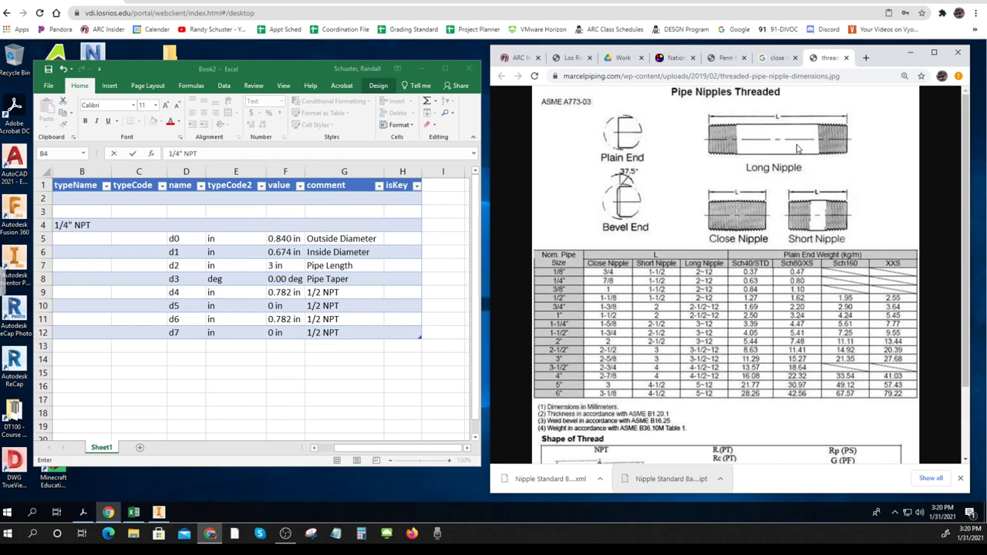
mouse_move(821, 229)
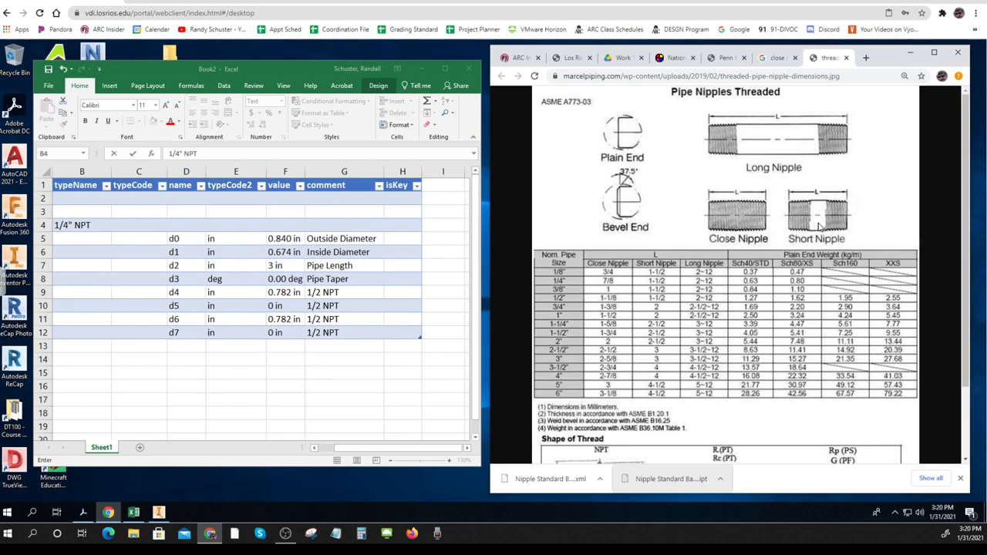
left_click(71, 225)
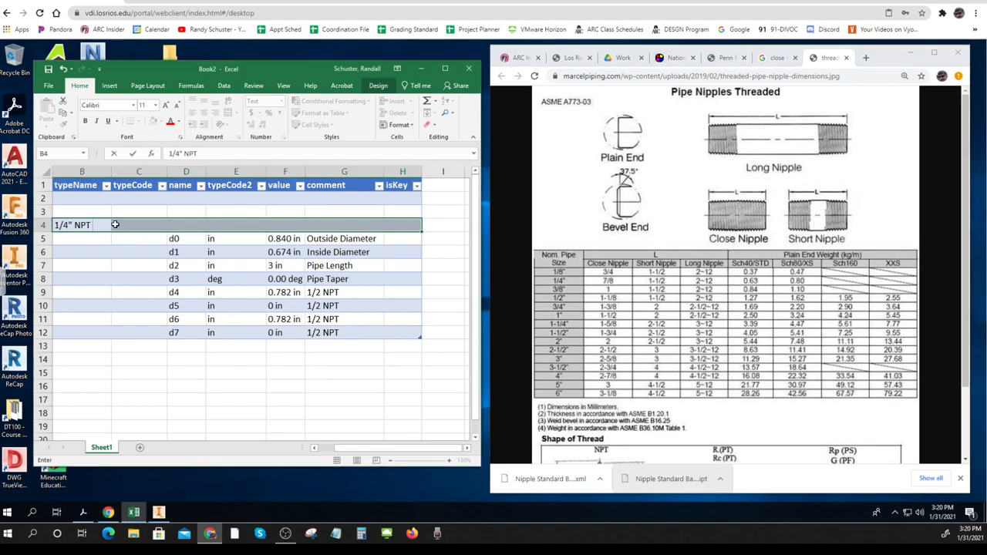
type("Short")
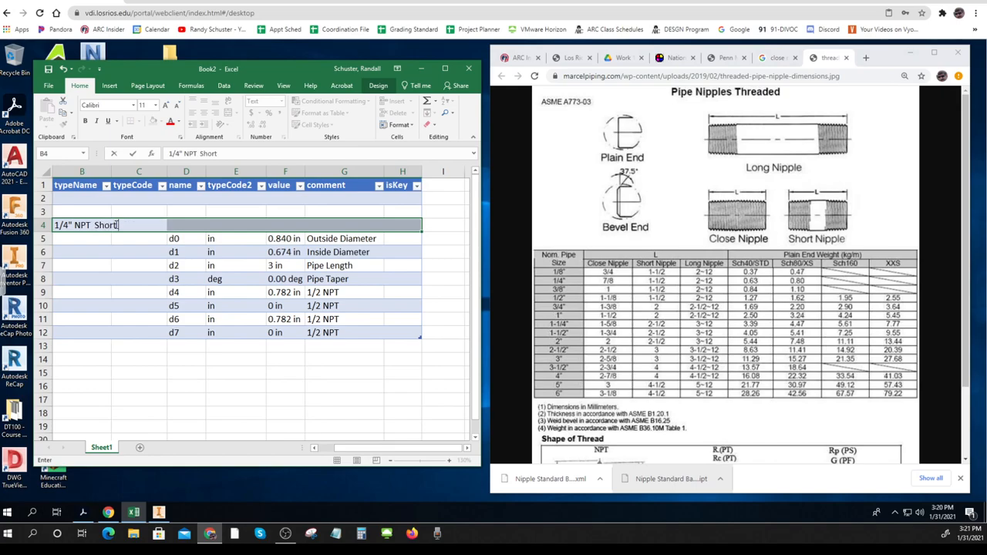
type("Nipple")
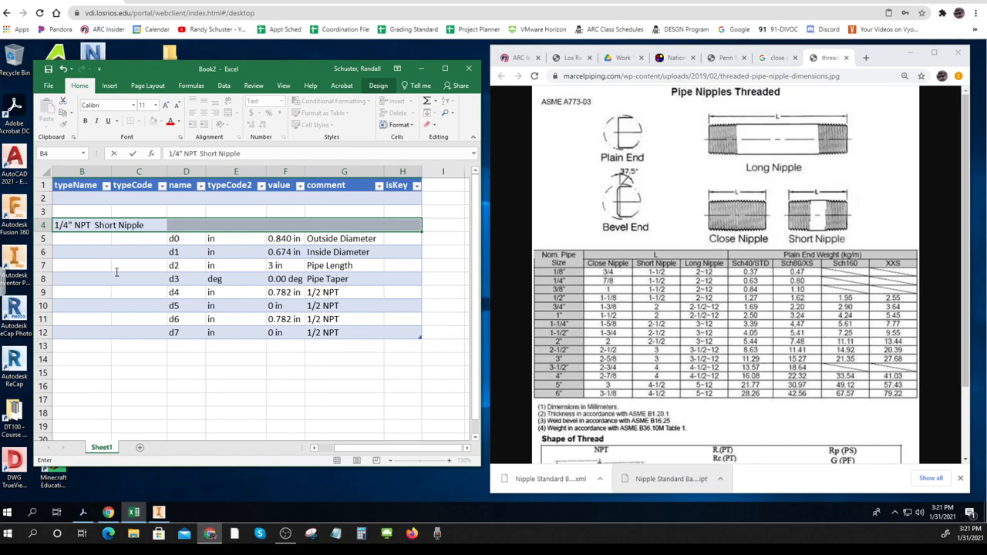
left_click(139, 398)
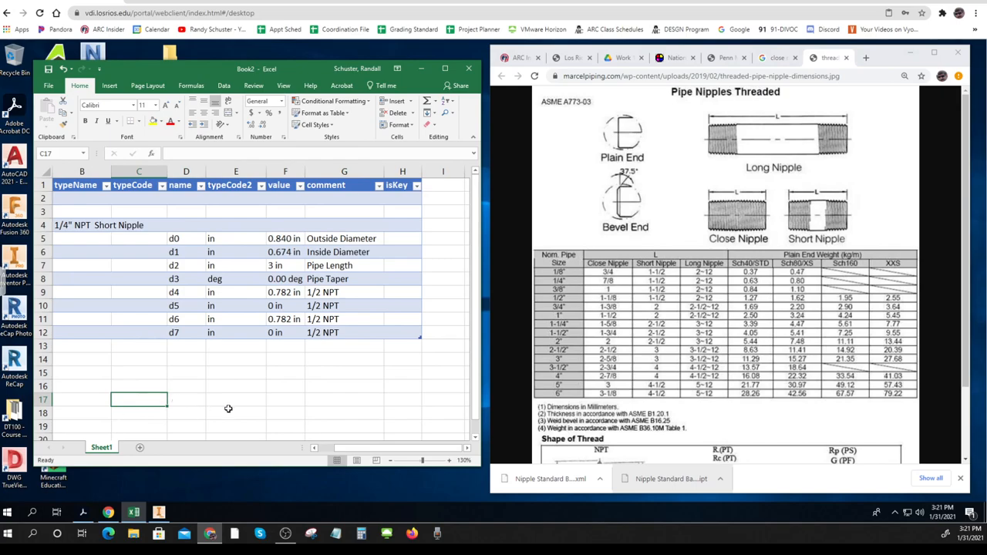
mouse_move(569, 284)
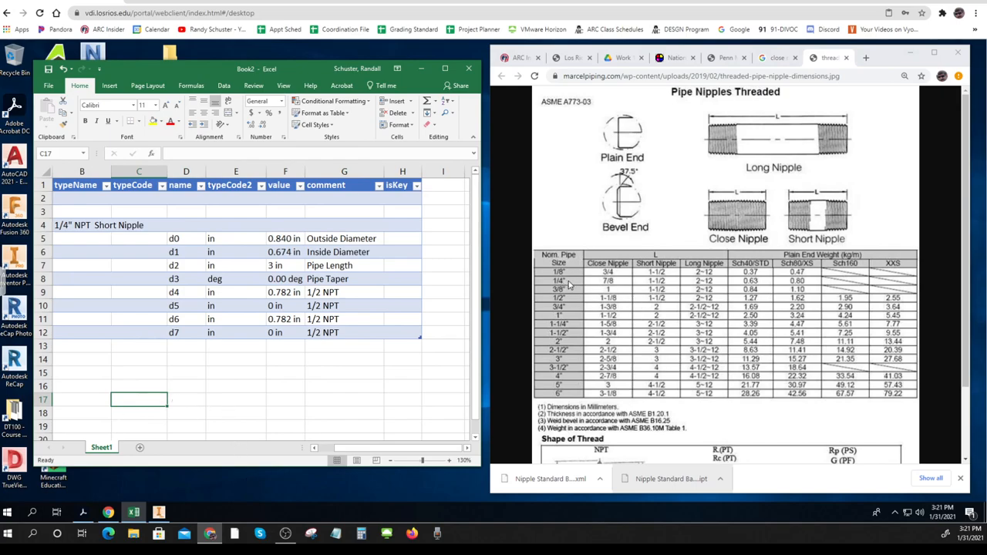
left_click(569, 283)
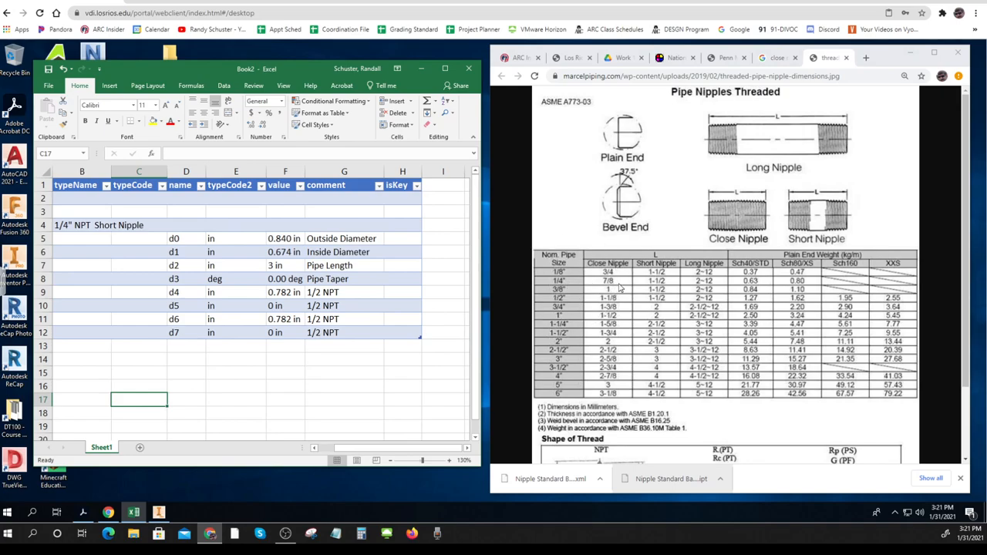
mouse_move(663, 285)
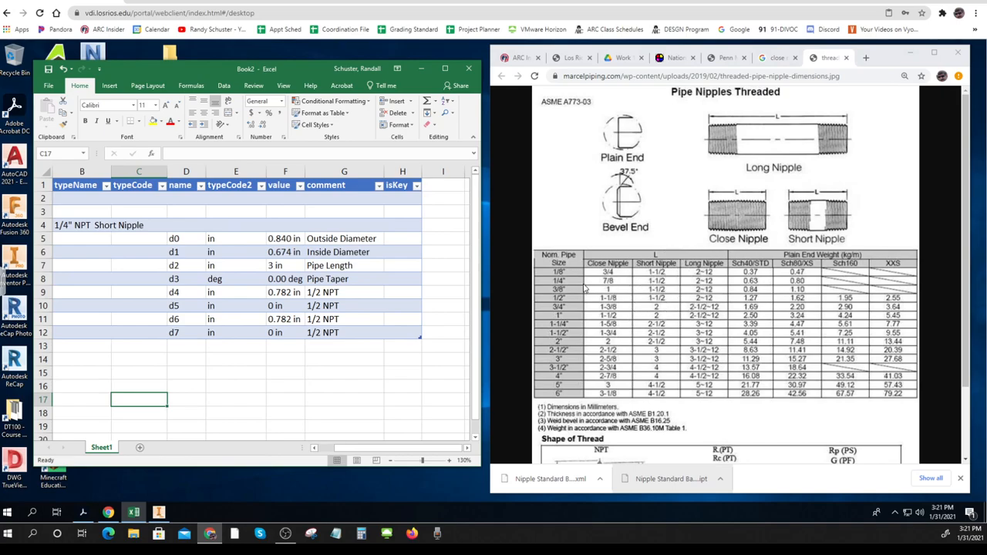
mouse_move(562, 285)
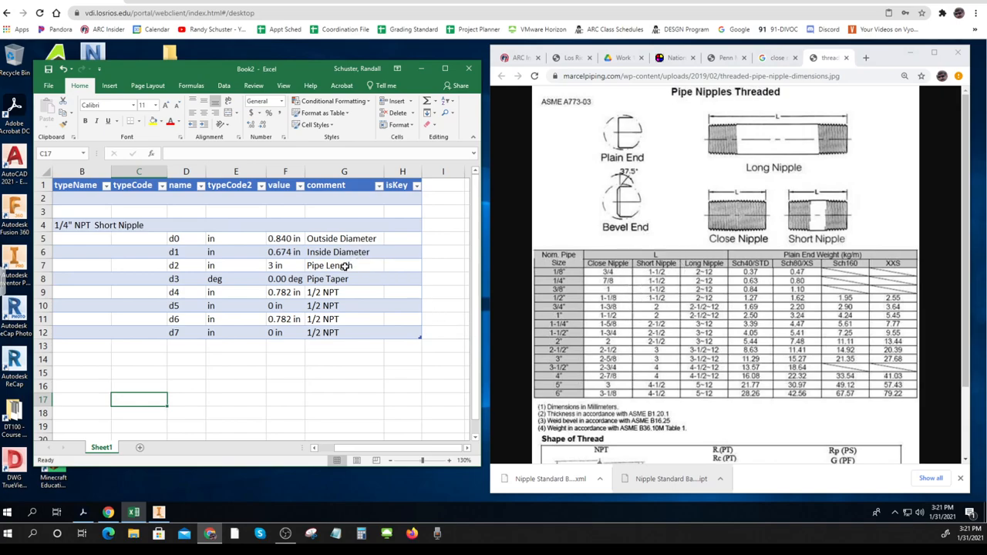
Set pipe length d2 to 1.5 in and outside diameter d0 to 0.630 in.
left_click(284, 265)
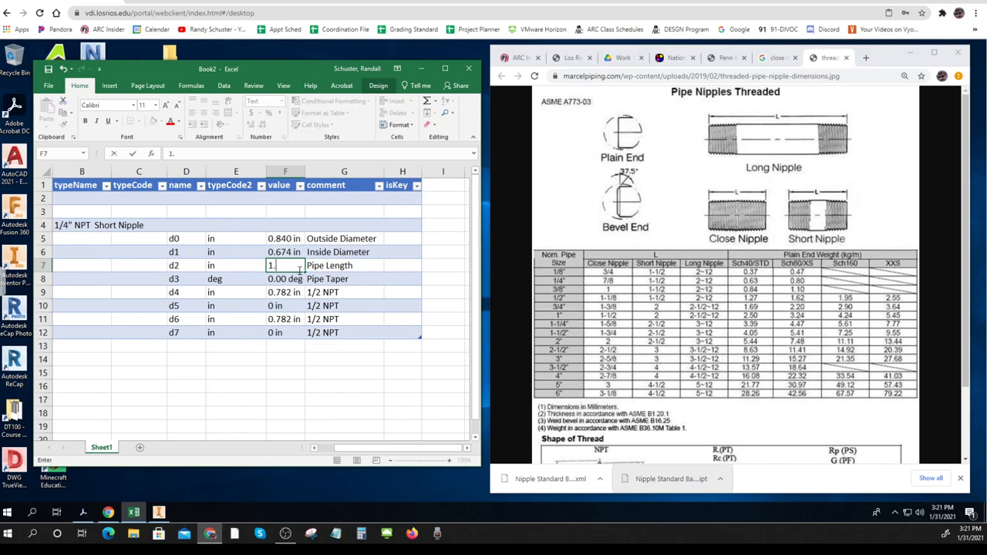
type("1.5 in")
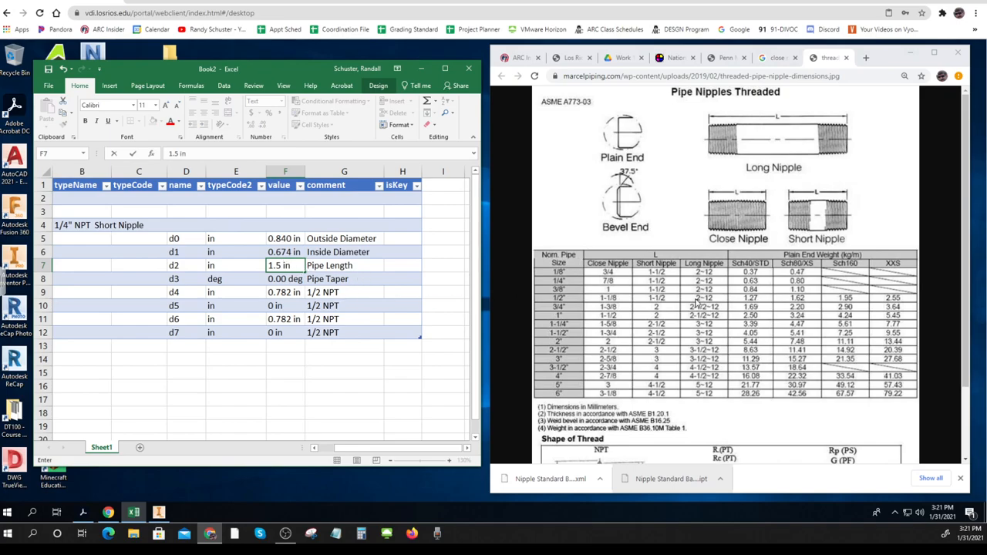
mouse_move(759, 289)
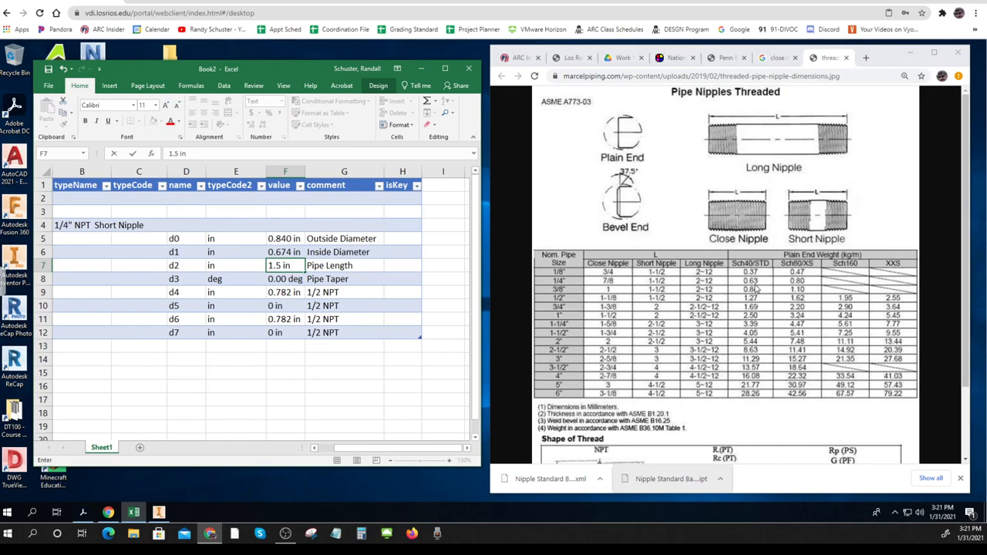
mouse_move(759, 288)
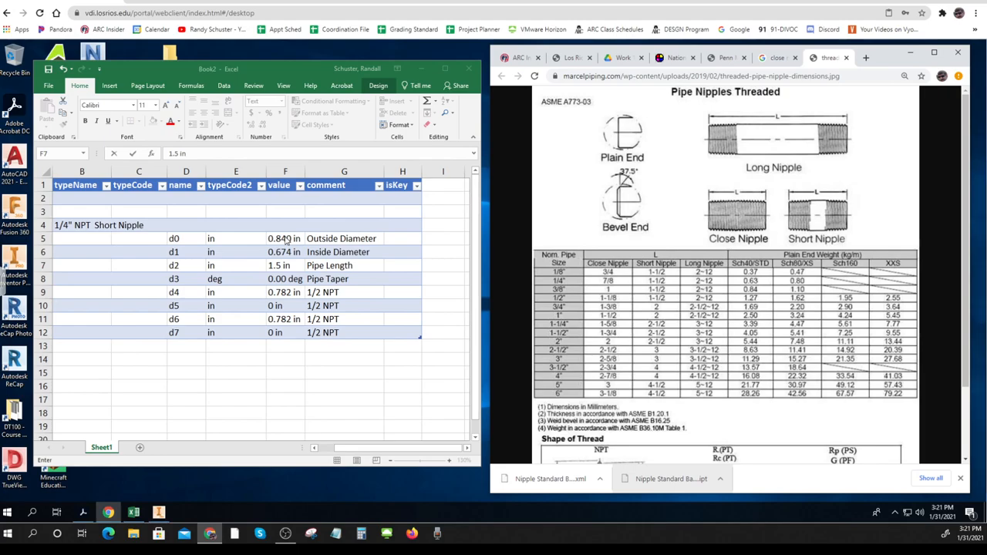
left_click(285, 237)
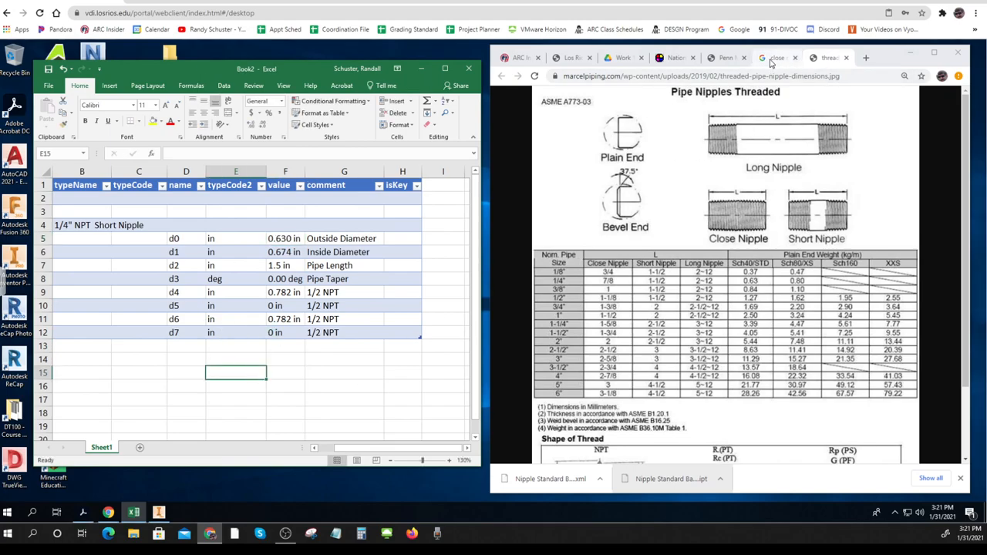
mouse_move(725, 57)
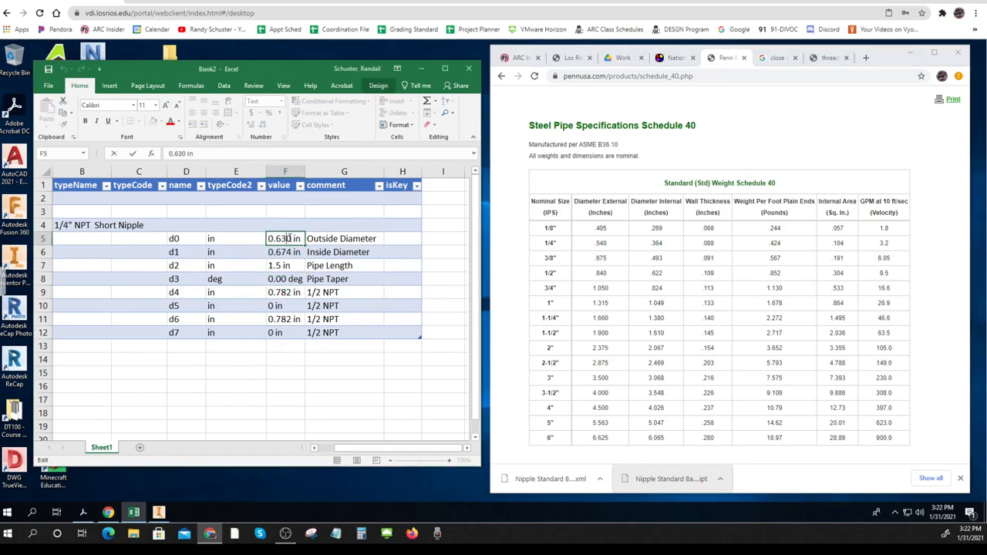
Enter 0.540 in outside diameter in F5 and 0.364 in inside diameter in F6.
right_click(286, 237)
type("0.54")
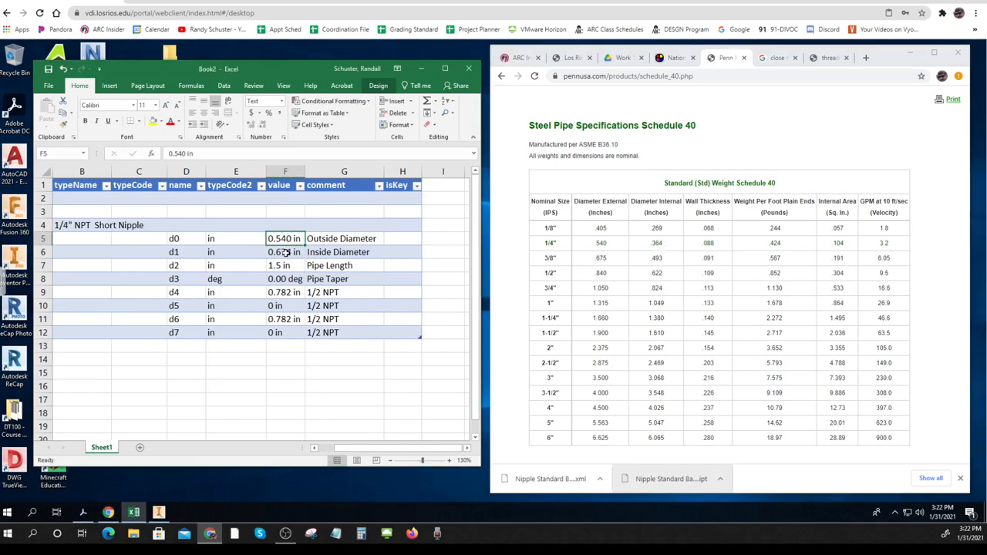
type("0.674 in")
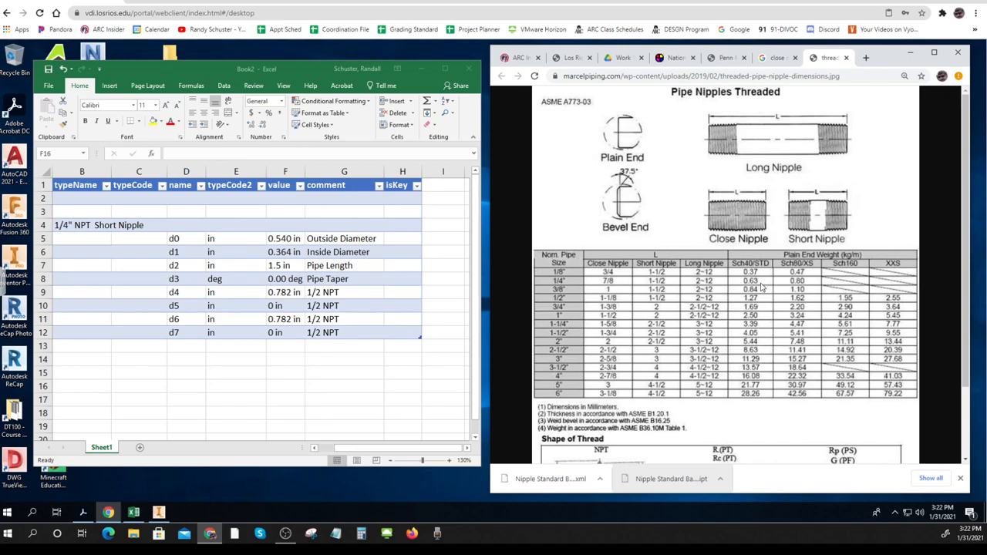
mouse_move(770, 283)
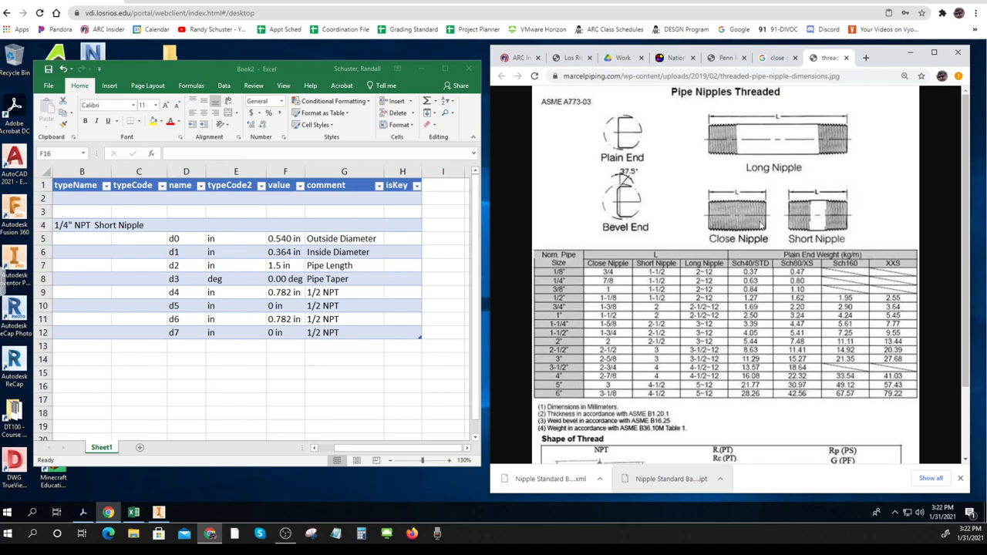
mouse_move(820, 207)
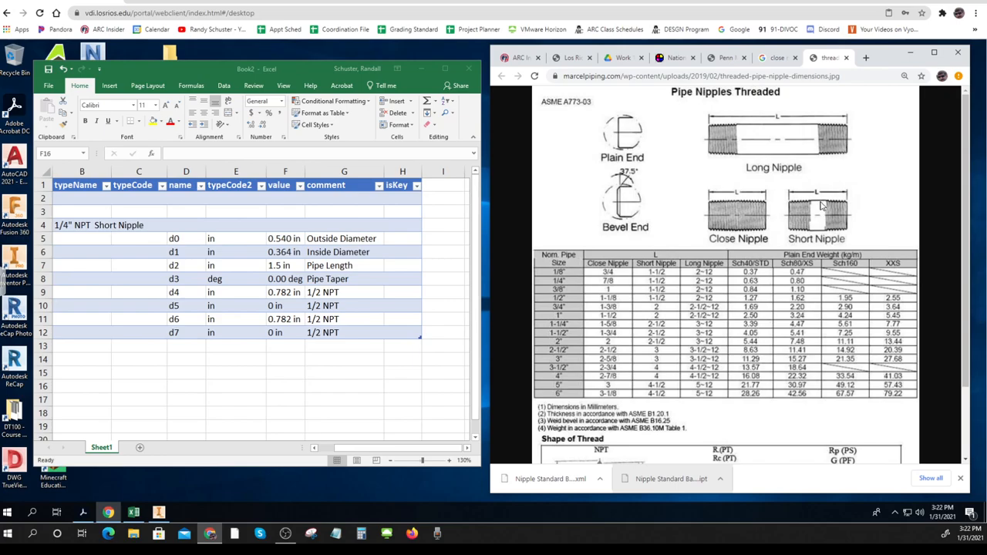
left_click(820, 204)
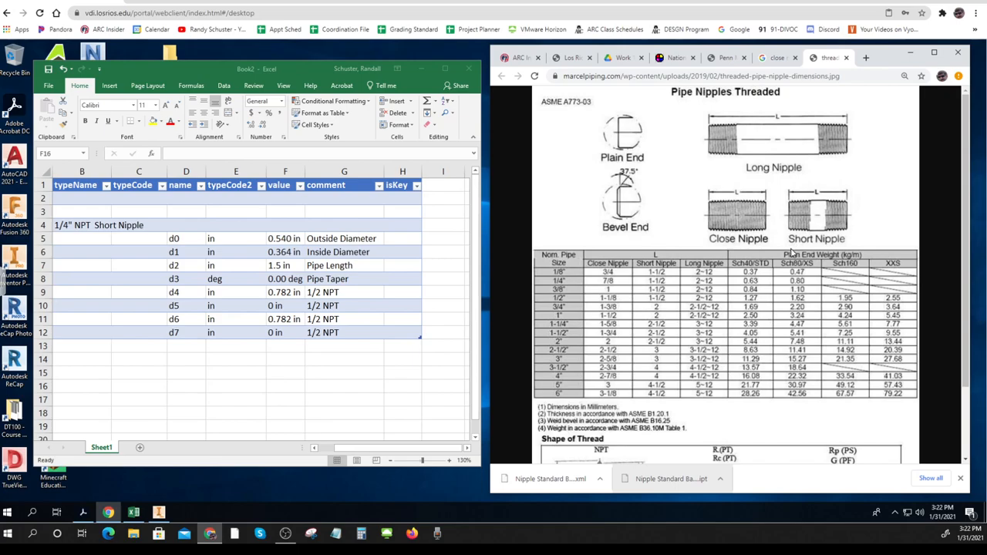
mouse_move(314, 388)
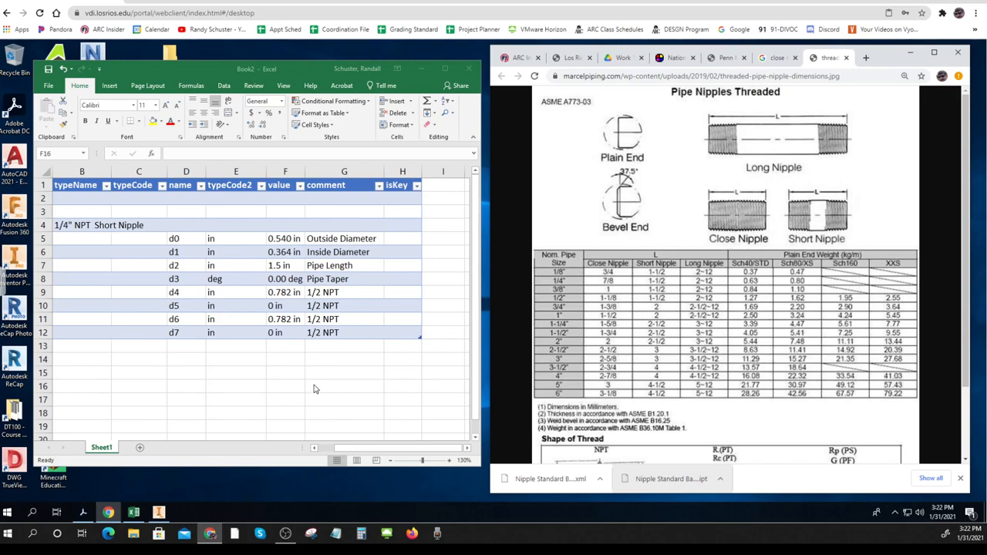
mouse_move(126, 347)
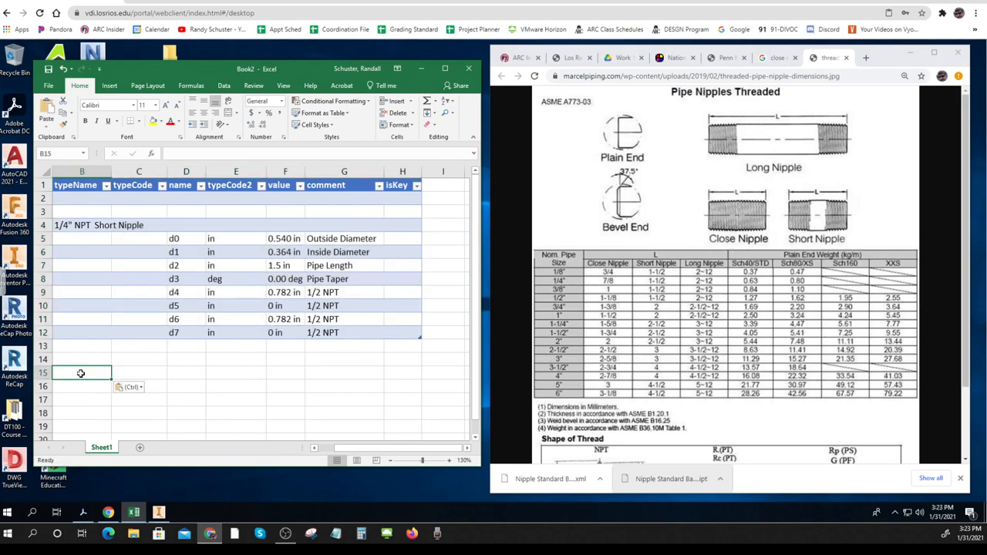
Paste a copy of the rows 3–12 parameter block starting at row 15.
left_click(139, 345)
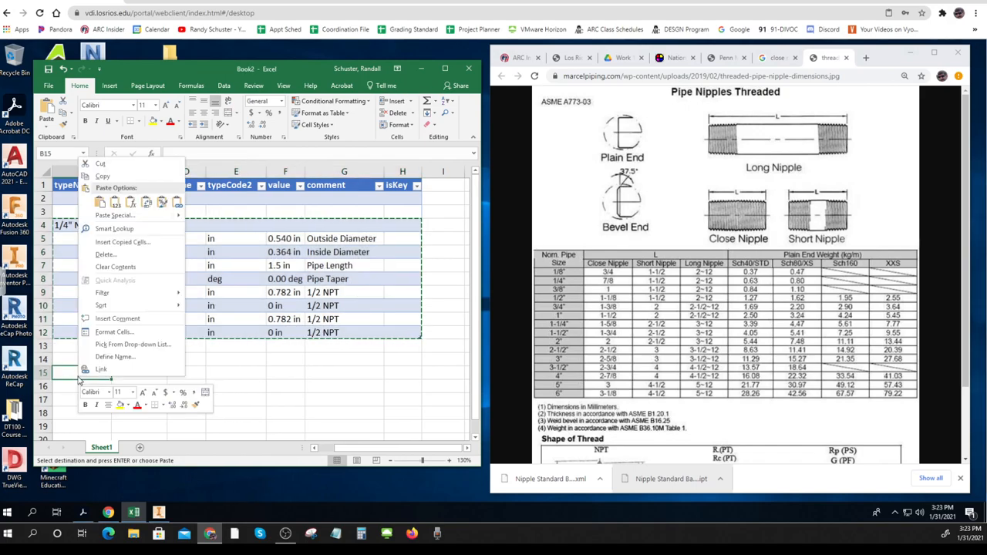
mouse_move(114, 201)
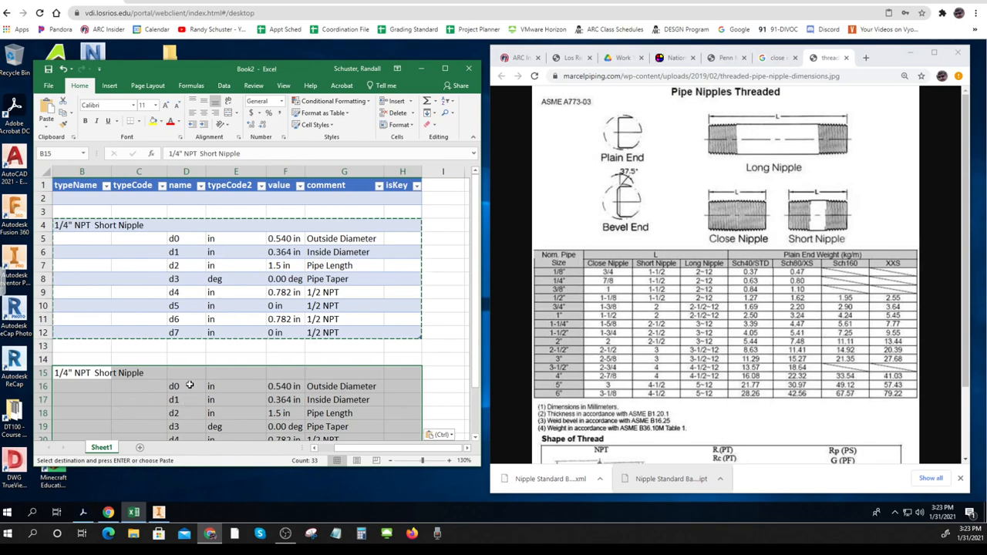
right_click(98, 225)
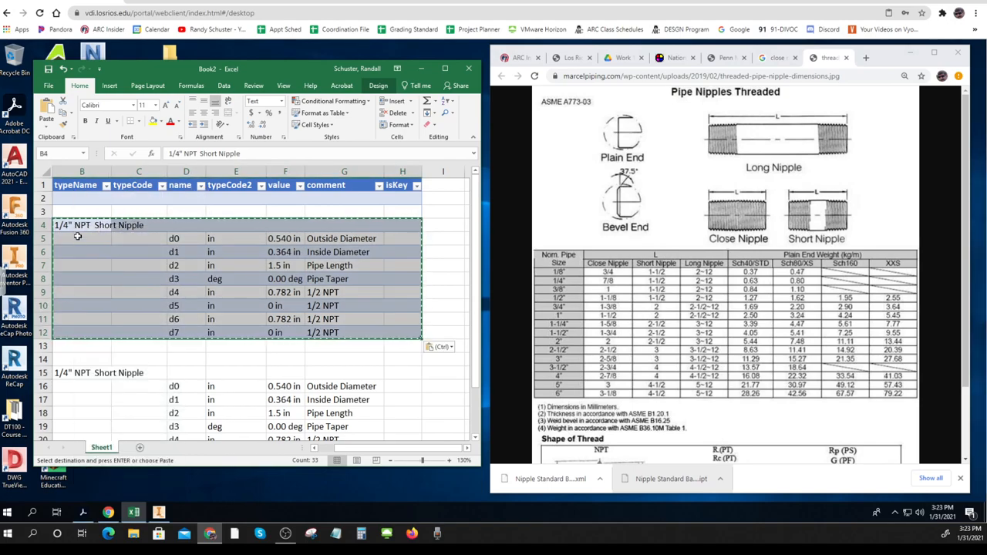
right_click(77, 237)
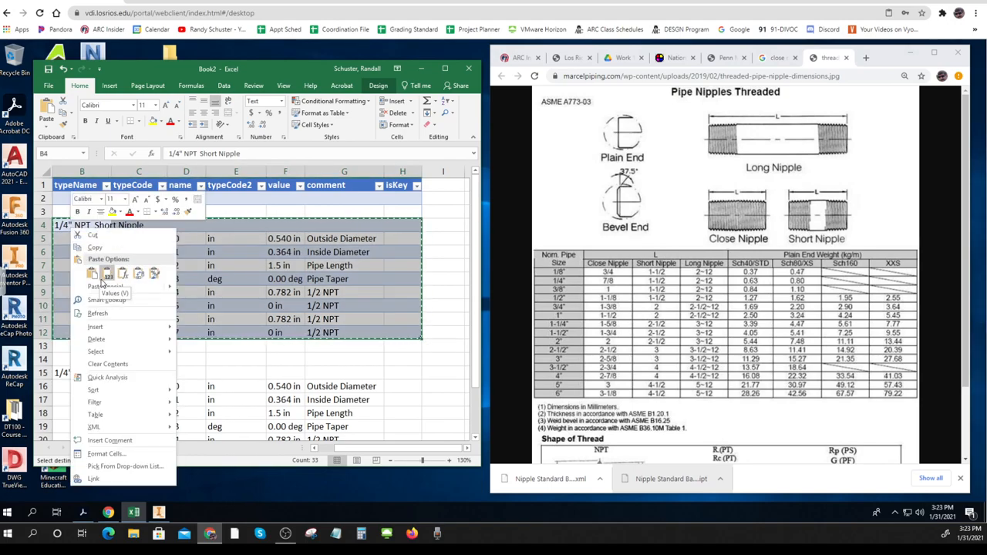
left_click(106, 274)
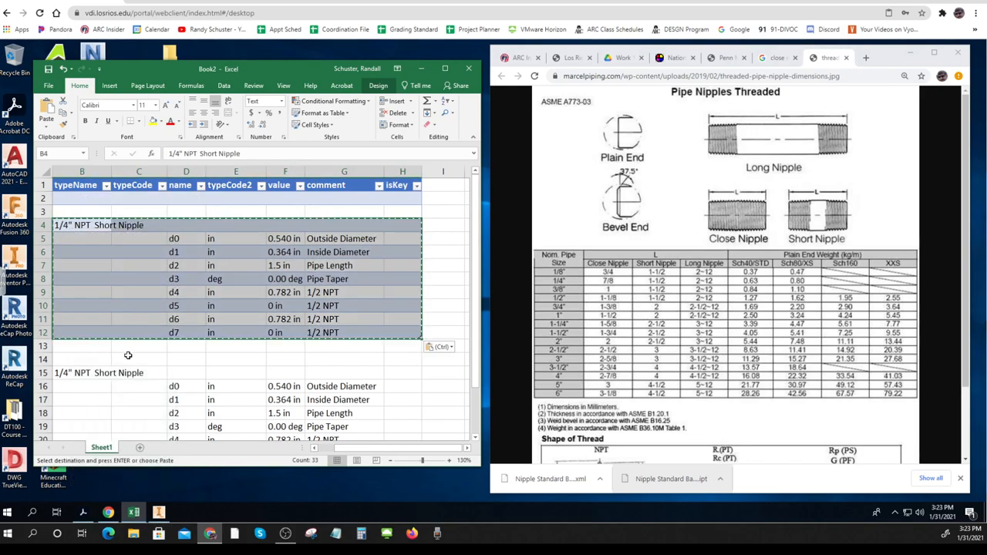
left_click(185, 265)
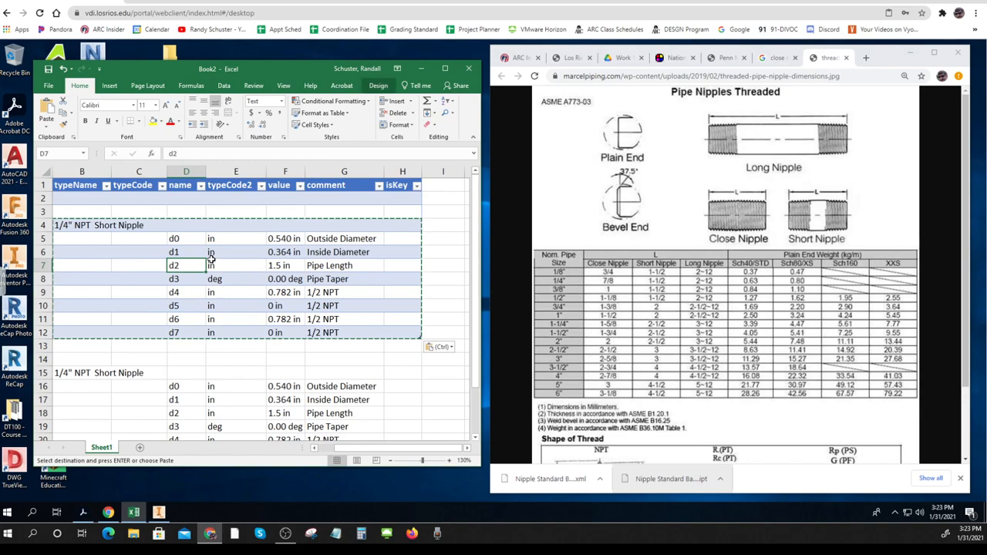
Retitle the lower block 1/2" NPT Short Nipple with 0.840/0.622 in diameters; mark upper comments 1/4 NPT.
scroll("down", 3)
type("2")
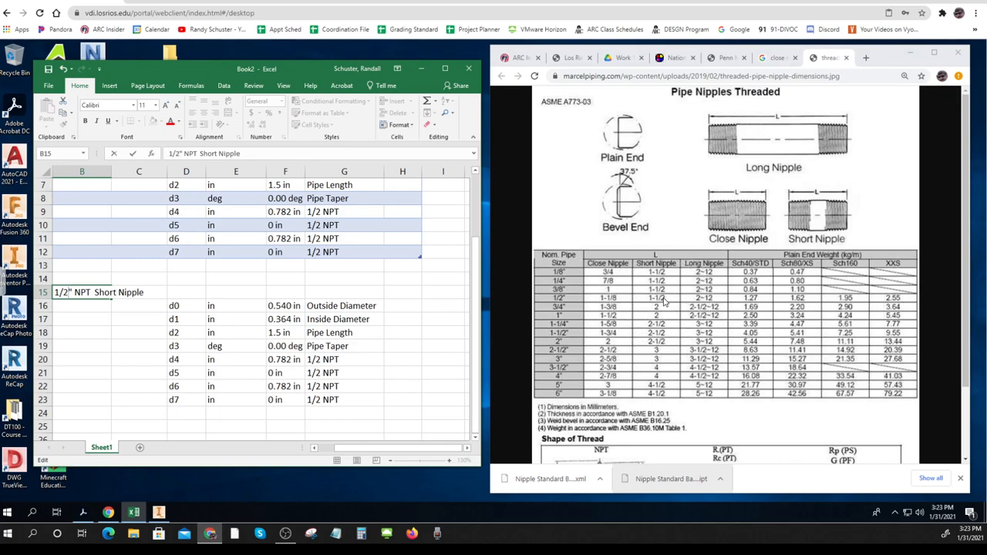
left_click(725, 57)
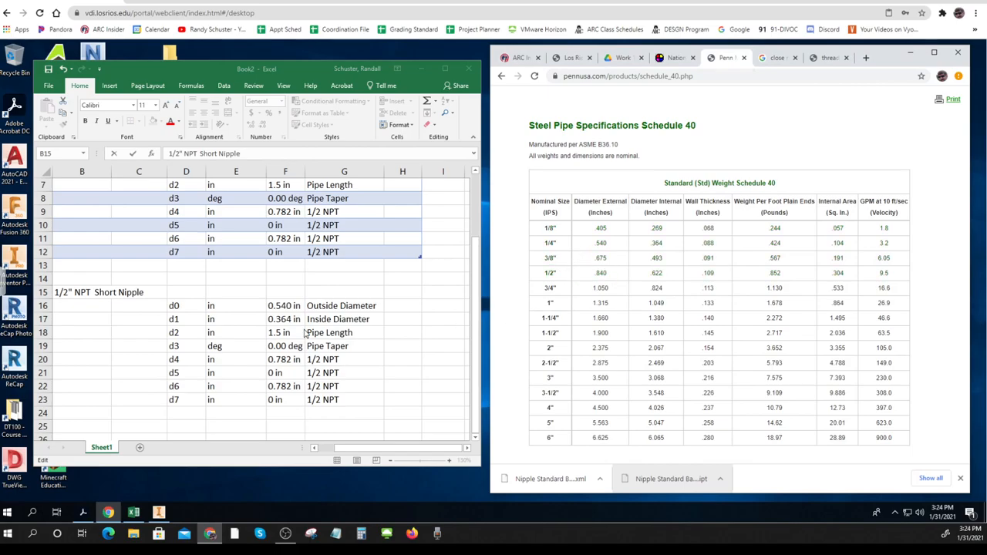
left_click(286, 305)
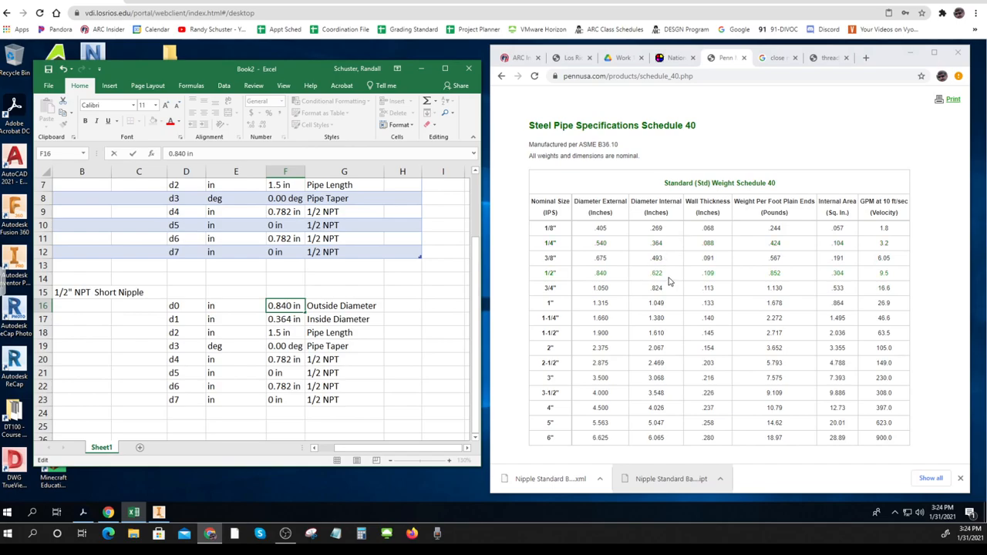
left_click(285, 317)
type("0.622")
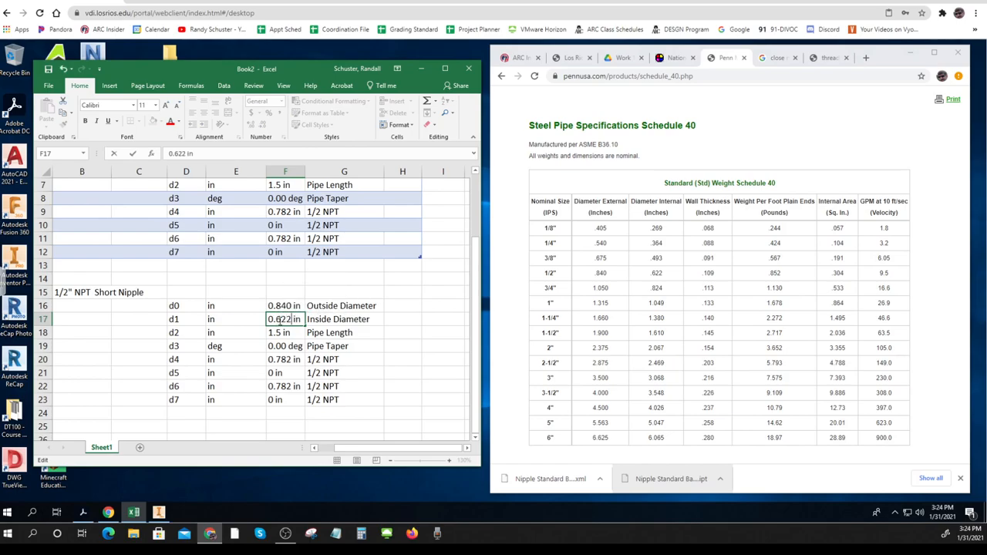
left_click(285, 334)
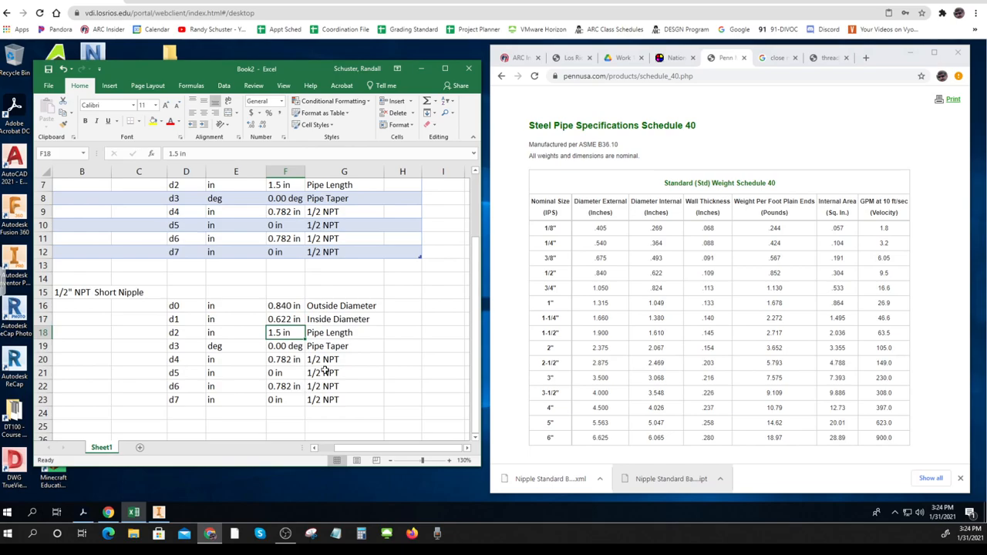
mouse_move(324, 370)
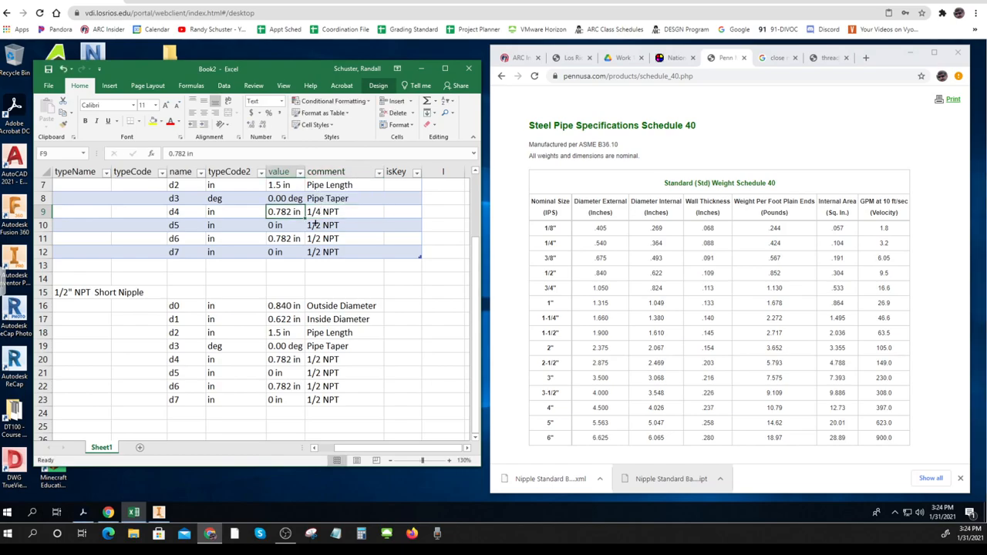
scroll("down", 3)
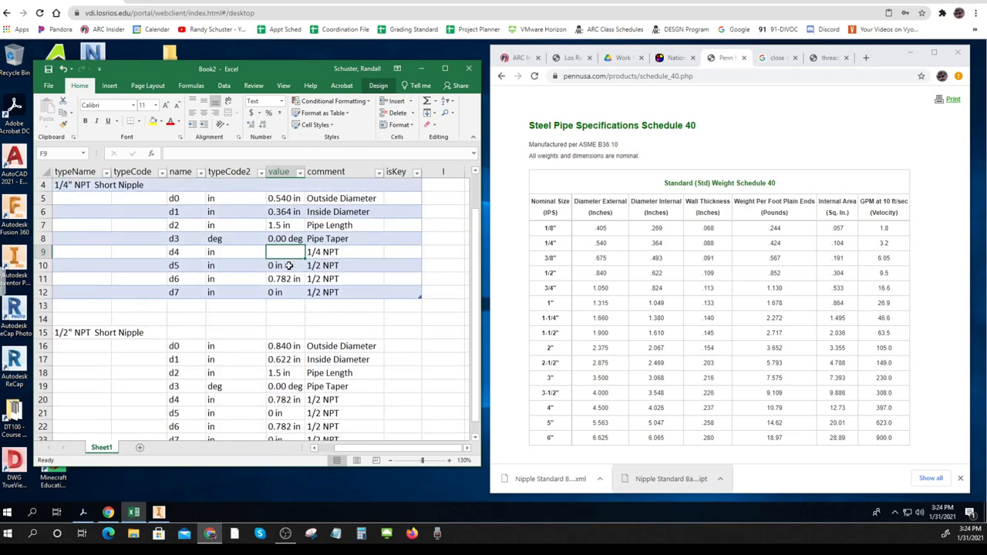
left_click(285, 277)
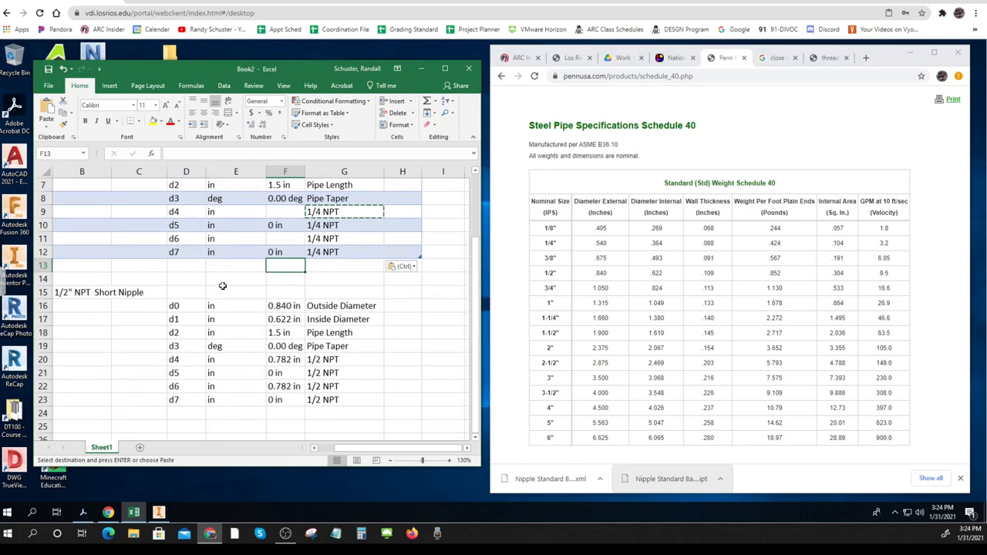
Insert the copied 1/2" NPT block above the 1/4" block and tidy the rows below.
scroll("down", 3)
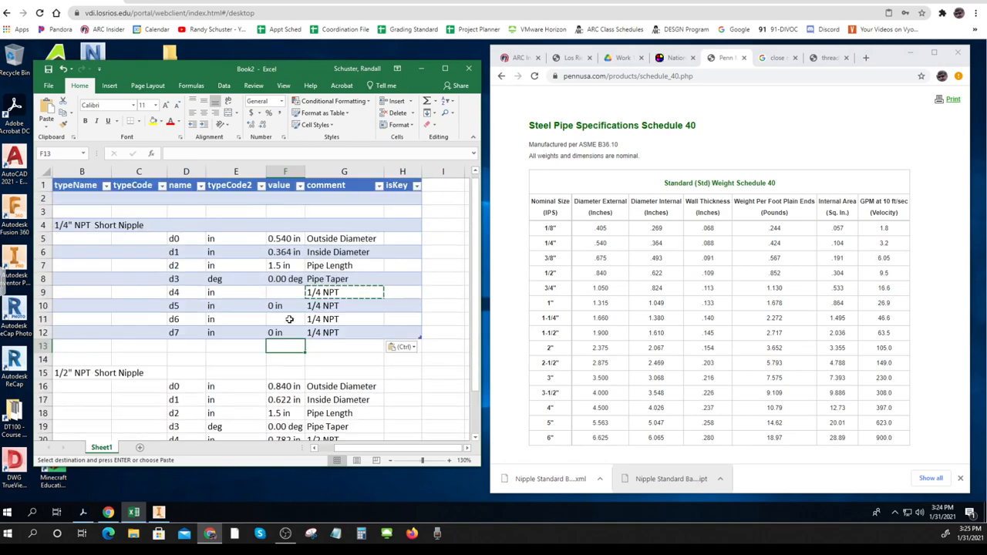
left_click(442, 386)
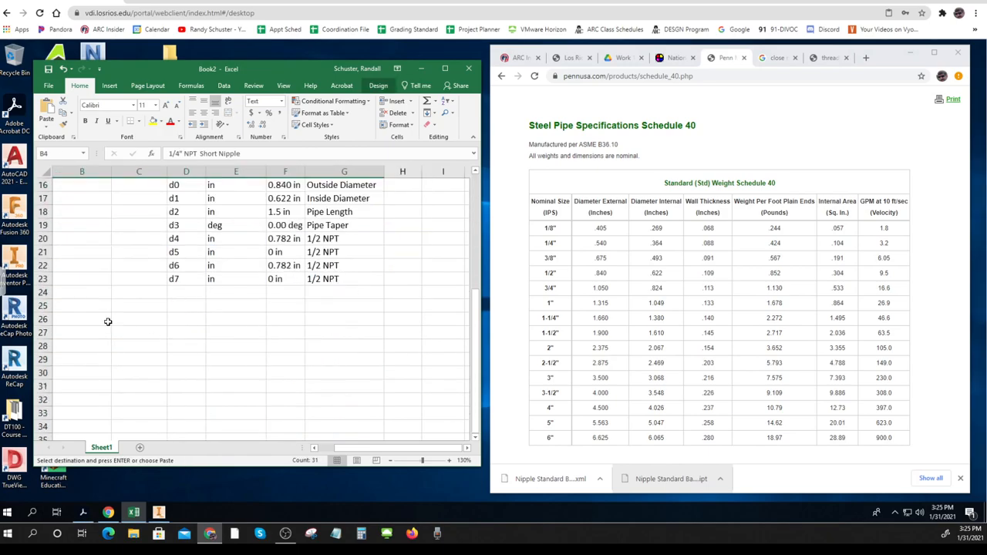
right_click(108, 320)
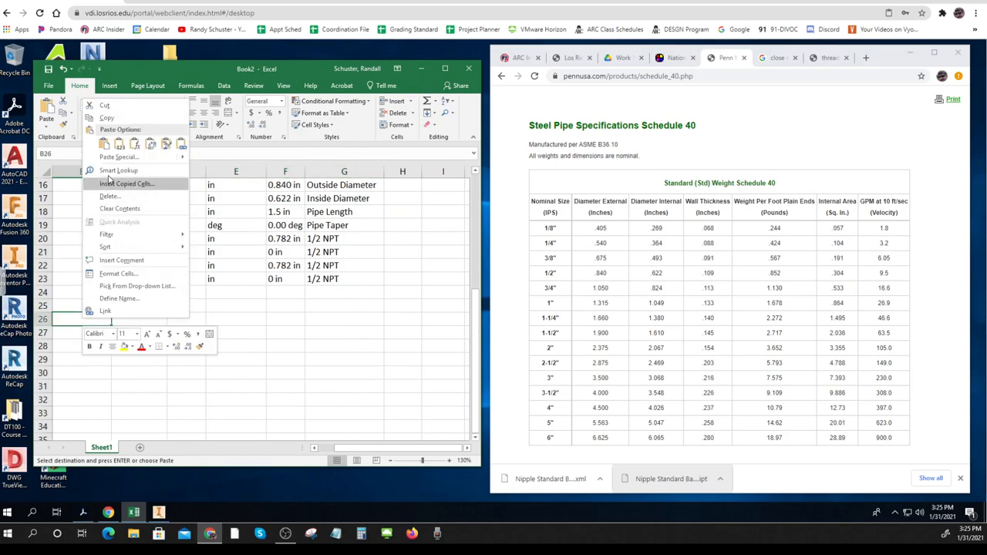
left_click(127, 184)
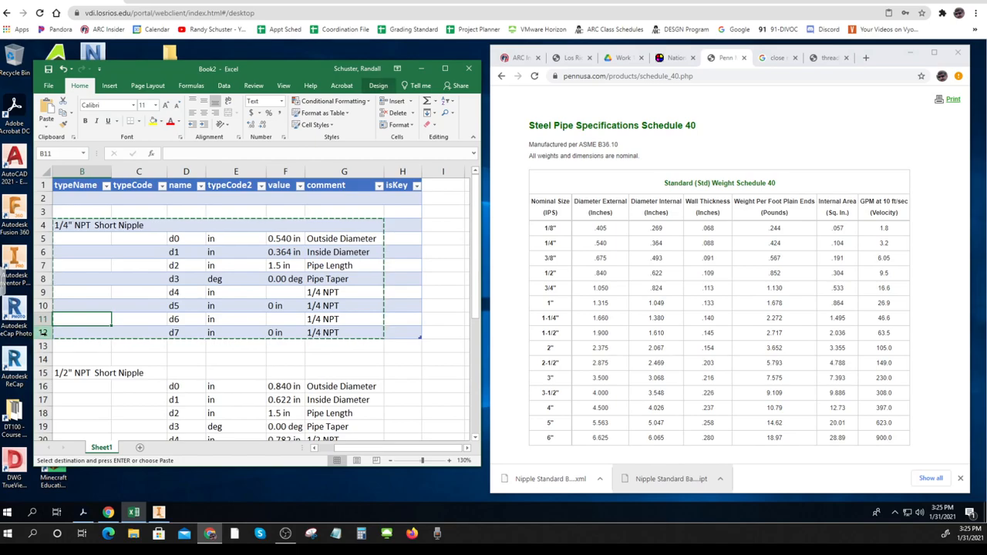
left_click(80, 333)
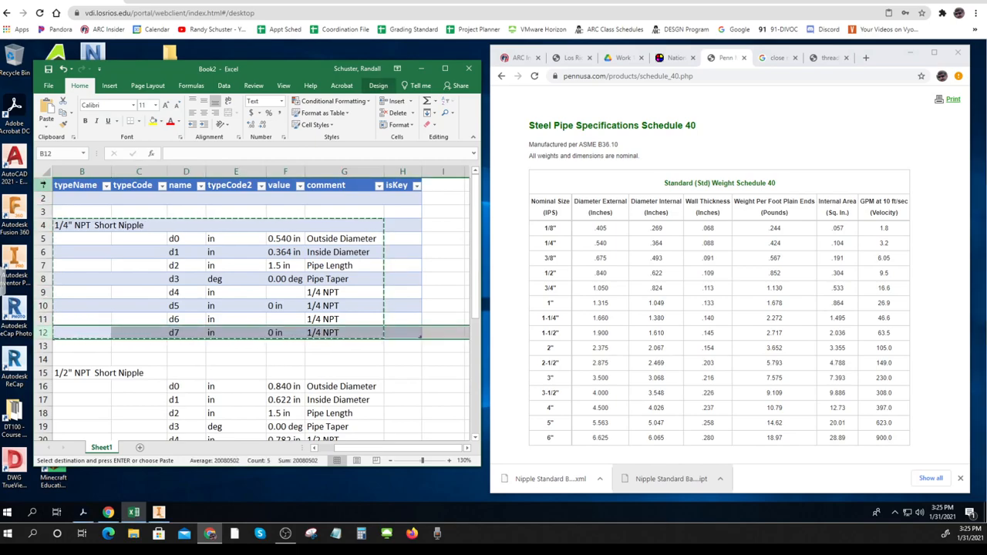
right_click(82, 185)
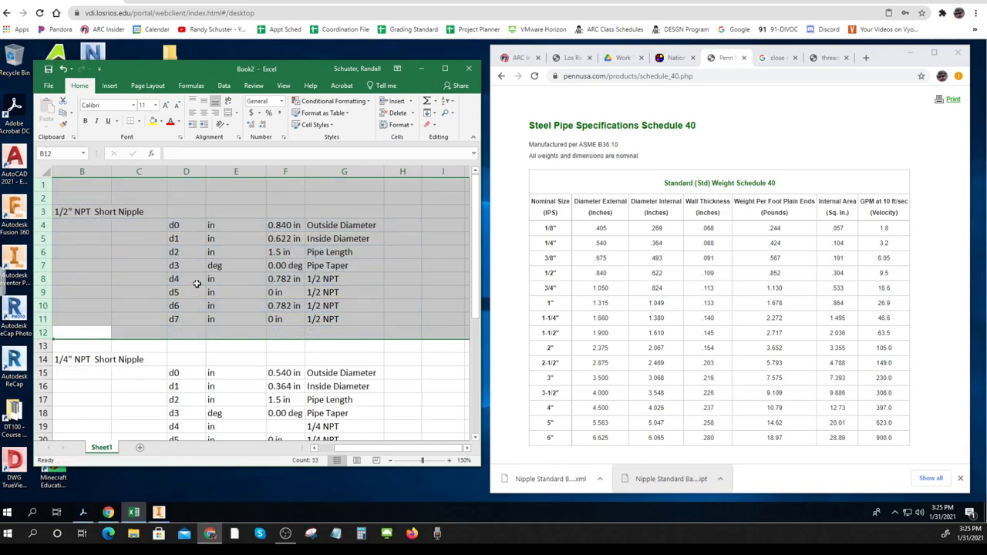
left_click(139, 345)
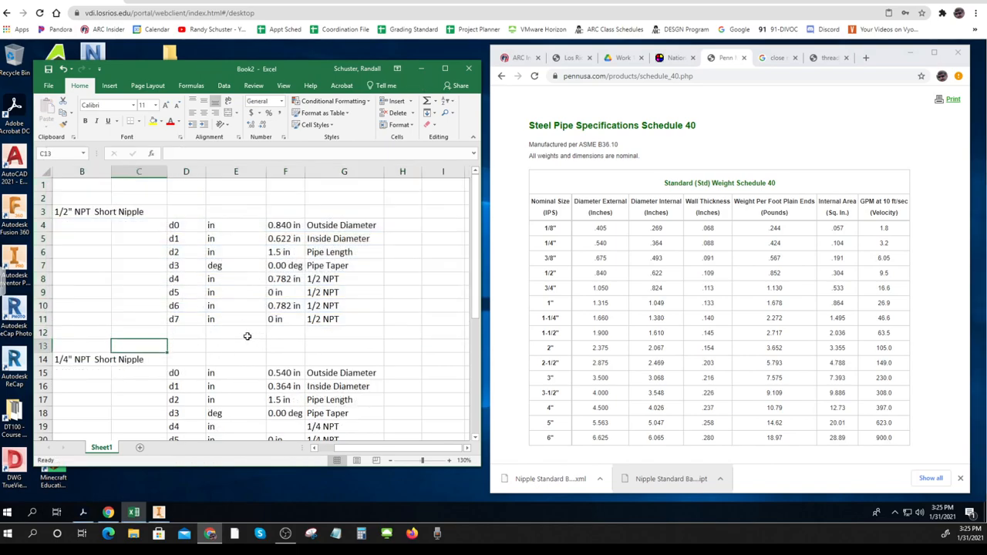
scroll("down", 3)
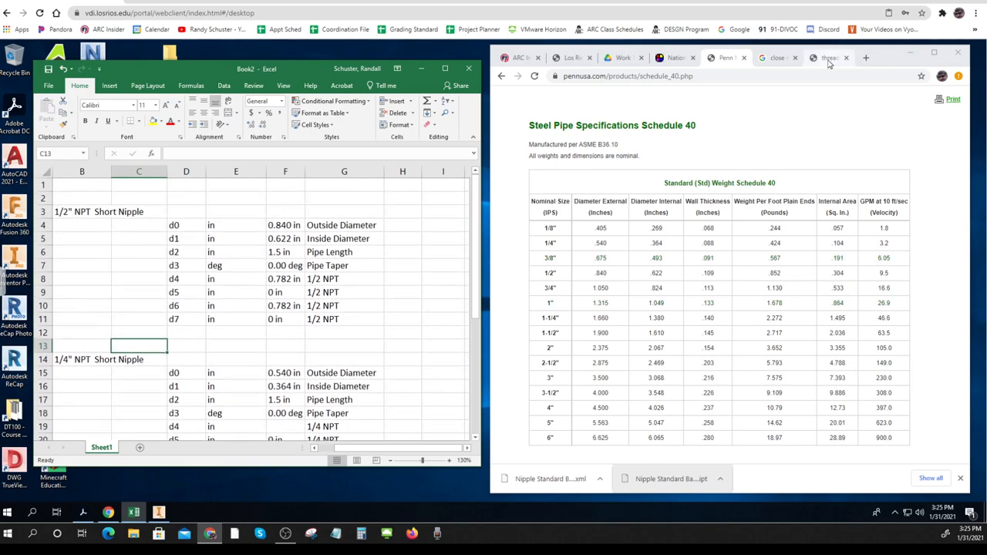
Paste the pipe nipple and Schedule 40 reference page URLs into B1 and B2.
left_click(830, 57)
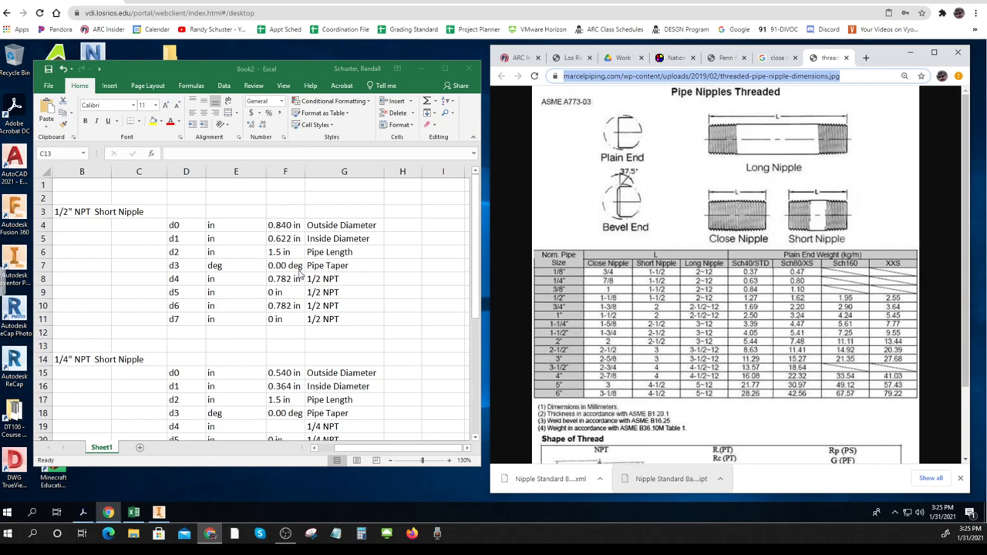
left_click(82, 185)
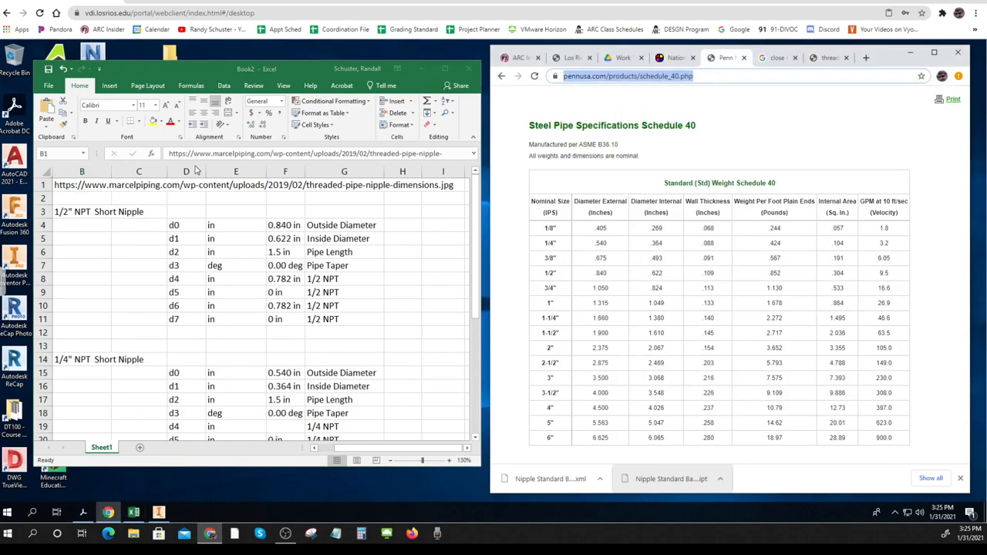
left_click(81, 198)
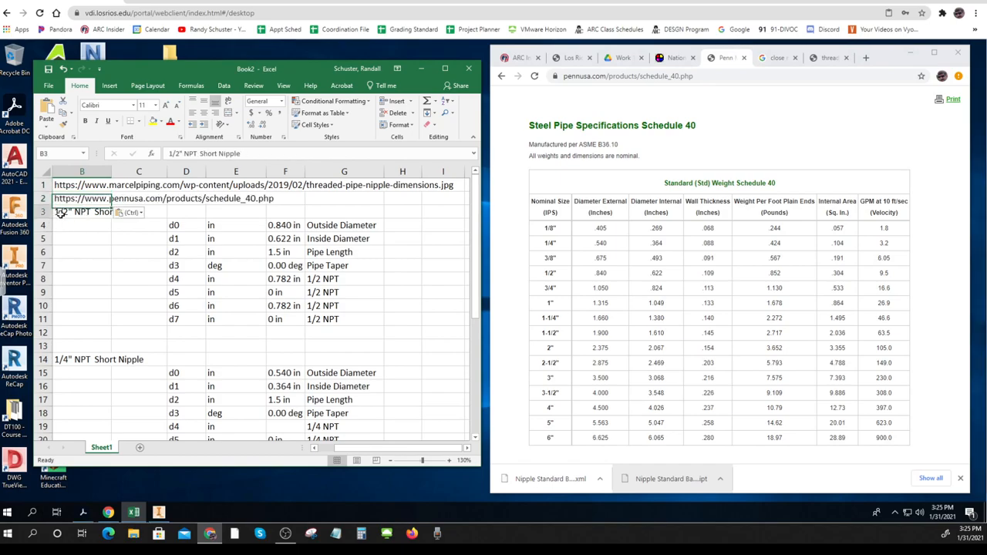
left_click_drag(82, 211, 370, 319)
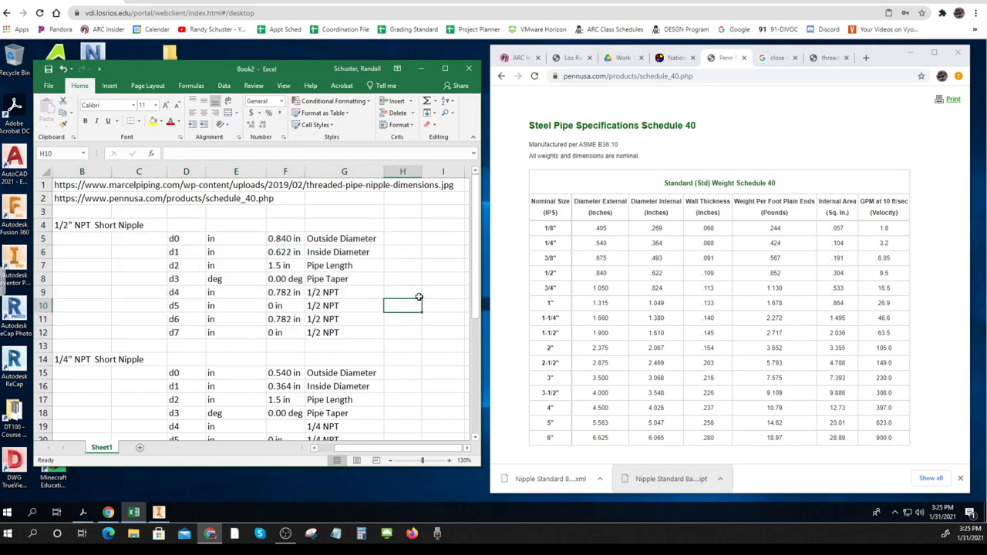
mouse_move(142, 346)
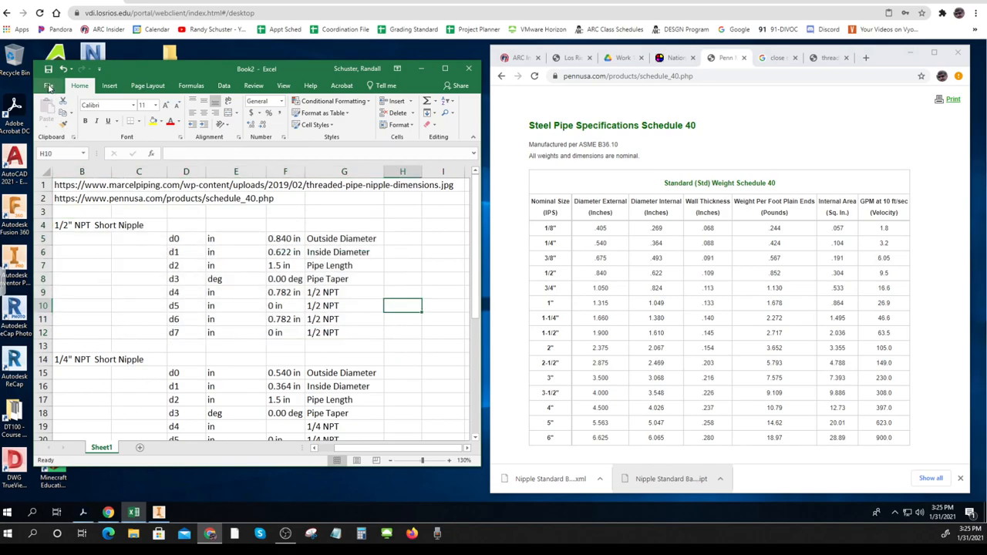
left_click(50, 86)
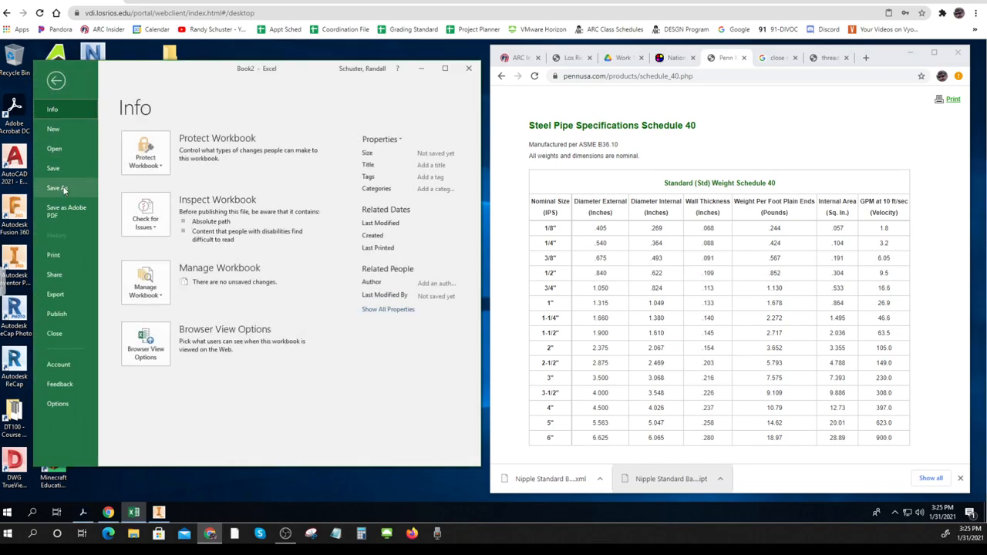
Save As 'NPT Nipple Parametric Tables' into the desktop work folder.
left_click(57, 188)
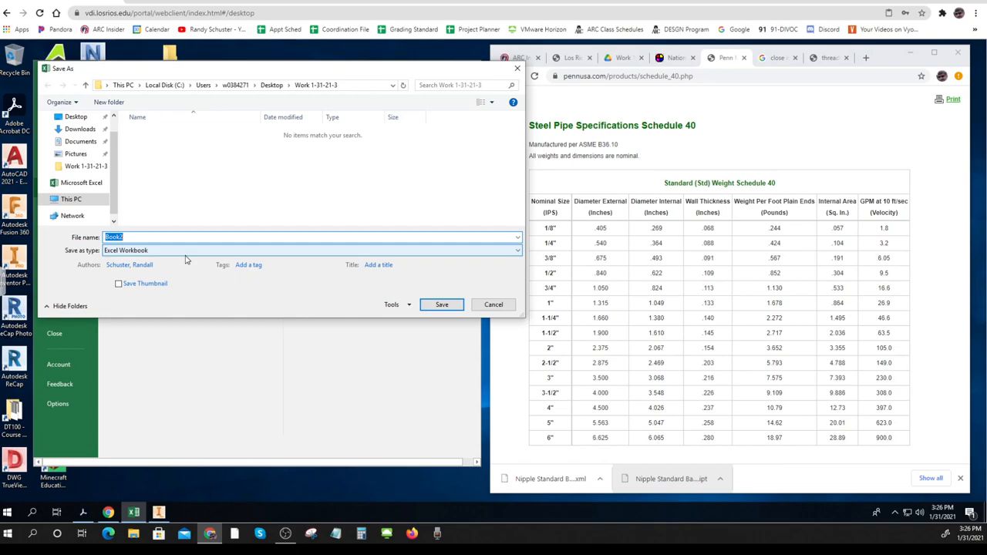
type("NPT N")
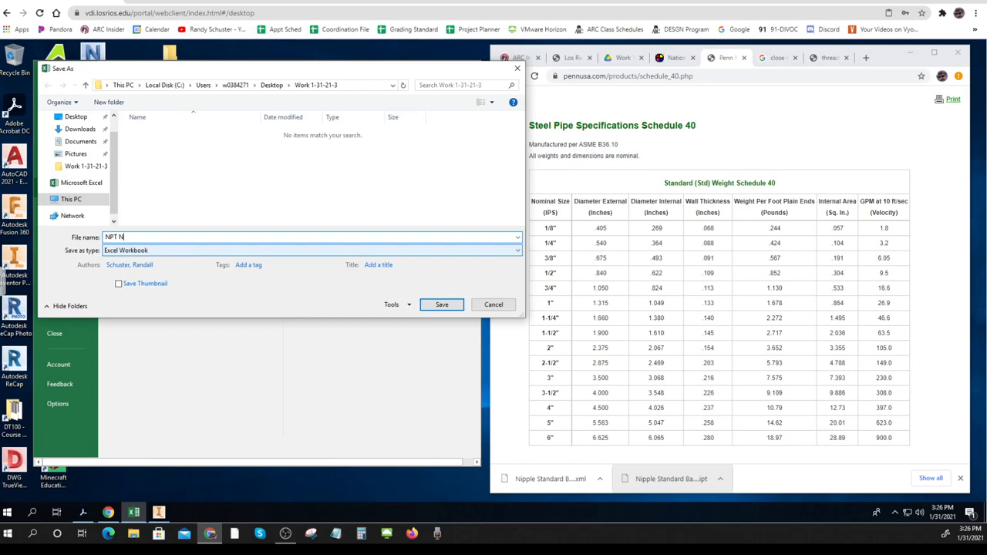
type("ipple")
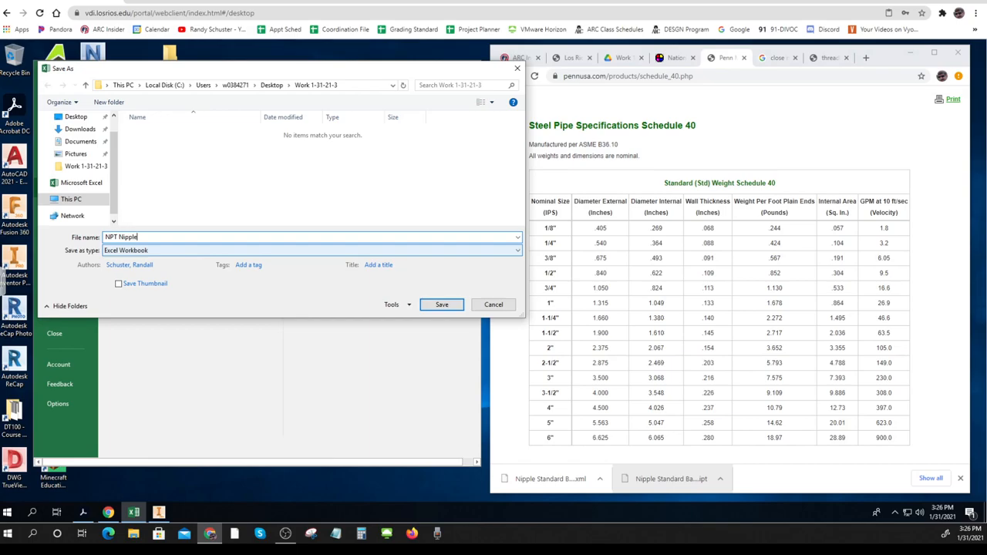
type("Parametric")
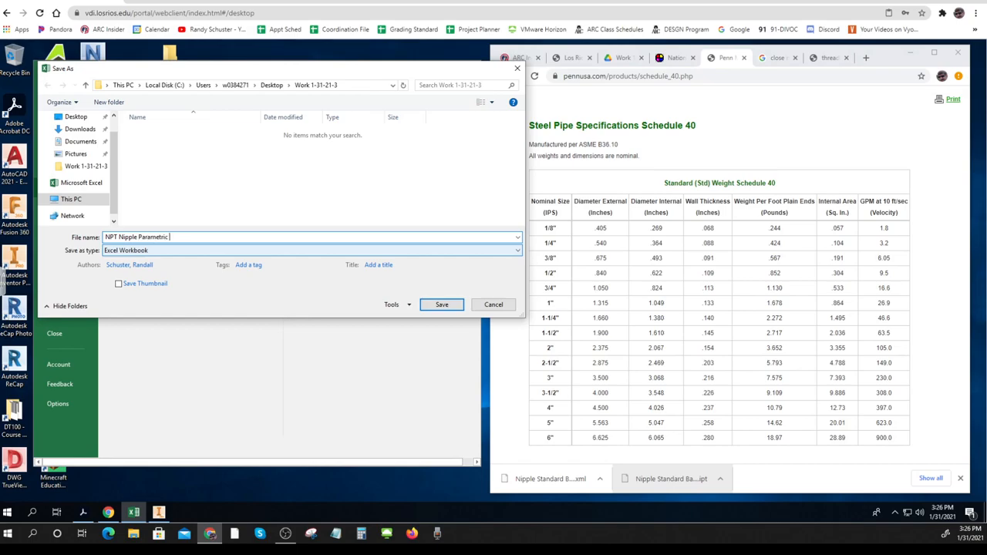
type("Tables")
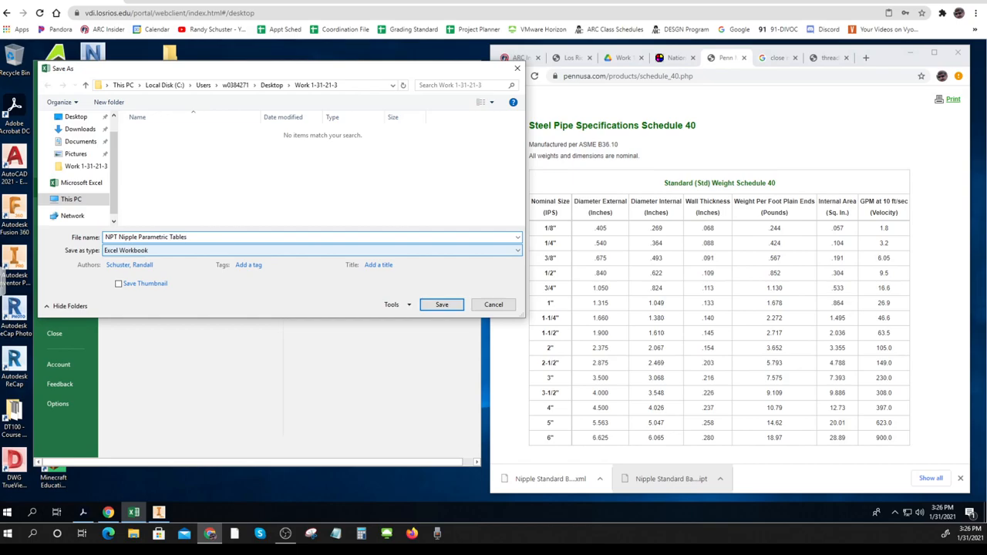
left_click(441, 304)
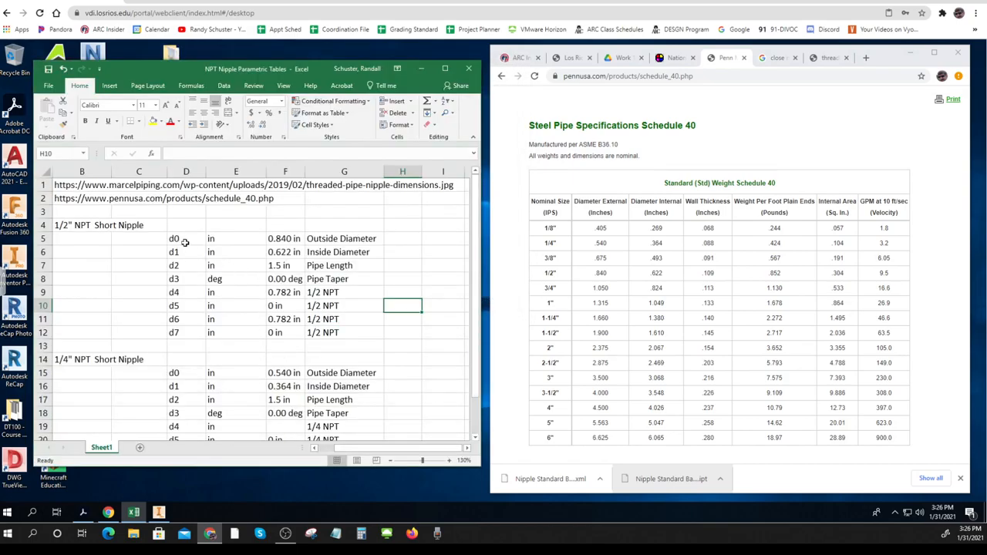
left_click_drag(173, 238, 363, 334)
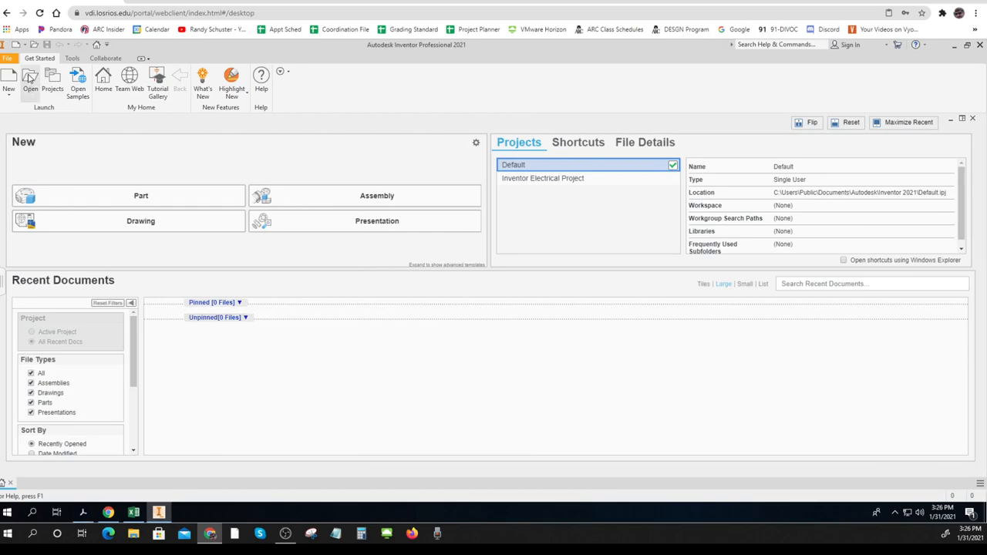
Browse the Open dialog to the desktop work folder and open Nipple Standard Base Design.ipt.
left_click(31, 80)
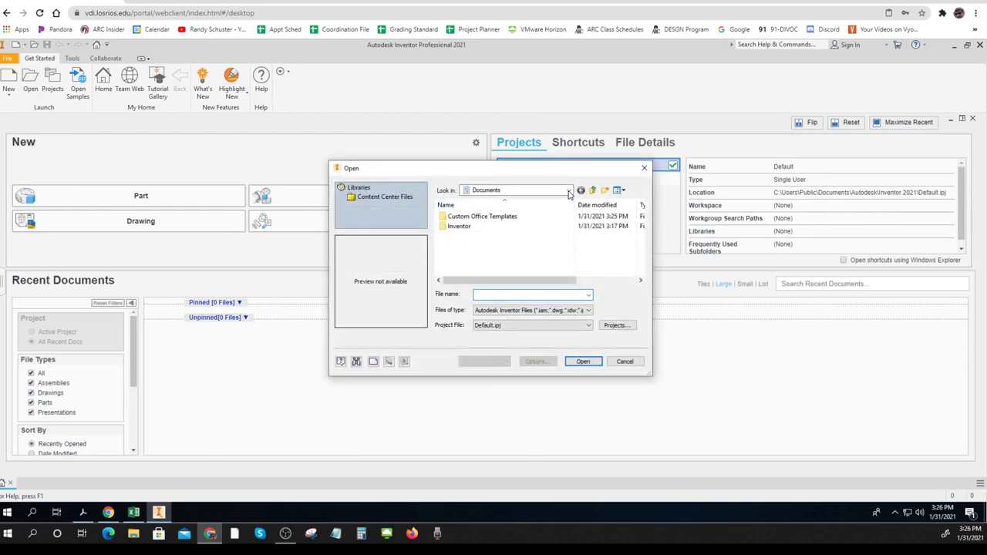
left_click(568, 190)
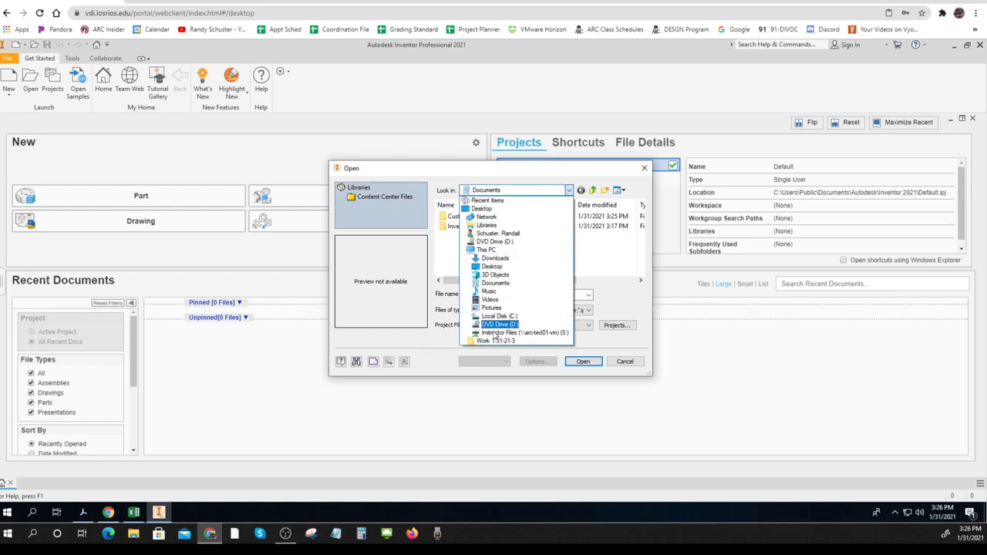
left_click(501, 341)
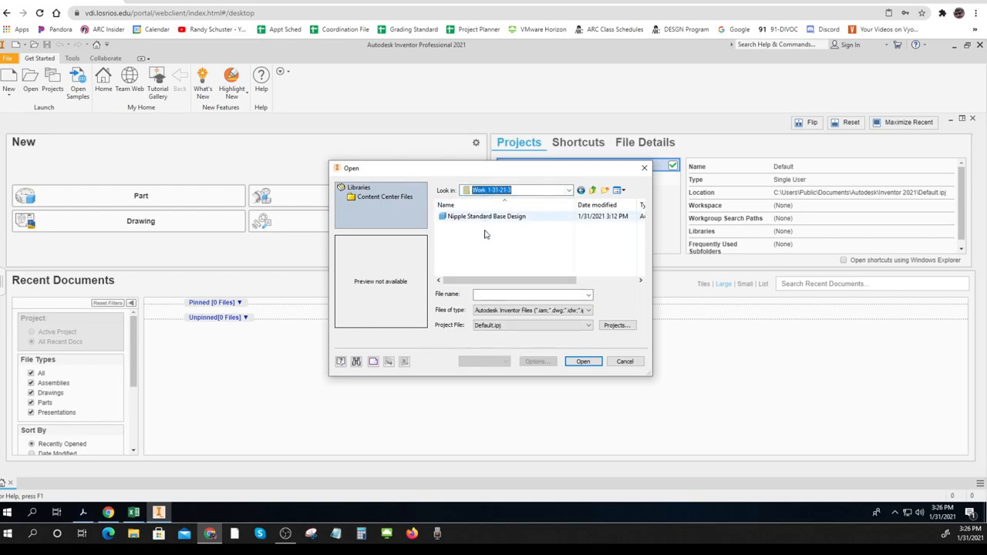
left_click(486, 216)
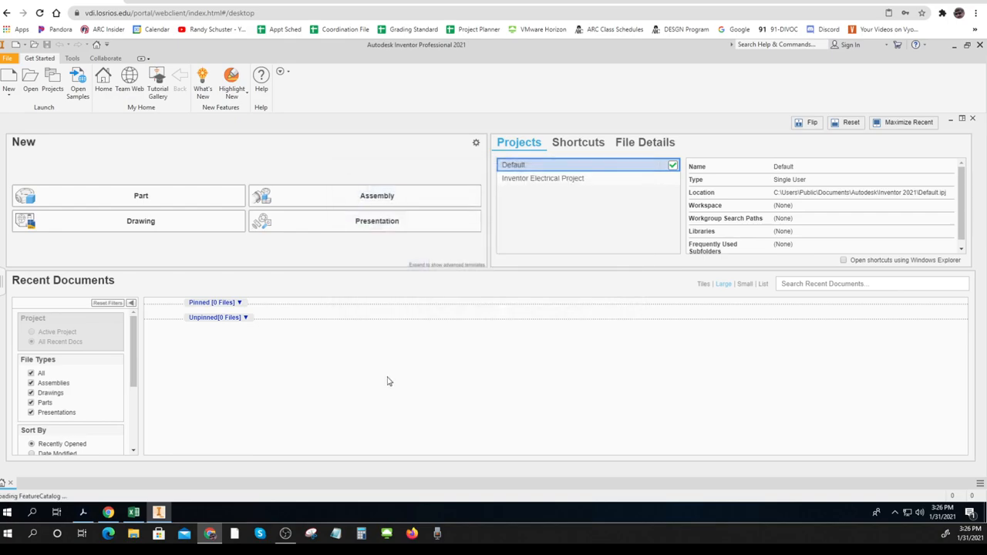
mouse_move(393, 351)
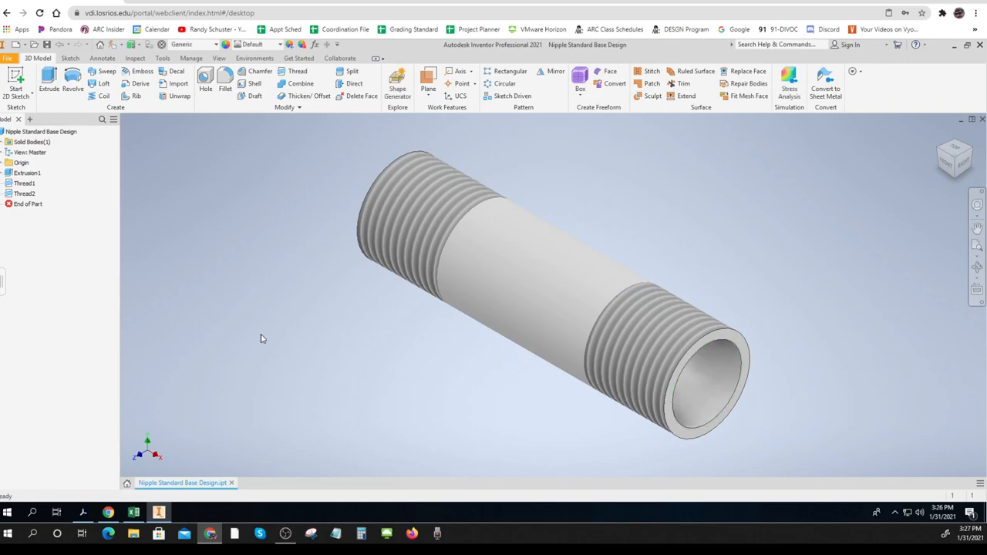
mouse_move(256, 342)
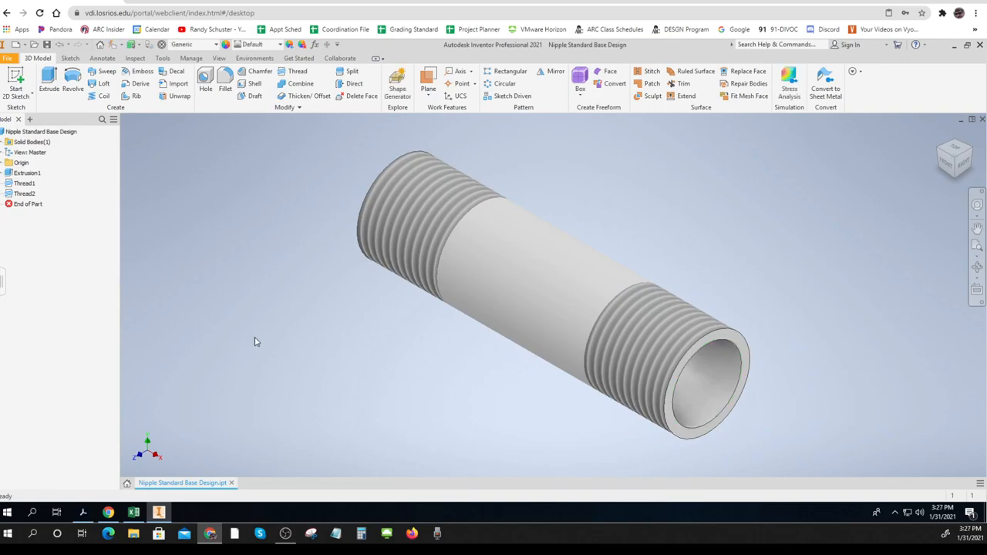
mouse_move(306, 284)
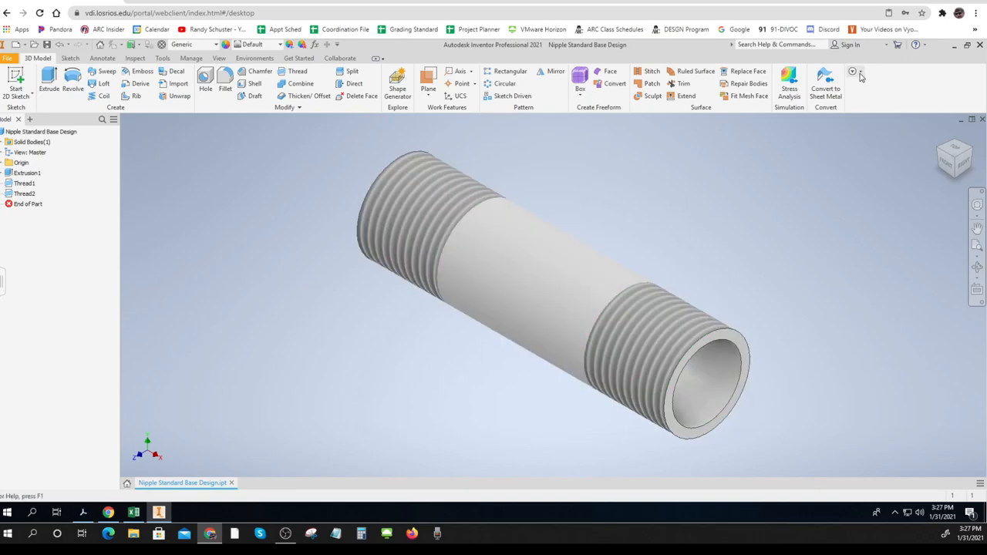
Enable the Parameters ribbon panel and show the model's d0–d7 parameter table beside the Excel sheet.
left_click(854, 71)
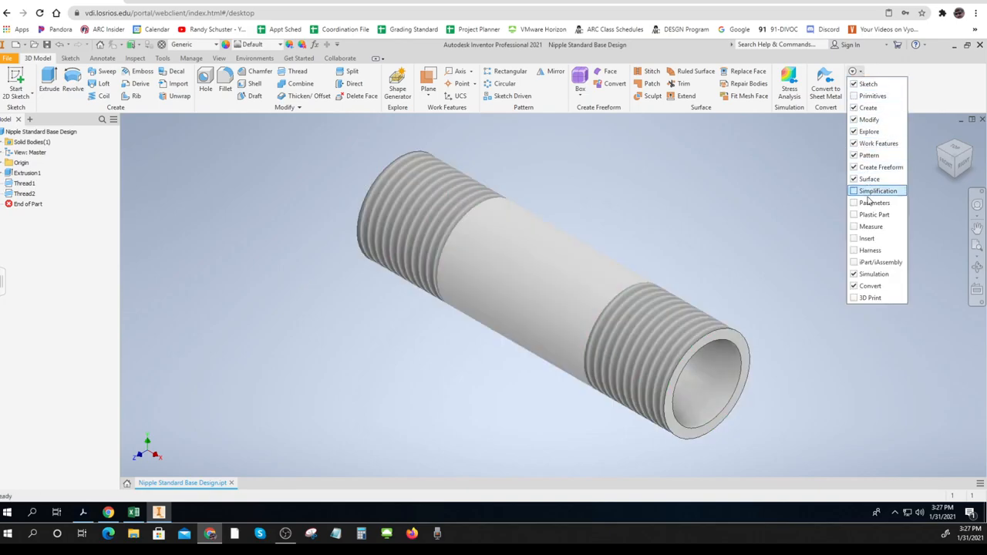
left_click(876, 202)
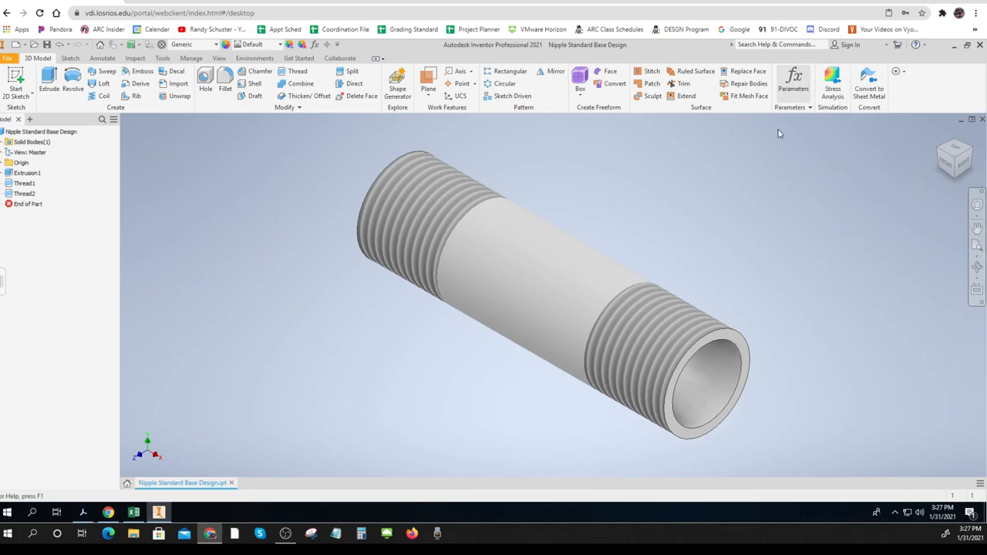
left_click(793, 84)
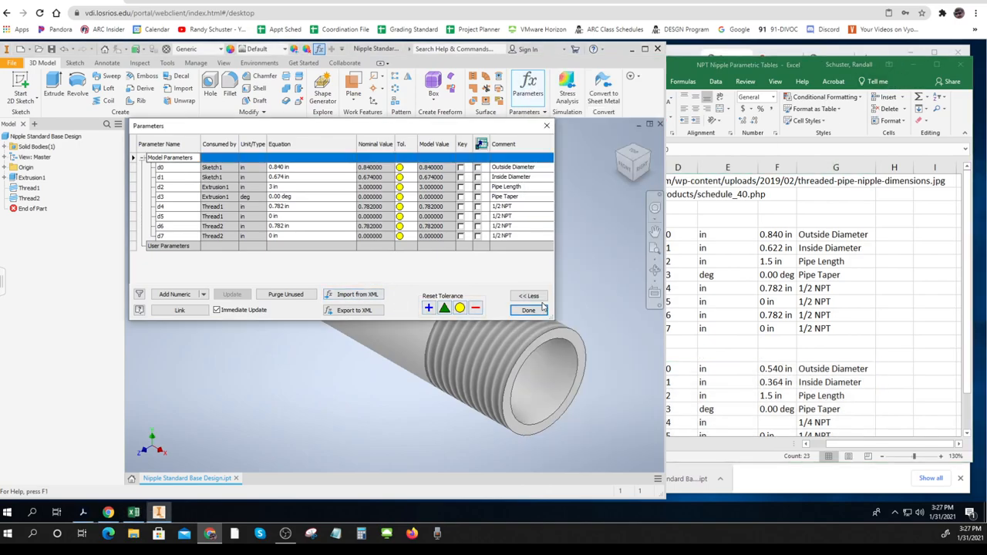
Close the parameter table and start a Save As named 1.5 NPT Short Nipple.
left_click(527, 310)
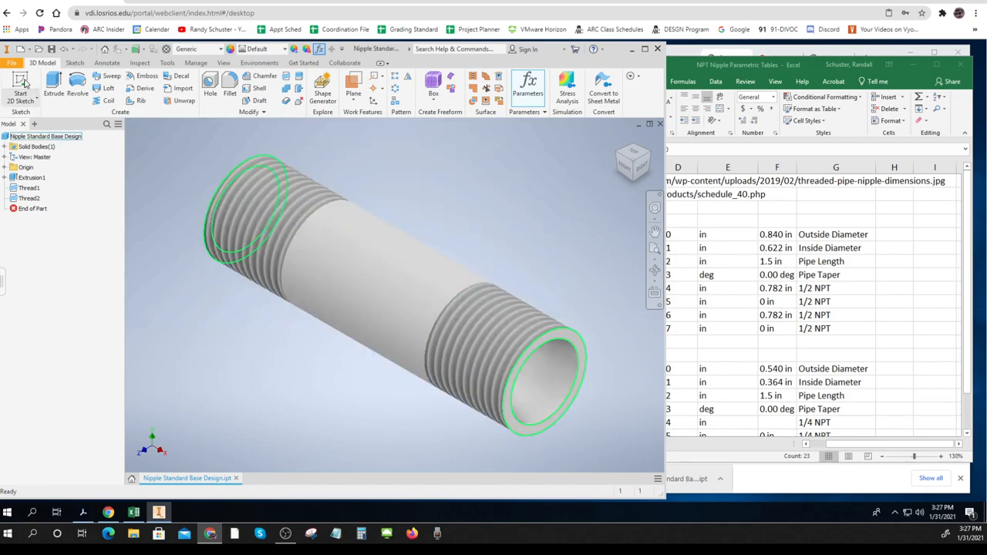
left_click(12, 62)
type("1.5 NPT Short Nipple")
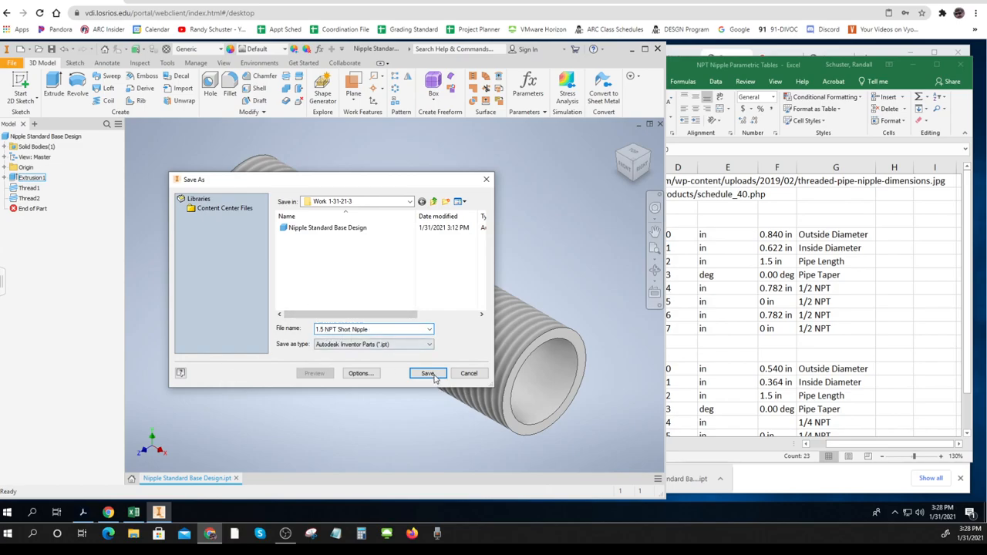
Save the copy as 1.5 NPT Short Nipple and reopen its parameter table.
left_click(429, 374)
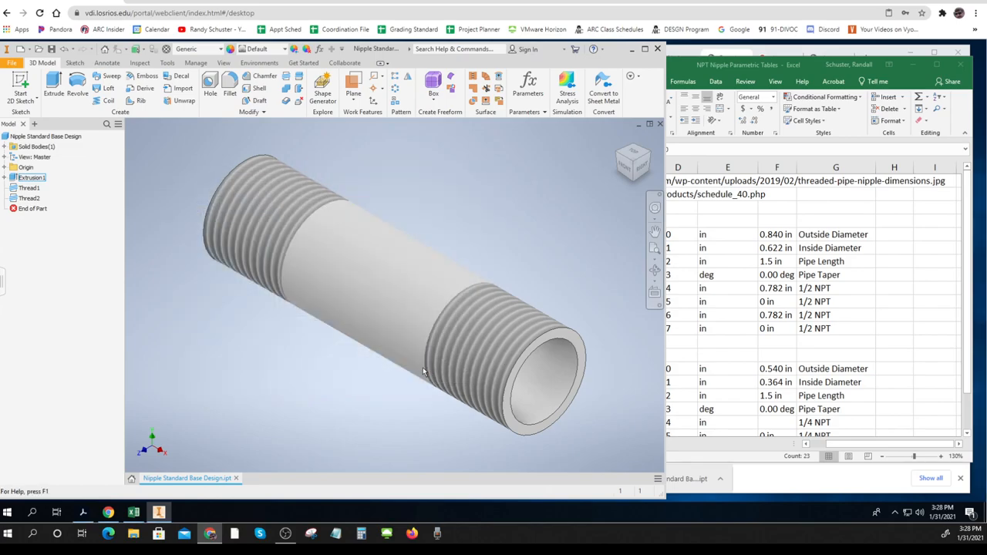
left_click(528, 84)
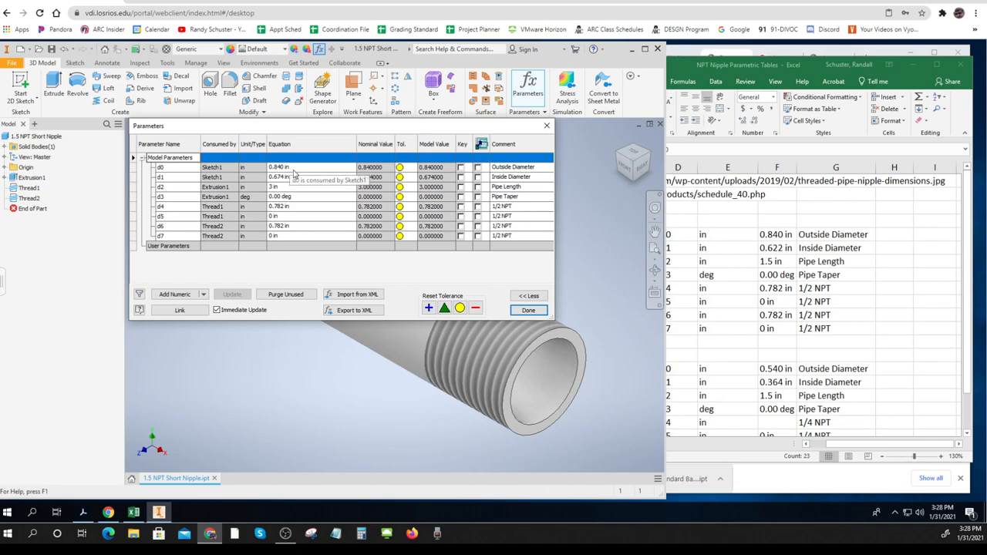
Set inside diameter d1 to 0.622 in and length d2 to 1.5 in, then apply.
left_click(280, 176)
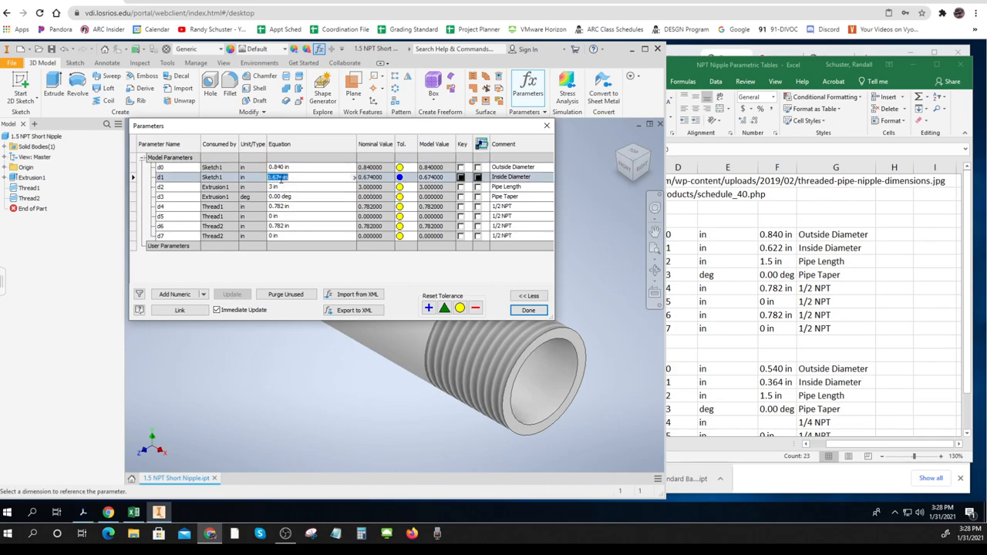
type(".622")
left_click(310, 186)
type("1.5")
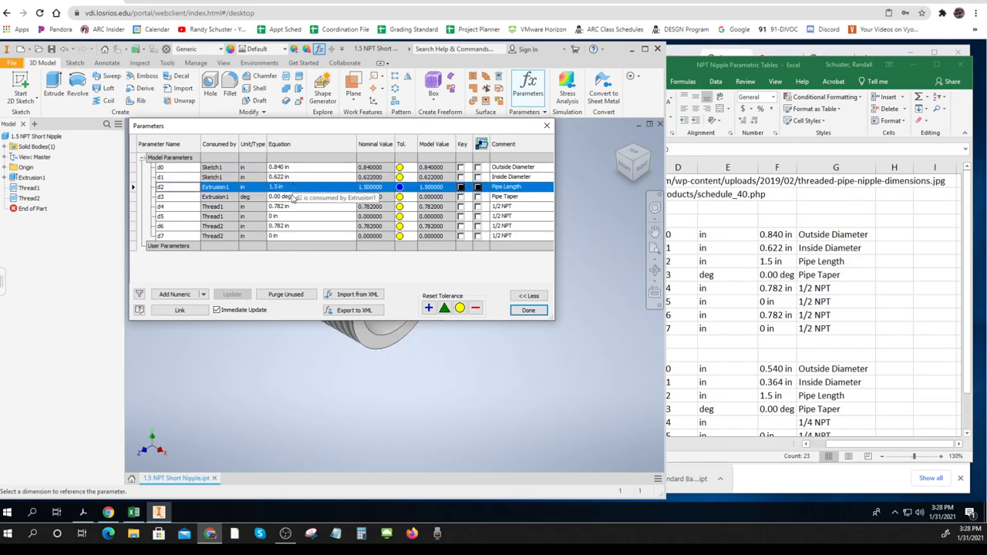
mouse_move(523, 235)
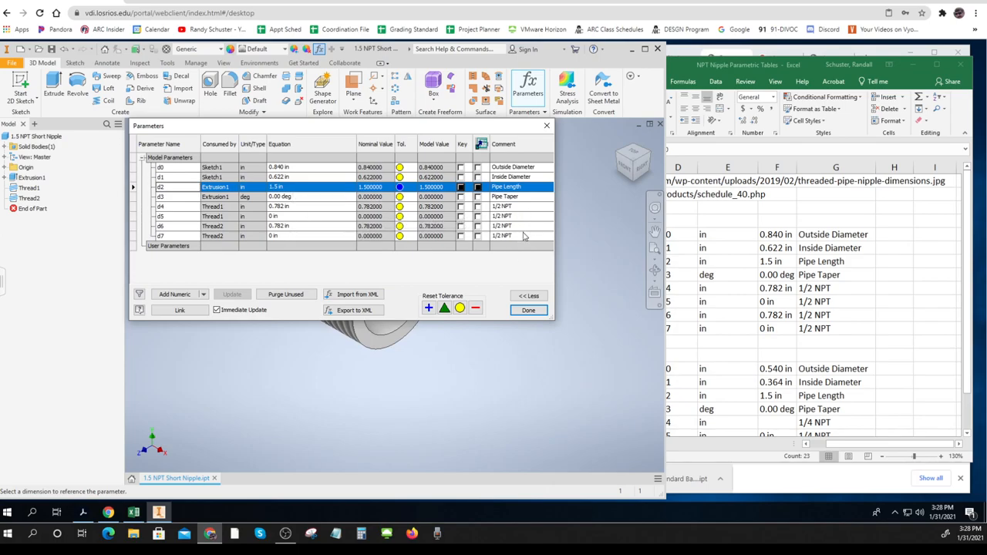
left_click(527, 310)
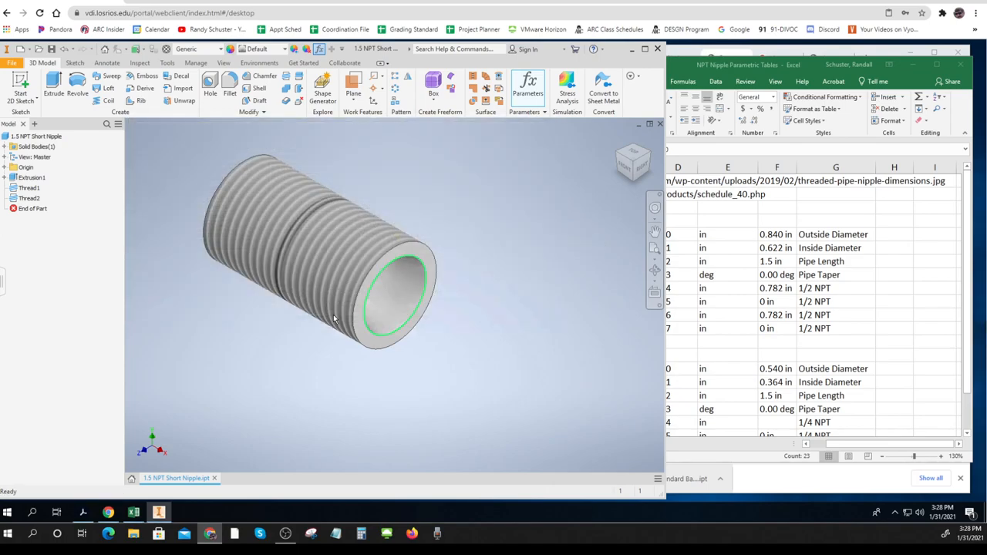
left_click(29, 188)
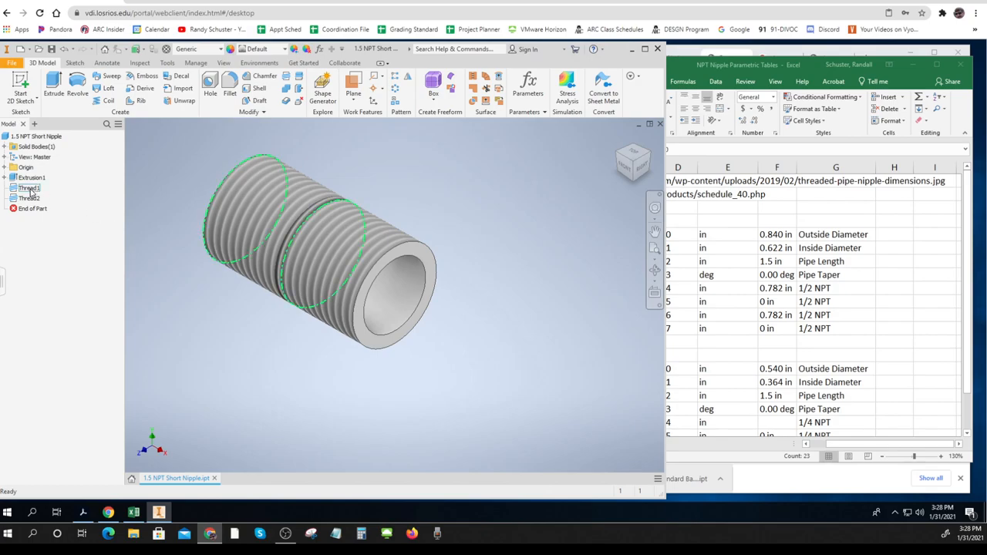
left_click(29, 188)
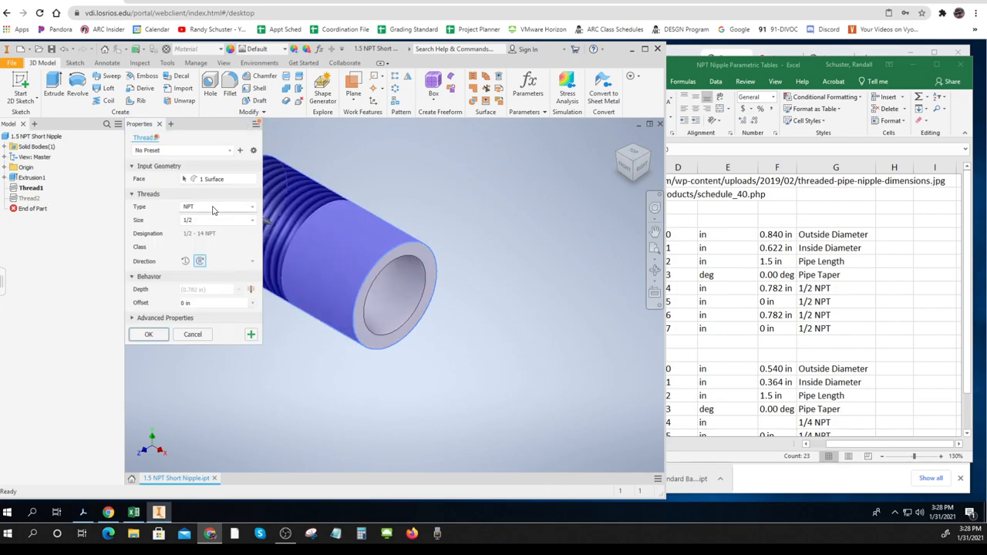
mouse_move(204, 315)
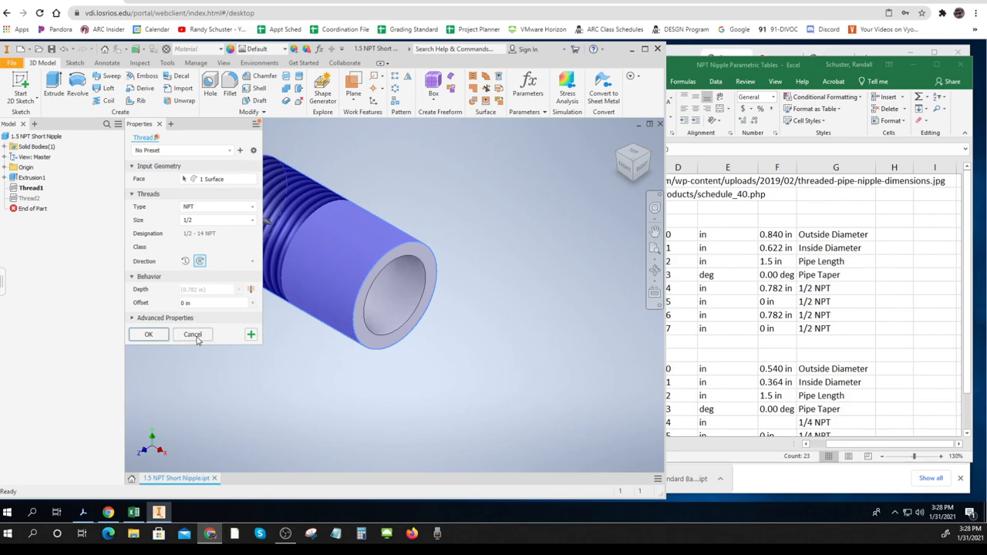
mouse_move(200, 339)
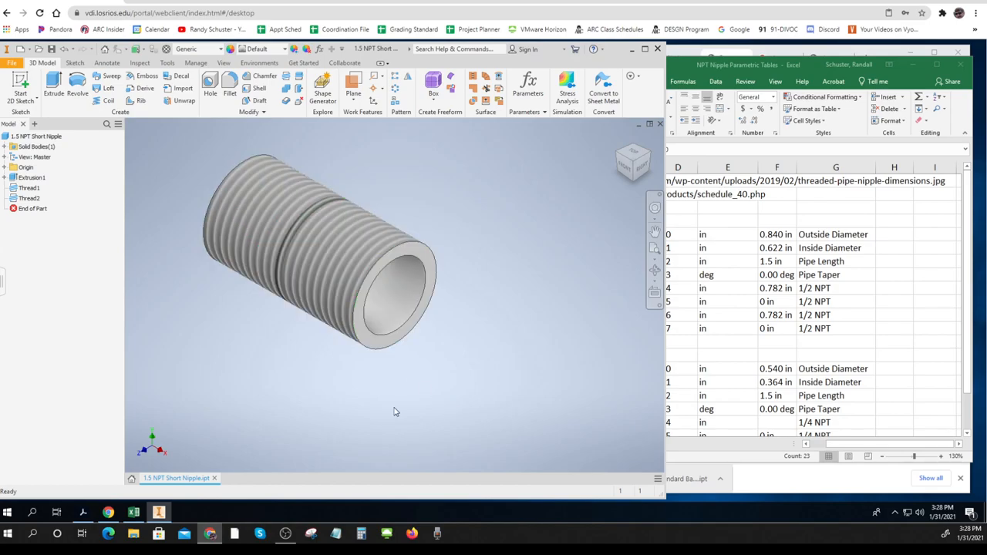
mouse_move(254, 429)
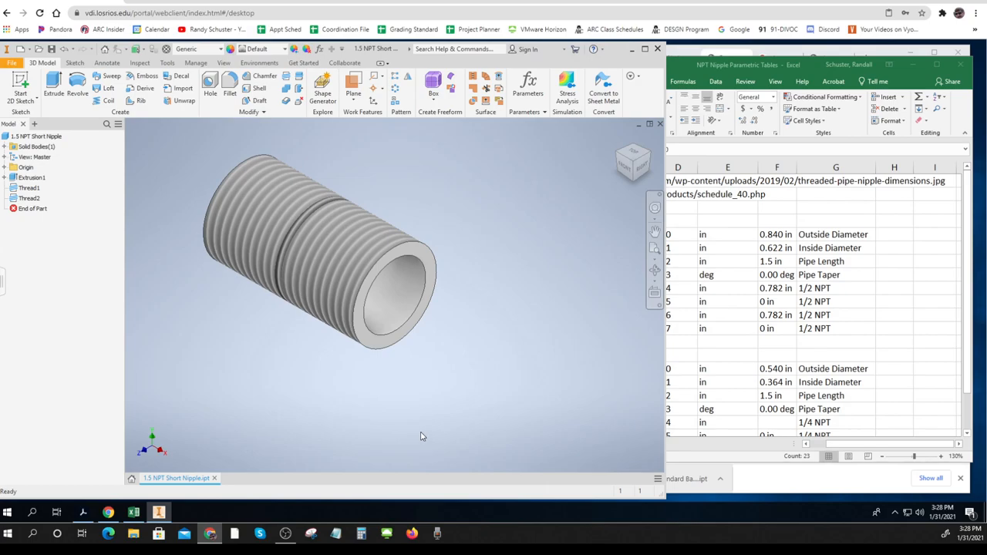
mouse_move(469, 239)
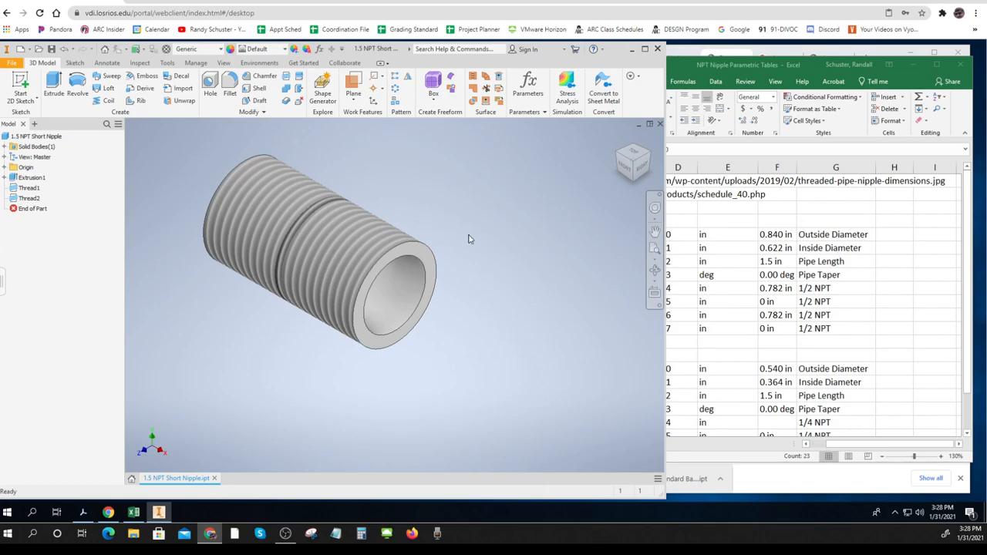
left_click(347, 194)
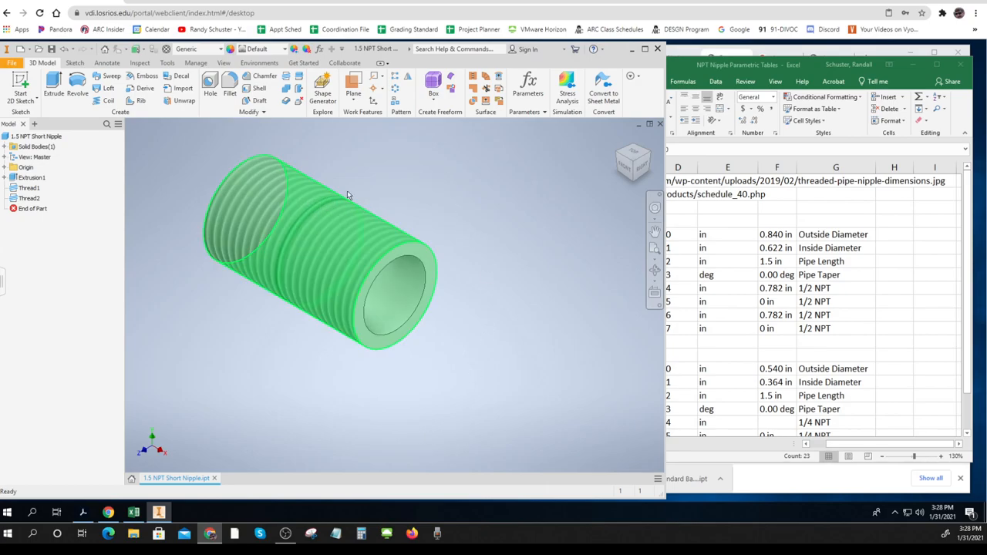
left_click(478, 367)
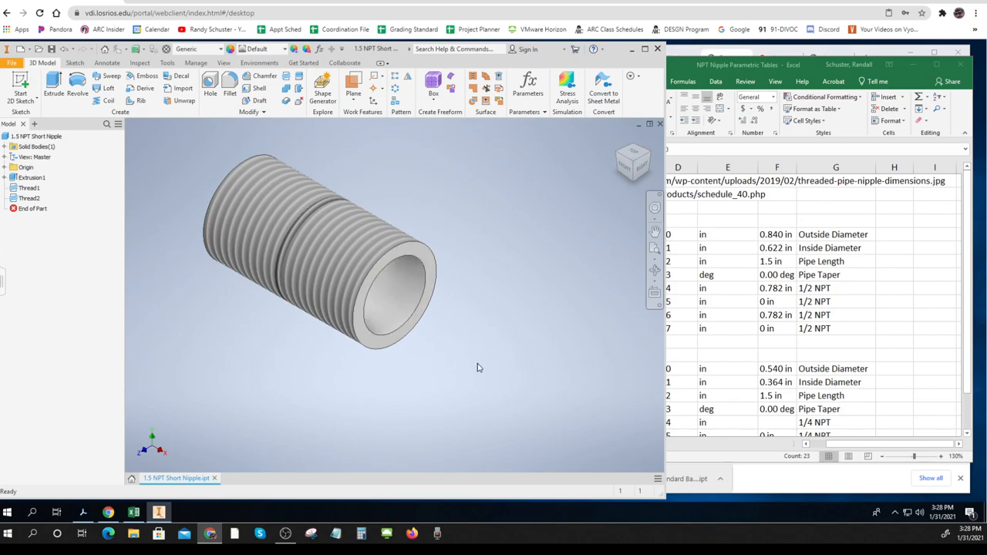
mouse_move(497, 290)
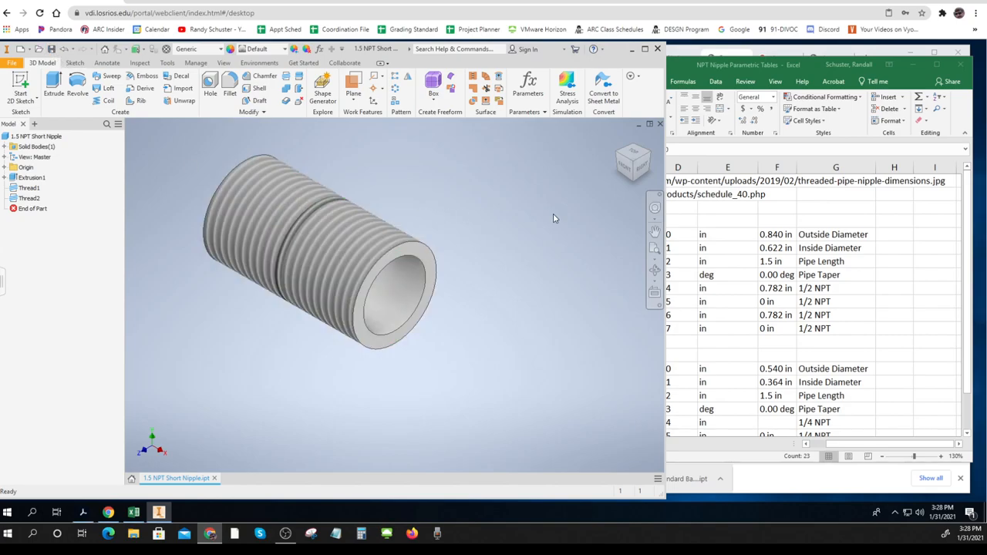
mouse_move(965, 364)
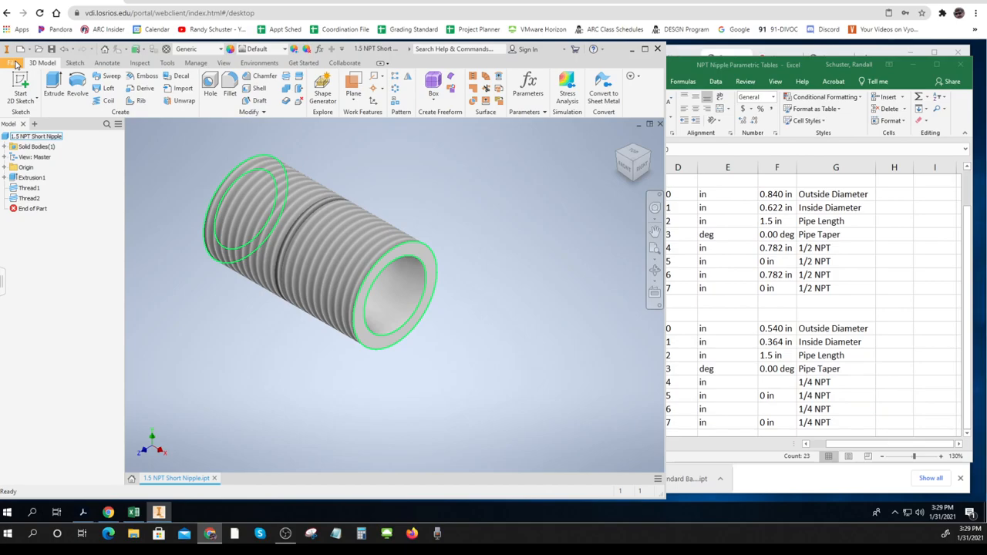
Save another copy of the part as 0.25 NPT Short Nipple in the same folder.
left_click(12, 62)
type("1.25 NPT Short Nipple")
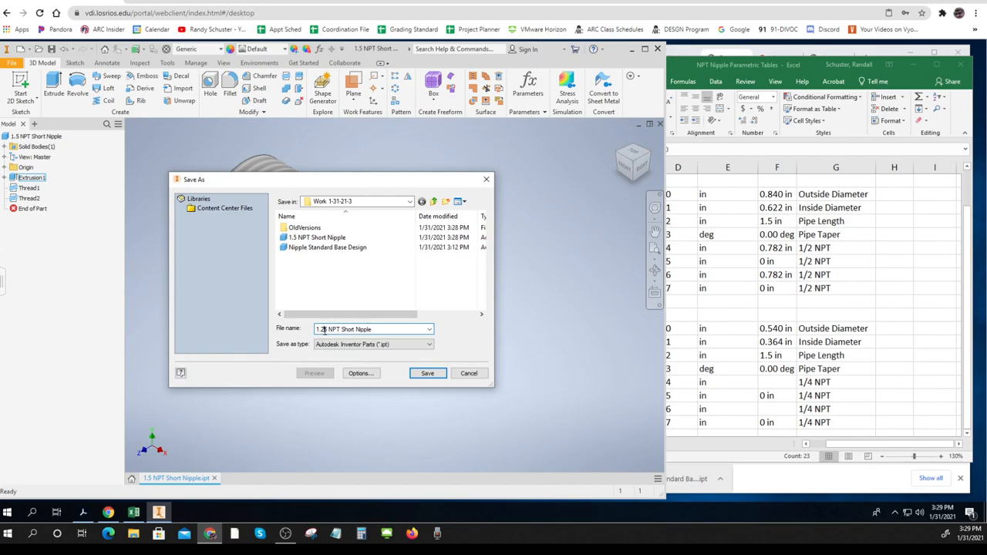
mouse_move(316, 237)
type("0")
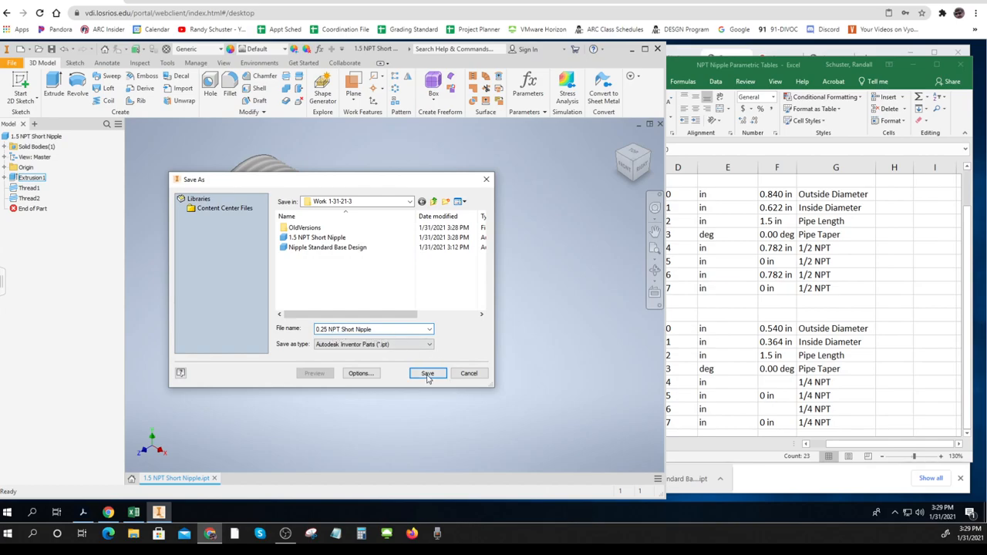
left_click(427, 373)
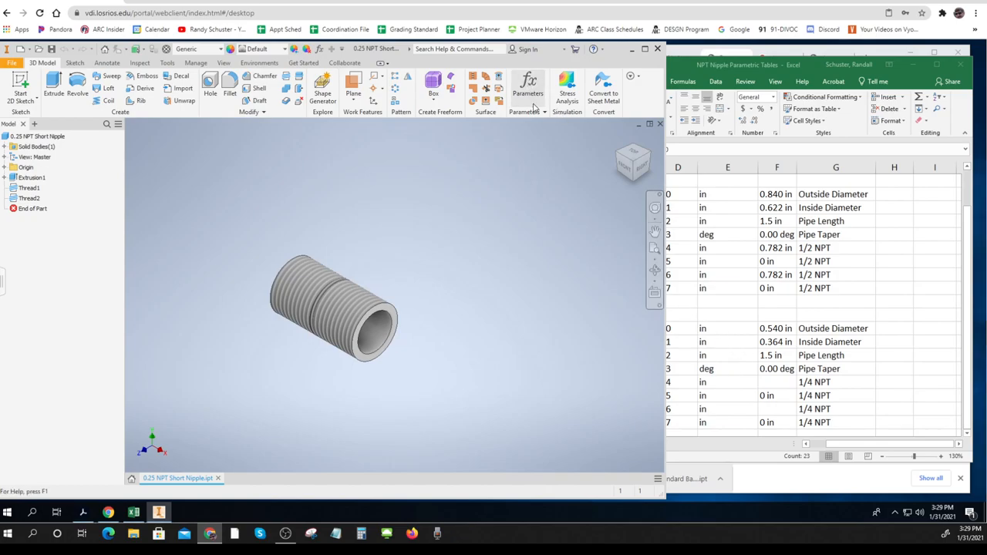
Set the quarter-inch part's inside diameter to 0.364 in and outside diameter to 0.540 in.
left_click(527, 86)
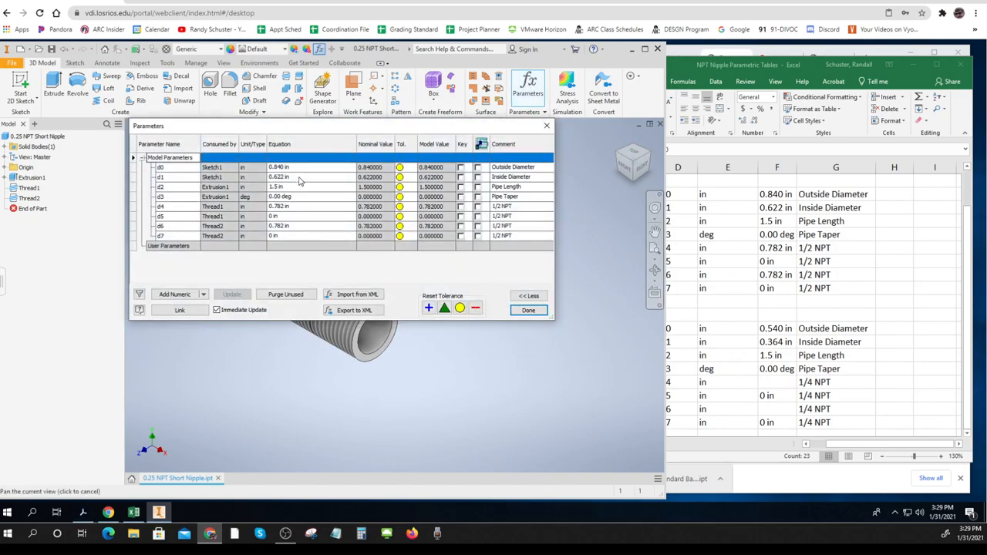
left_click(309, 176)
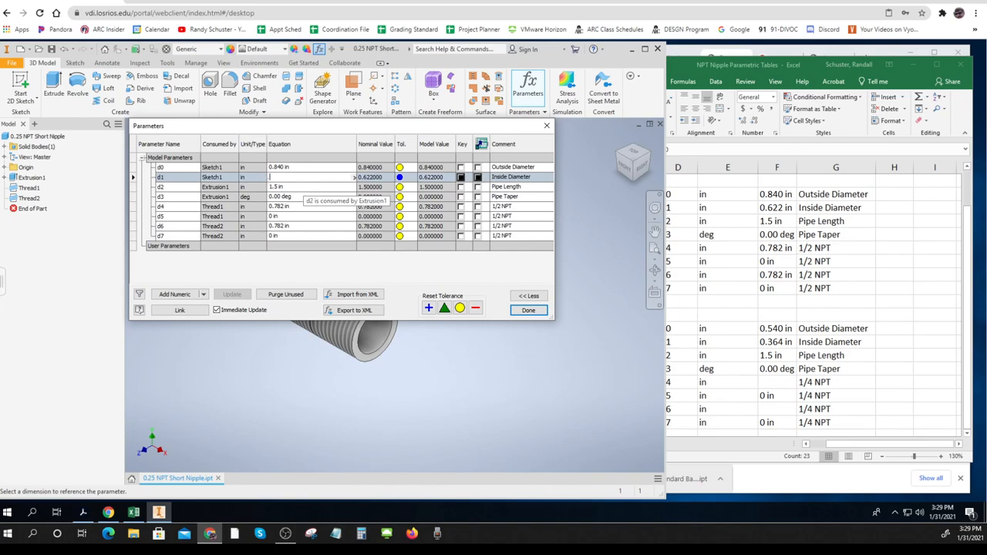
type(".364 in")
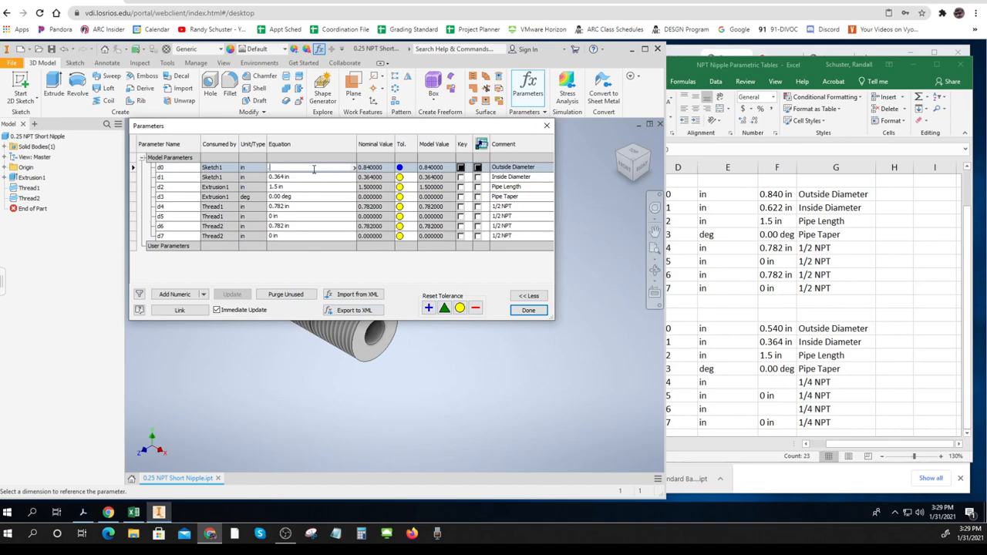
type("540 in")
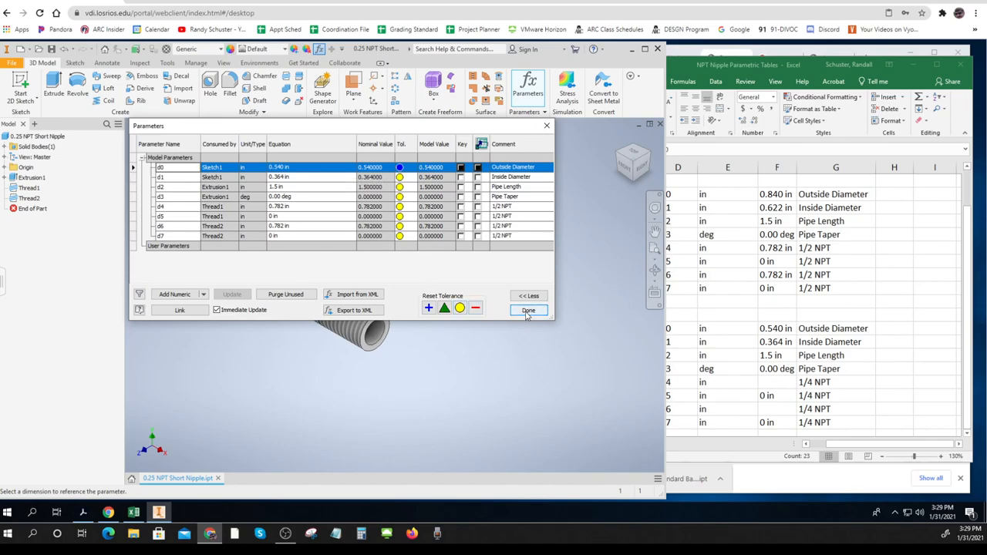
left_click(528, 310)
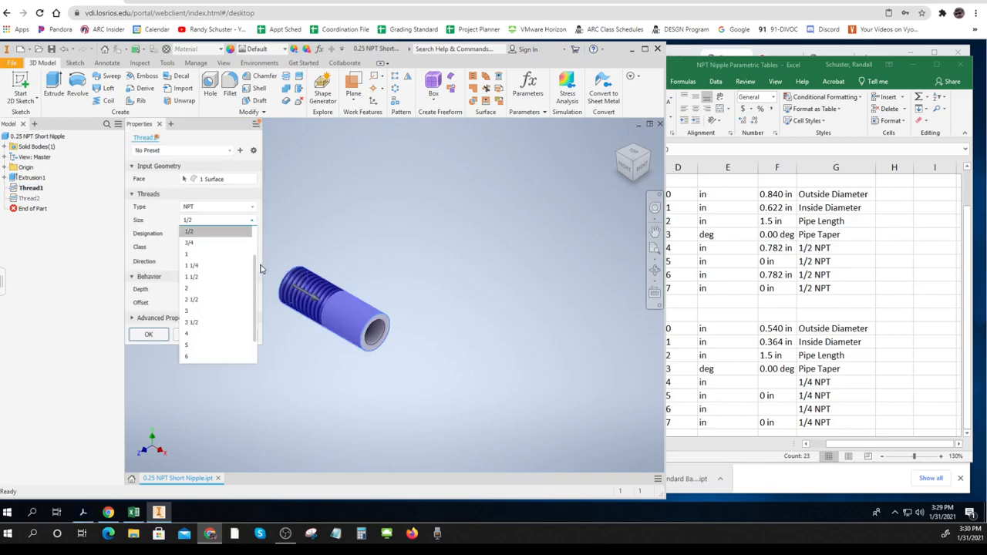
Set the first thread and Thread2 both to the 1/4-18 NPT size.
left_click(188, 231)
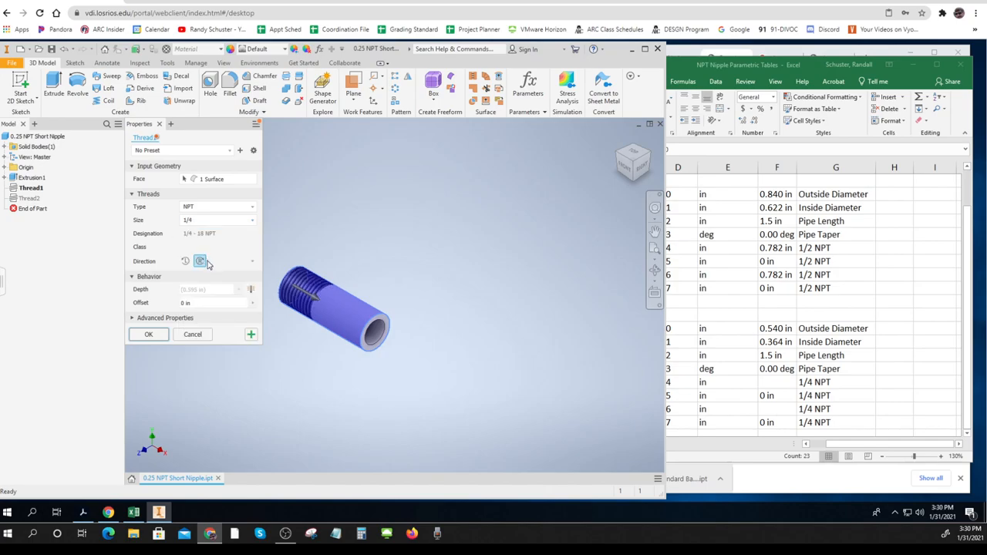
left_click(149, 333)
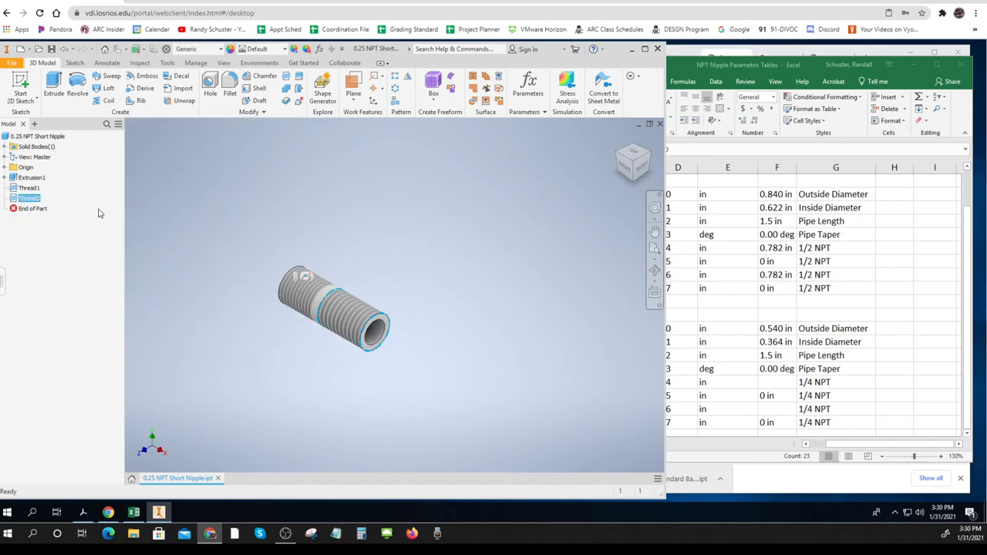
double_click(30, 197)
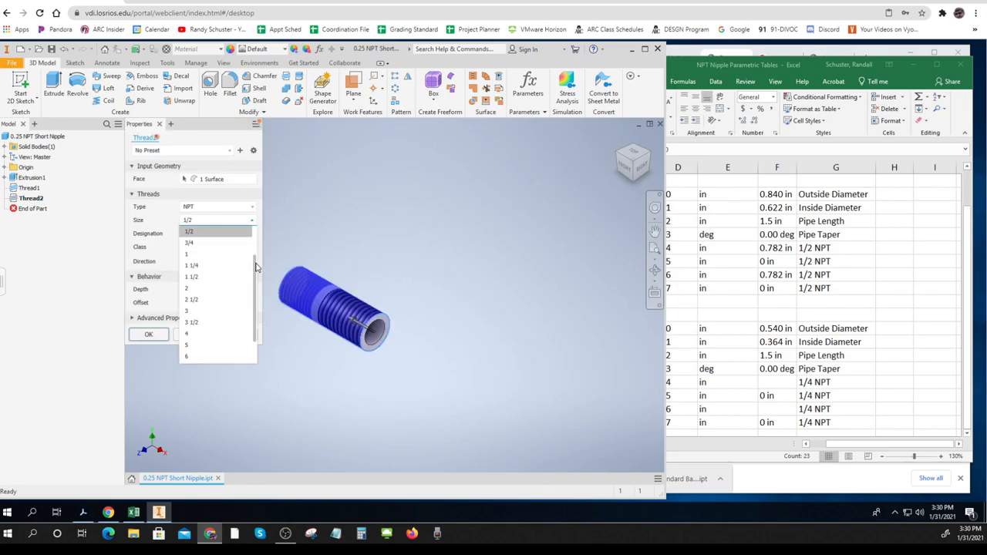
left_click(188, 231)
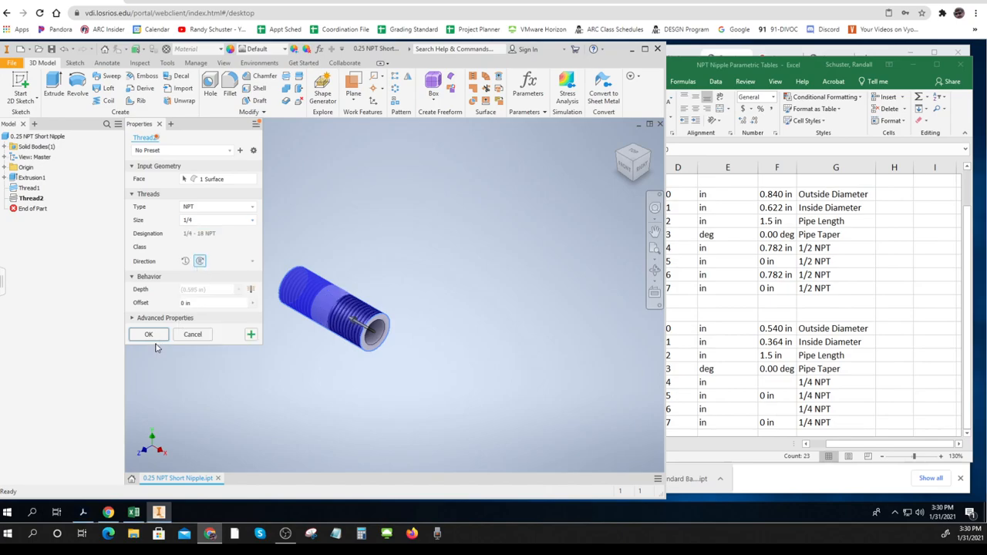
left_click(148, 333)
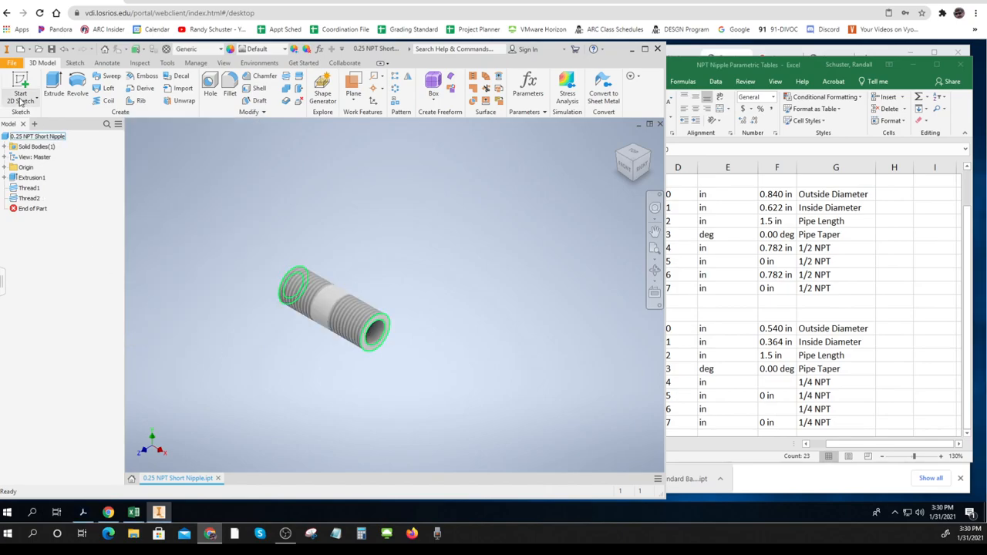
left_click(330, 201)
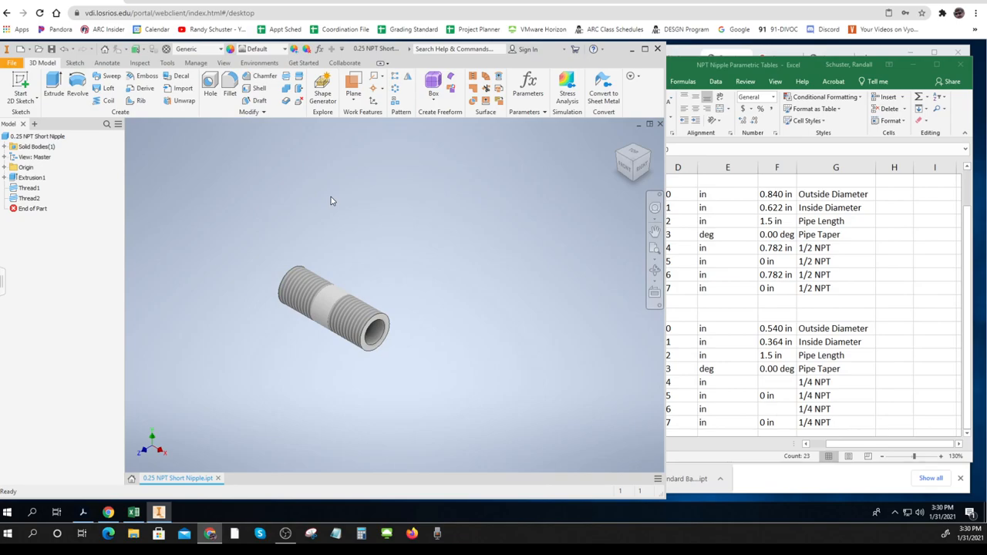
mouse_move(784, 271)
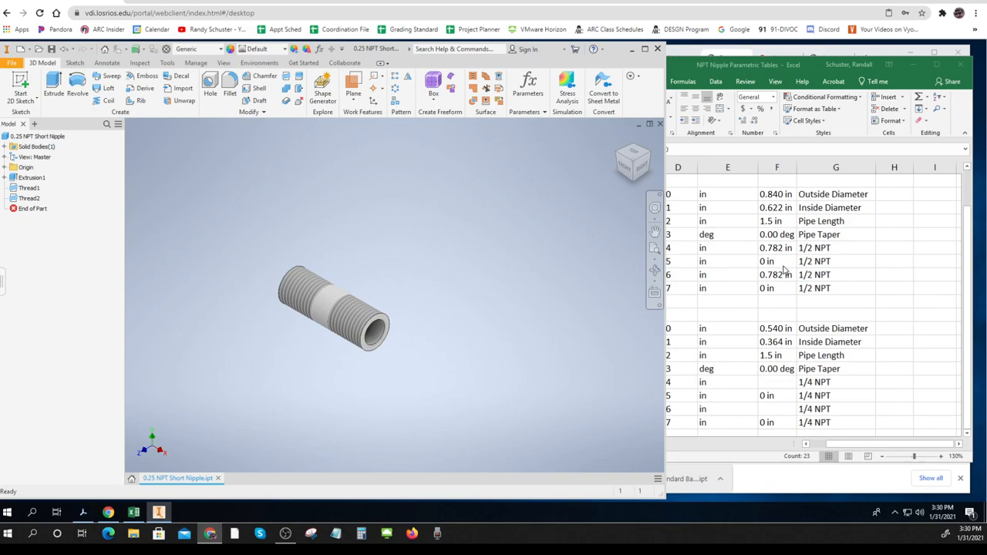
mouse_move(795, 275)
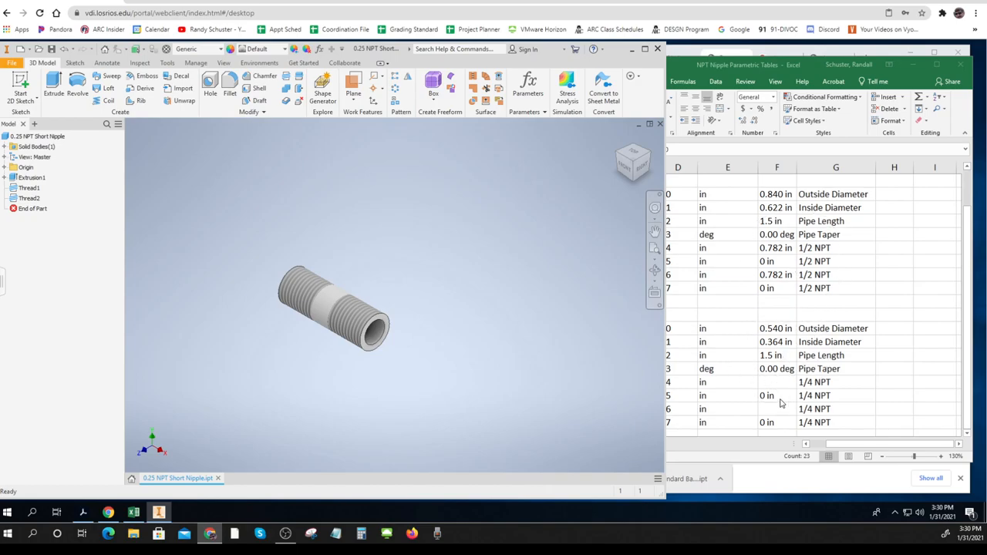
mouse_move(812, 367)
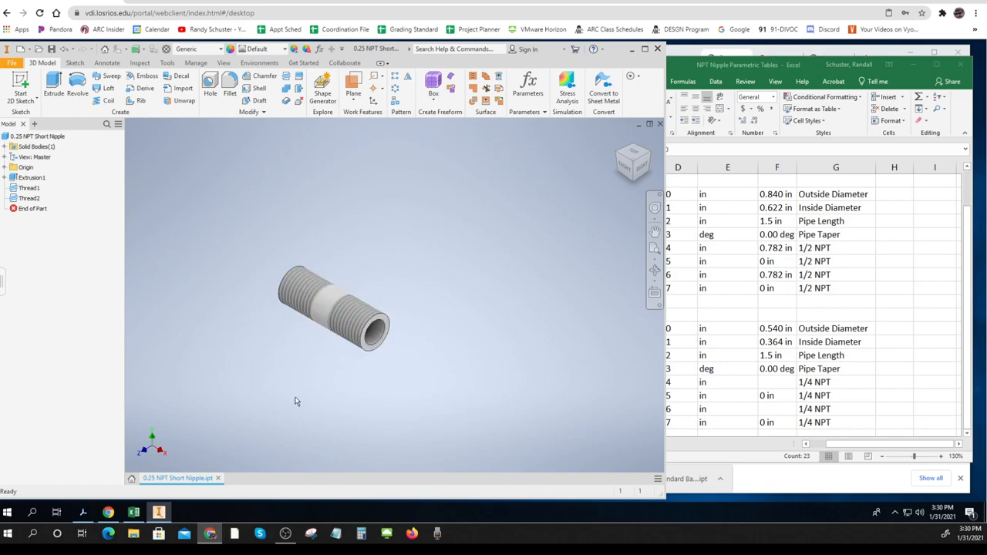
mouse_move(306, 429)
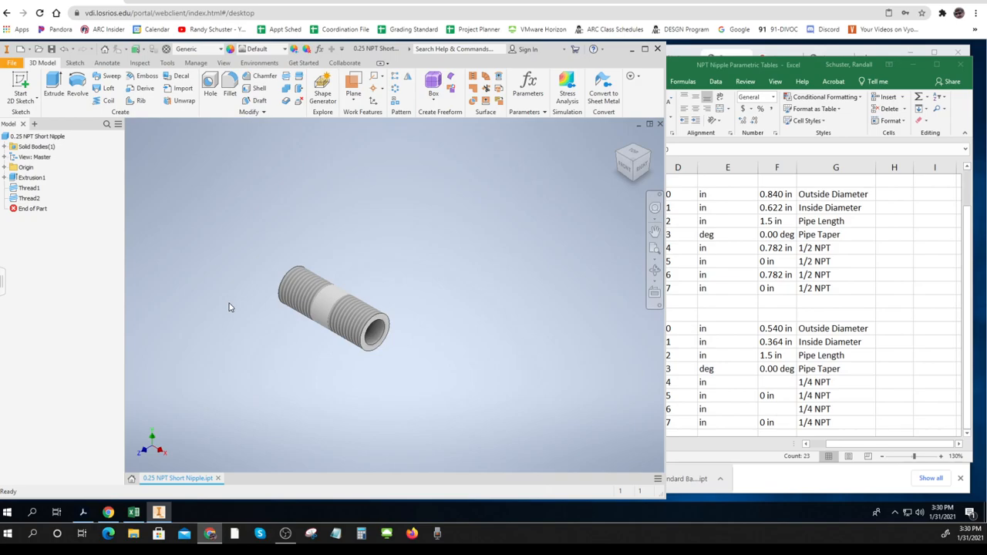
mouse_move(158, 407)
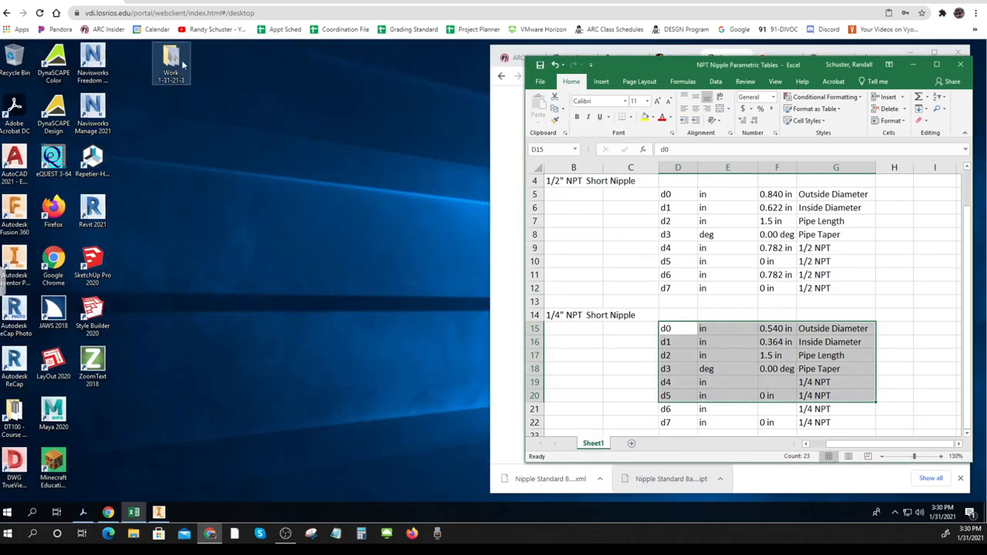
Open the Work folder and rename the 1.5 NPT Short Nipple part to 0.5 NPT Short Nipple.ipt.
right_click(170, 63)
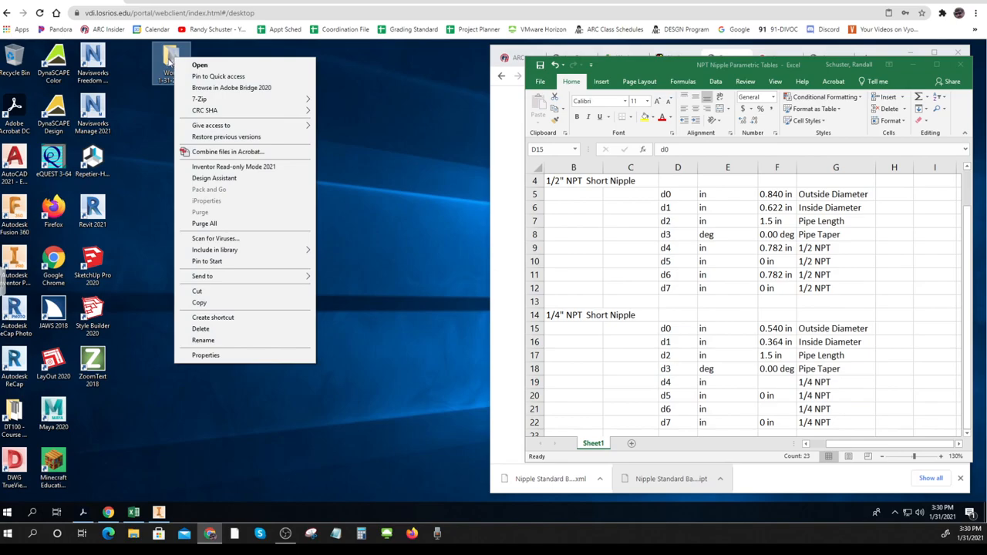
left_click(199, 65)
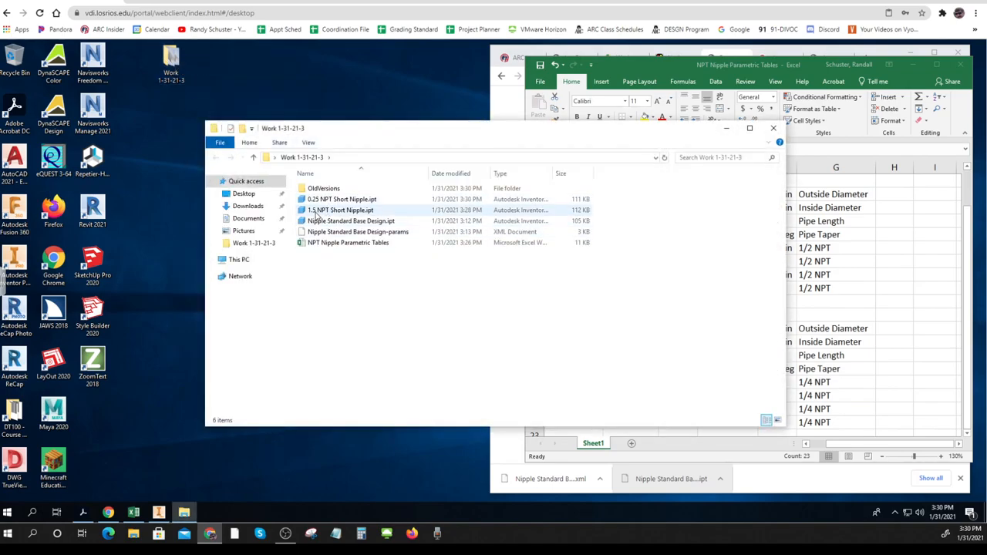
right_click(341, 210)
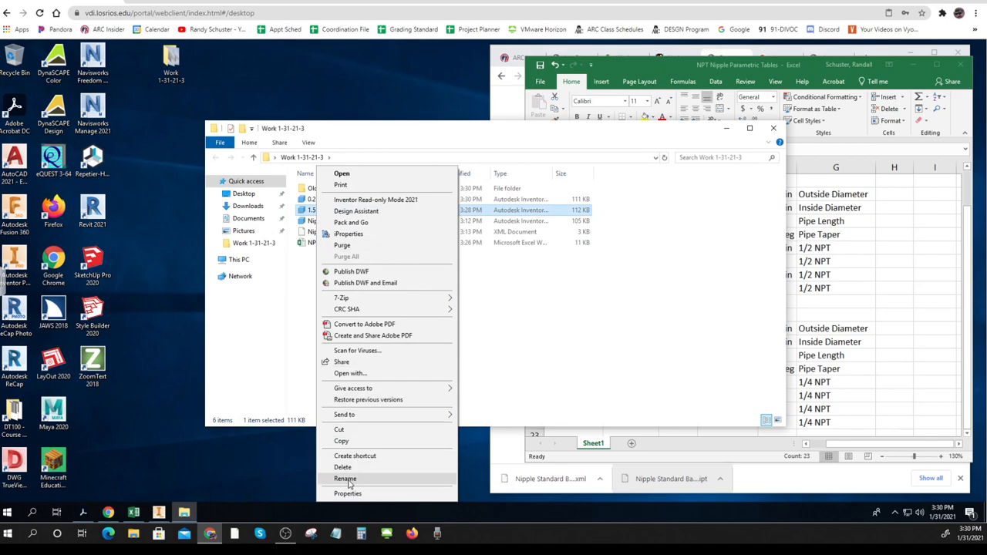
left_click(345, 479)
type("0.5 NPT Short Nipple.ipt")
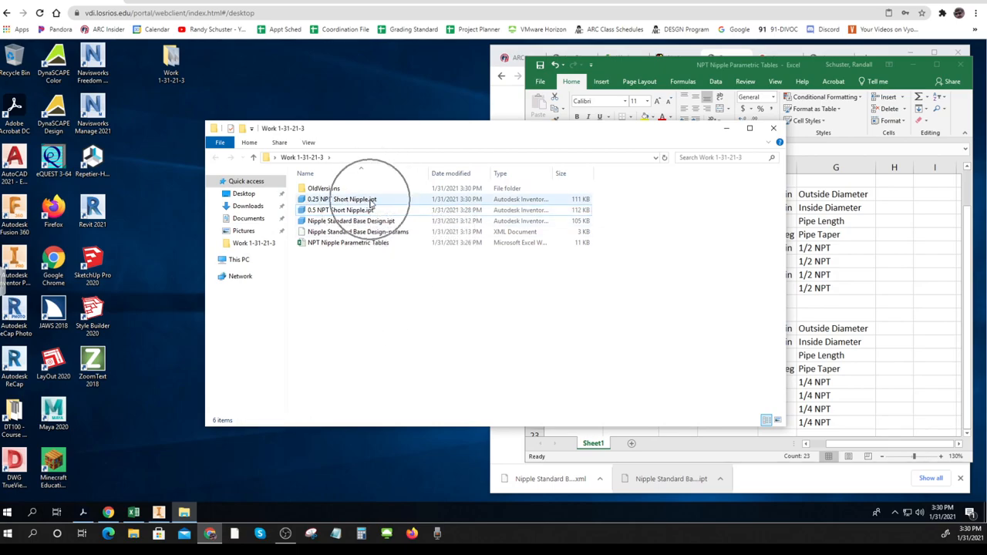
mouse_move(339, 210)
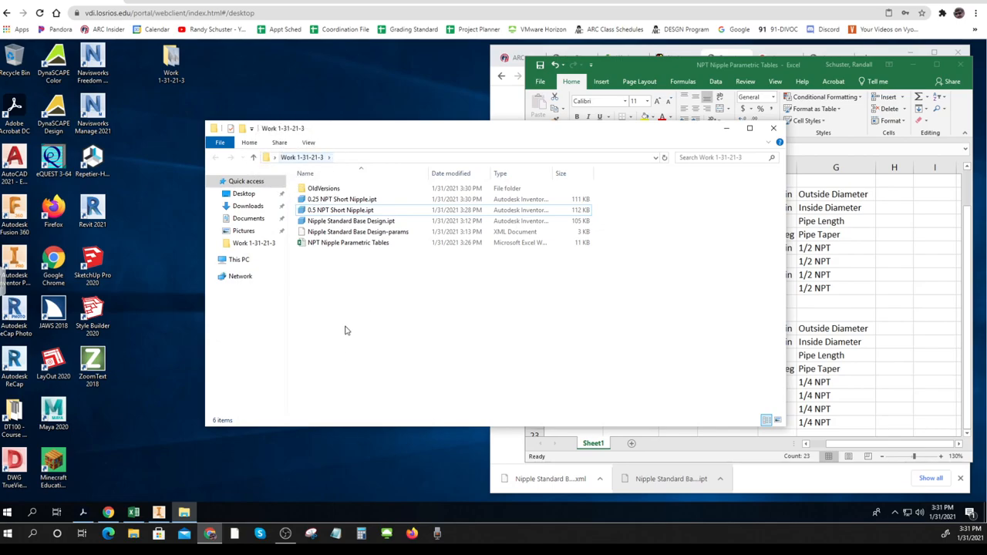
Review the Work folder listing both nipple parts, base design and parameter workbook, then close it.
left_click(343, 199)
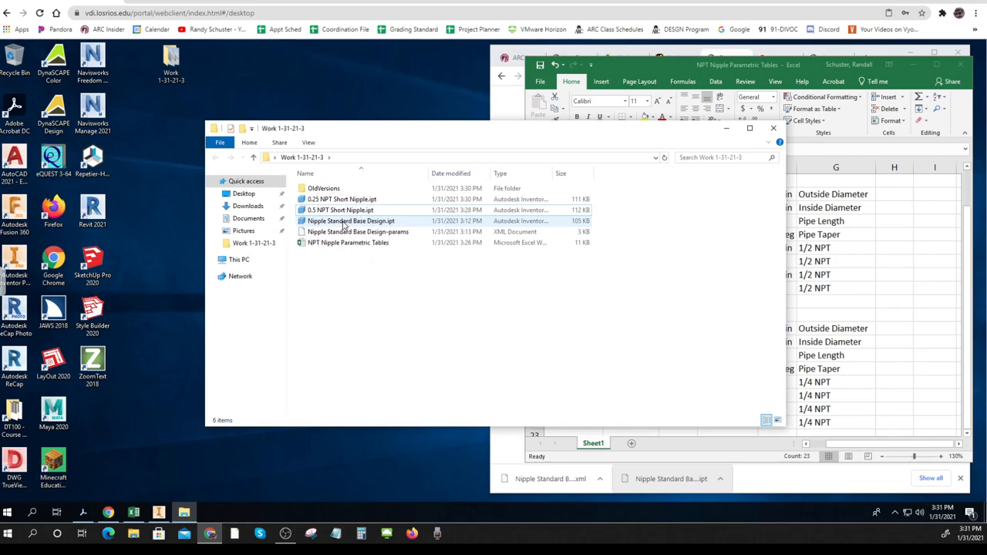
mouse_move(343, 199)
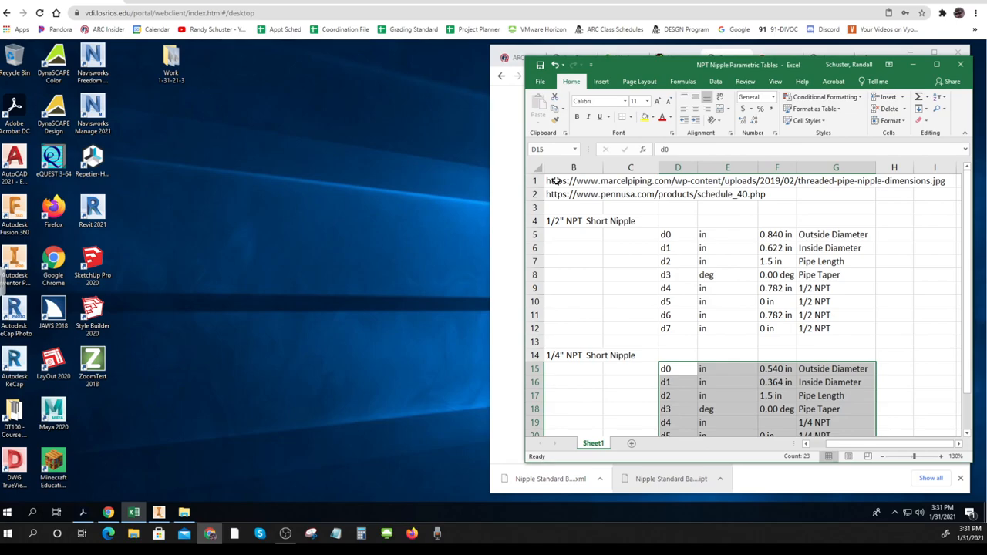
Drag the Excel parameter workbook aside to reveal the Schedule 40 pipe dimensions web page.
left_click(882, 429)
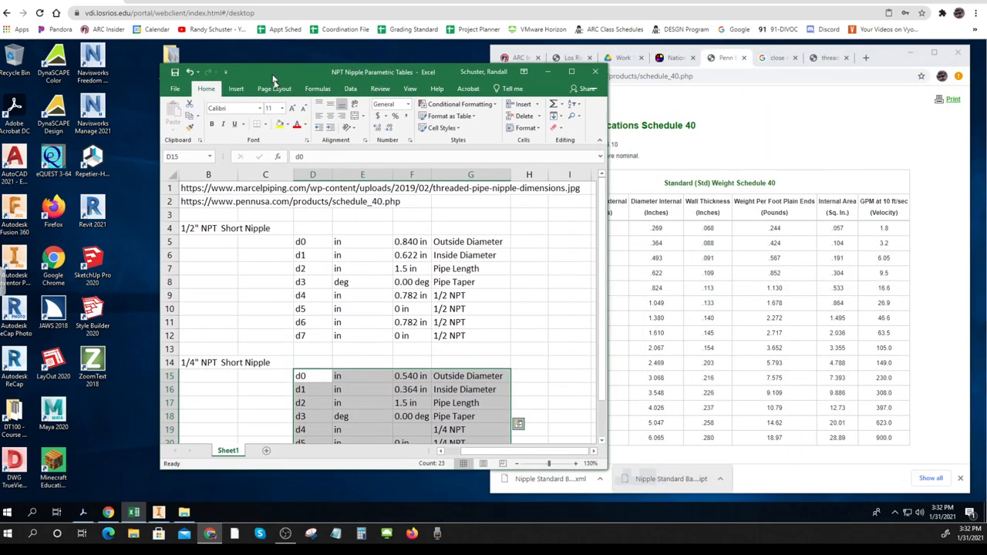
mouse_move(604, 281)
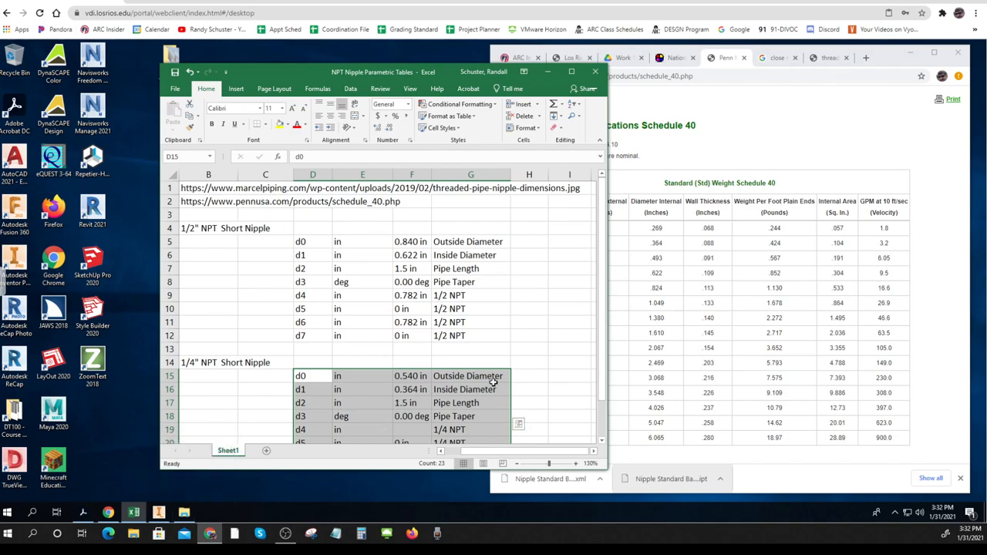
mouse_move(602, 320)
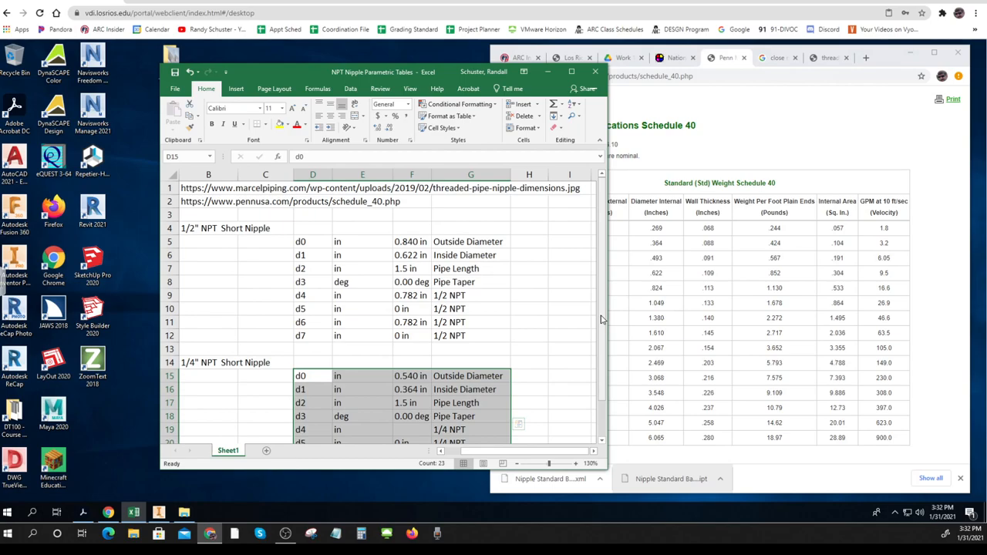
mouse_move(537, 277)
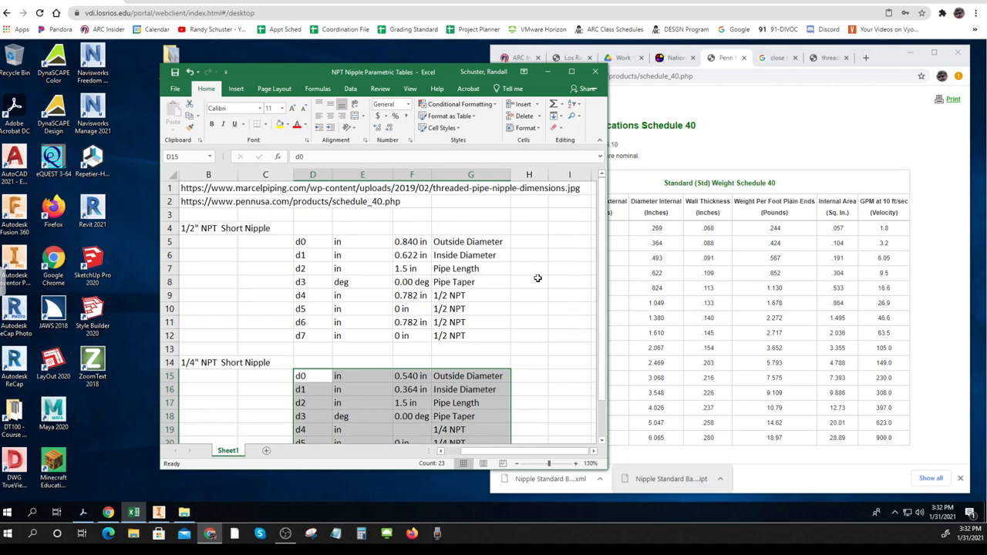